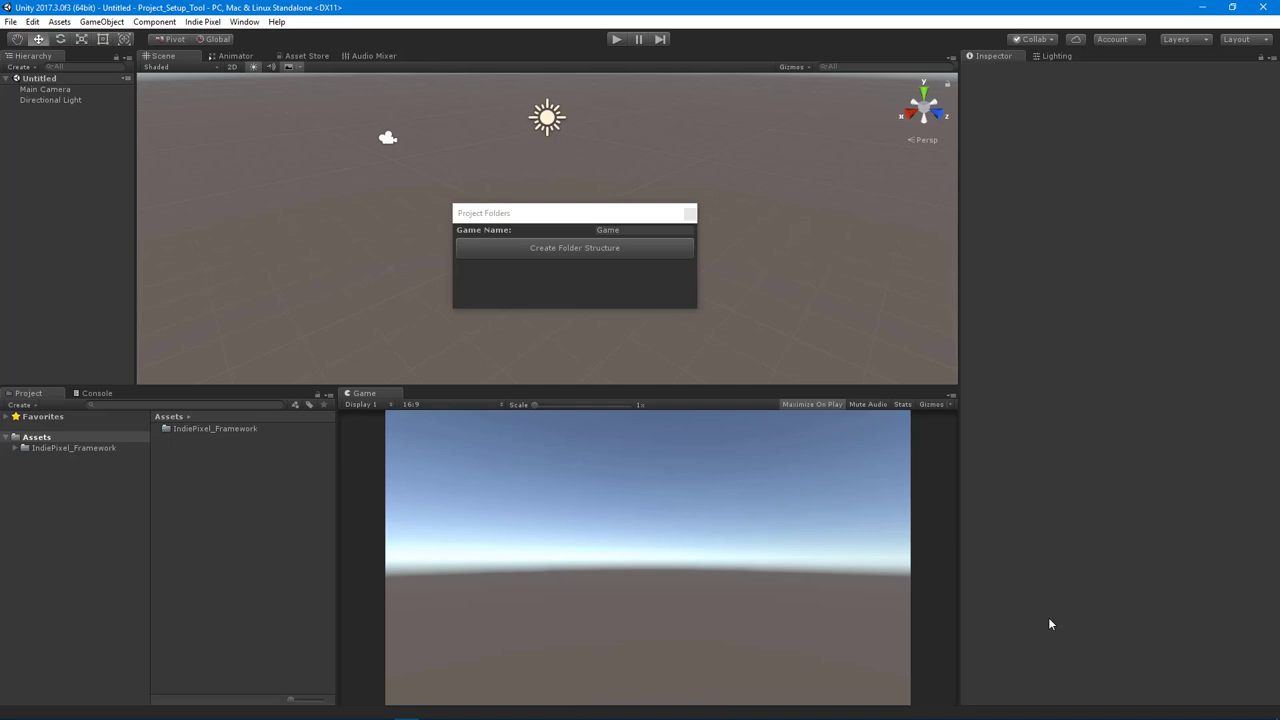
Step: Browse IndiePixel_Framework > Core > Code > Editor > Project_Helper to show IP_ProjectFolders_Window, then collapse the tree
{"action": "left_click", "coordinate": [36, 437]}
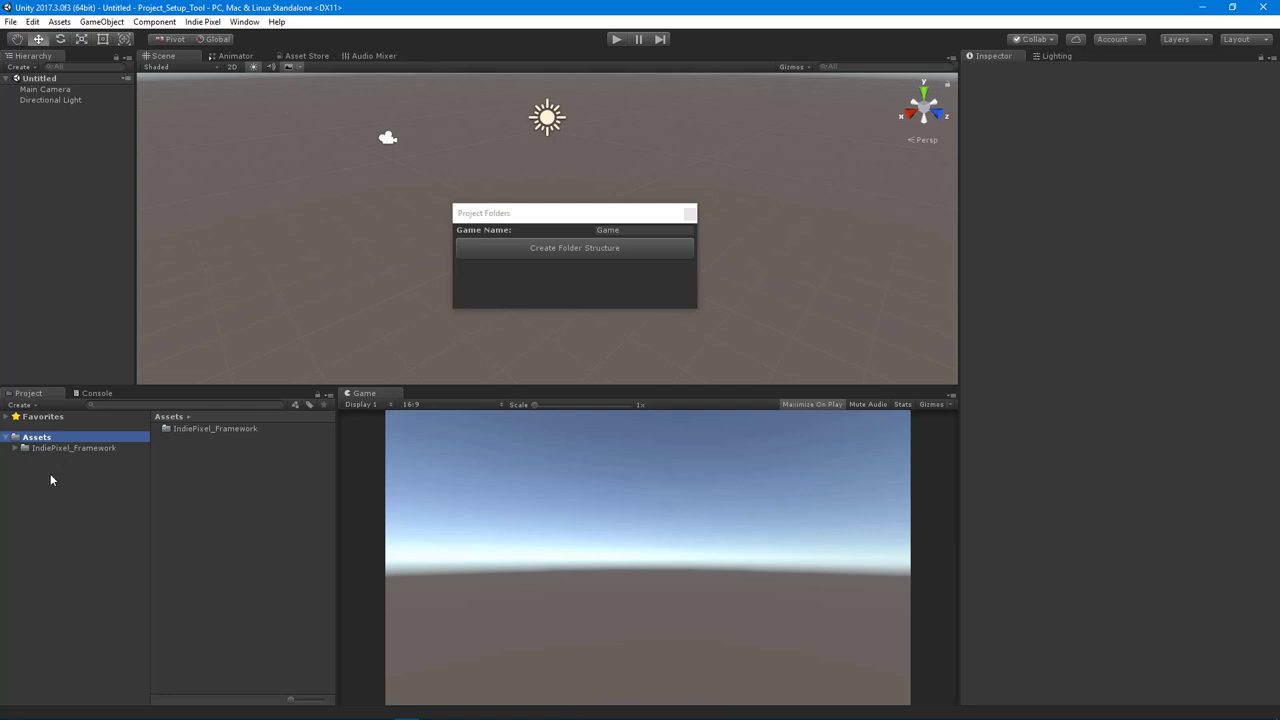
{"action": "mouse_move", "coordinate": [58, 513]}
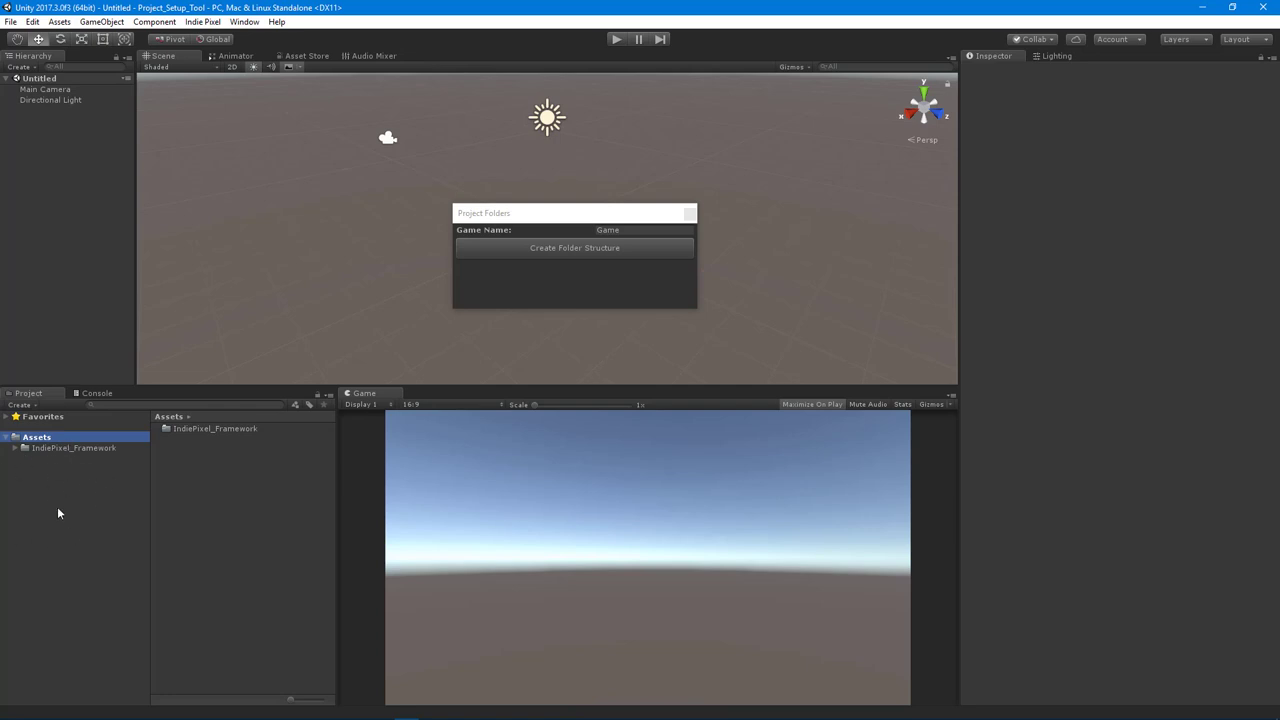
{"action": "mouse_move", "coordinate": [113, 473]}
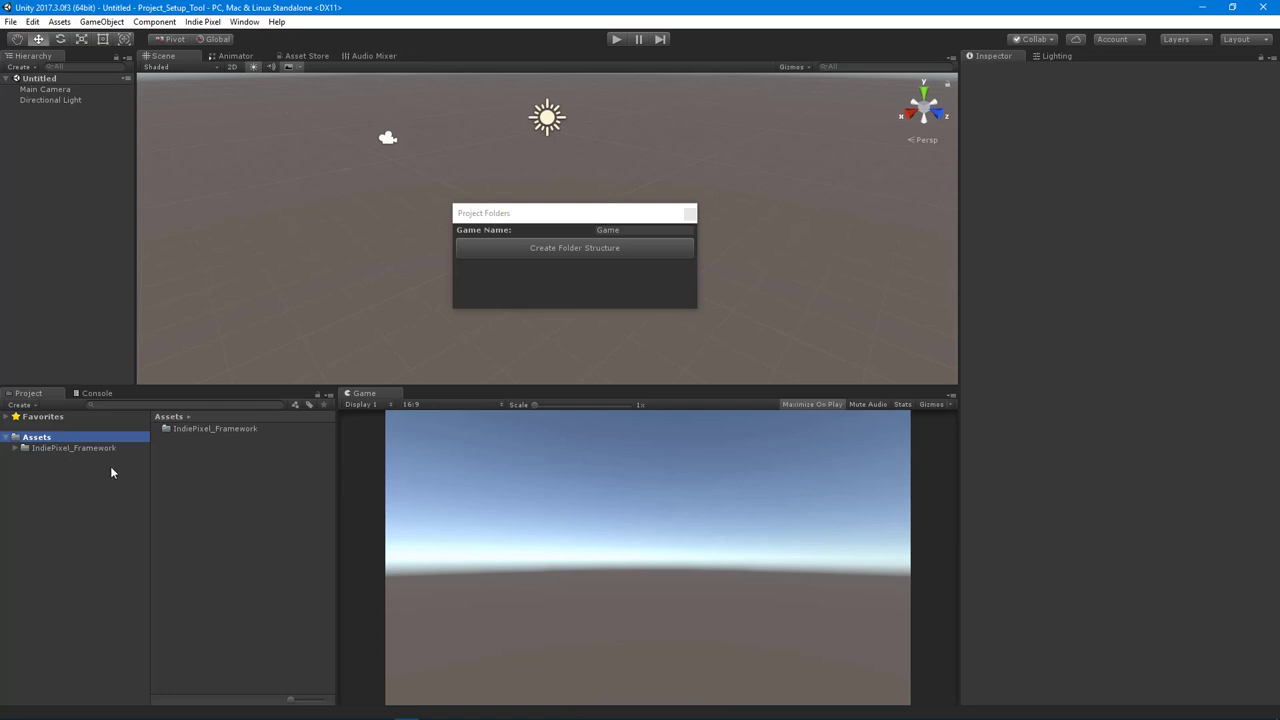
{"action": "mouse_move", "coordinate": [152, 523]}
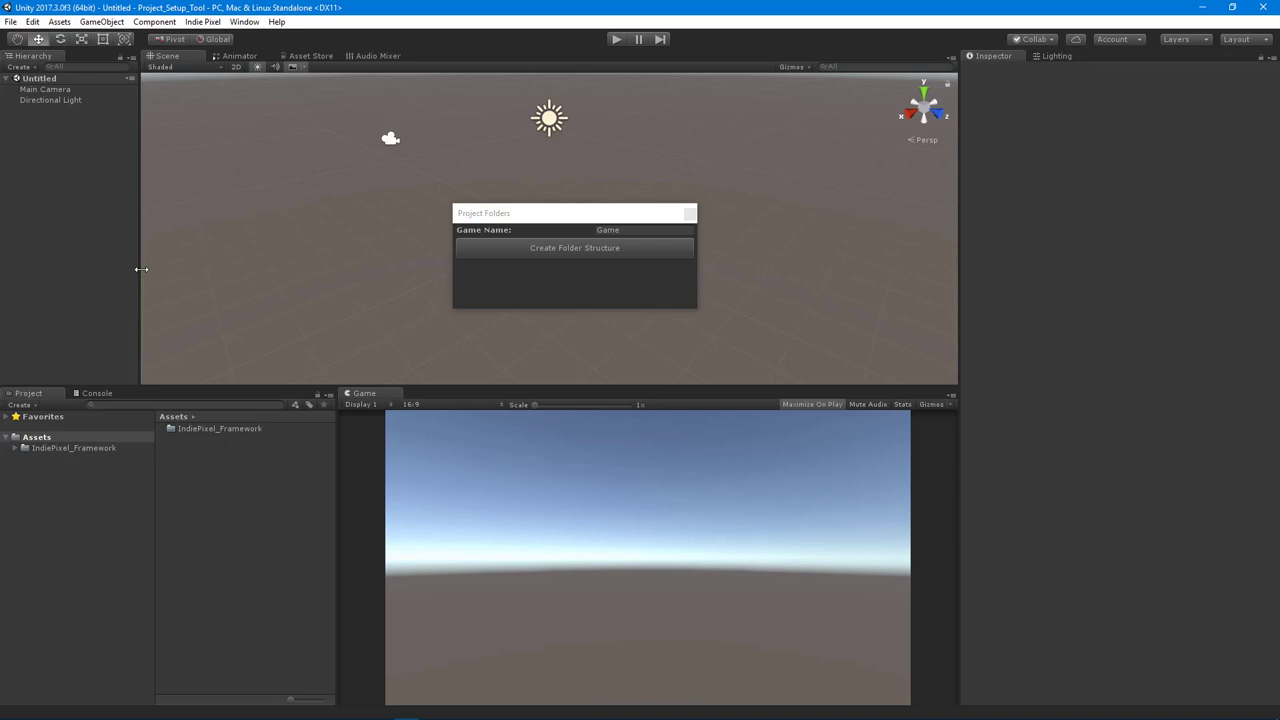
{"action": "mouse_move", "coordinate": [425, 141]}
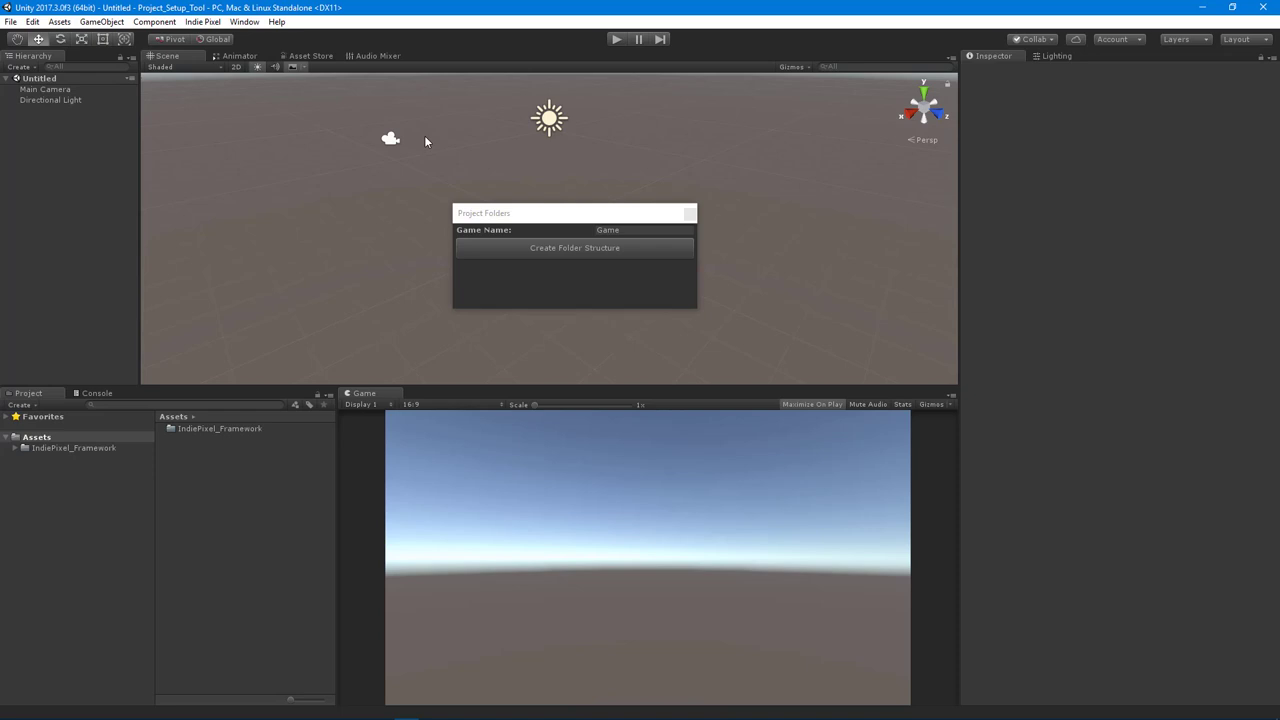
{"action": "left_click", "coordinate": [74, 447]}
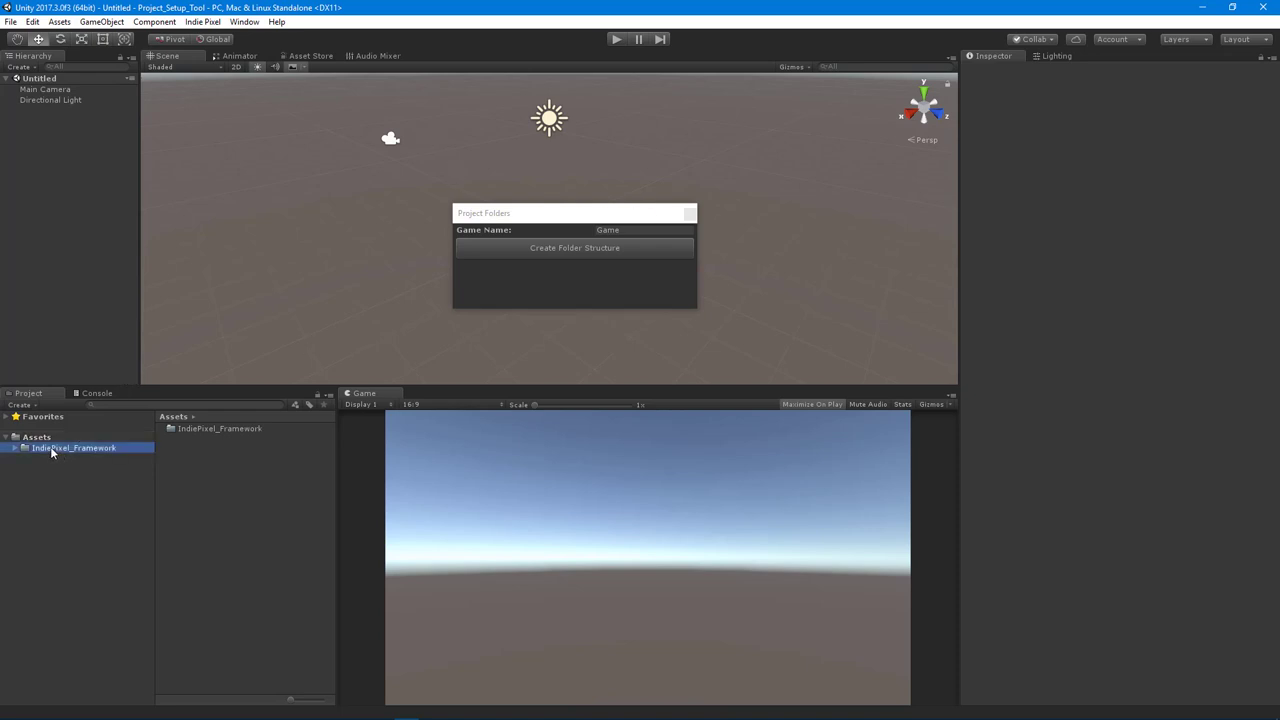
{"action": "left_click", "coordinate": [16, 447]}
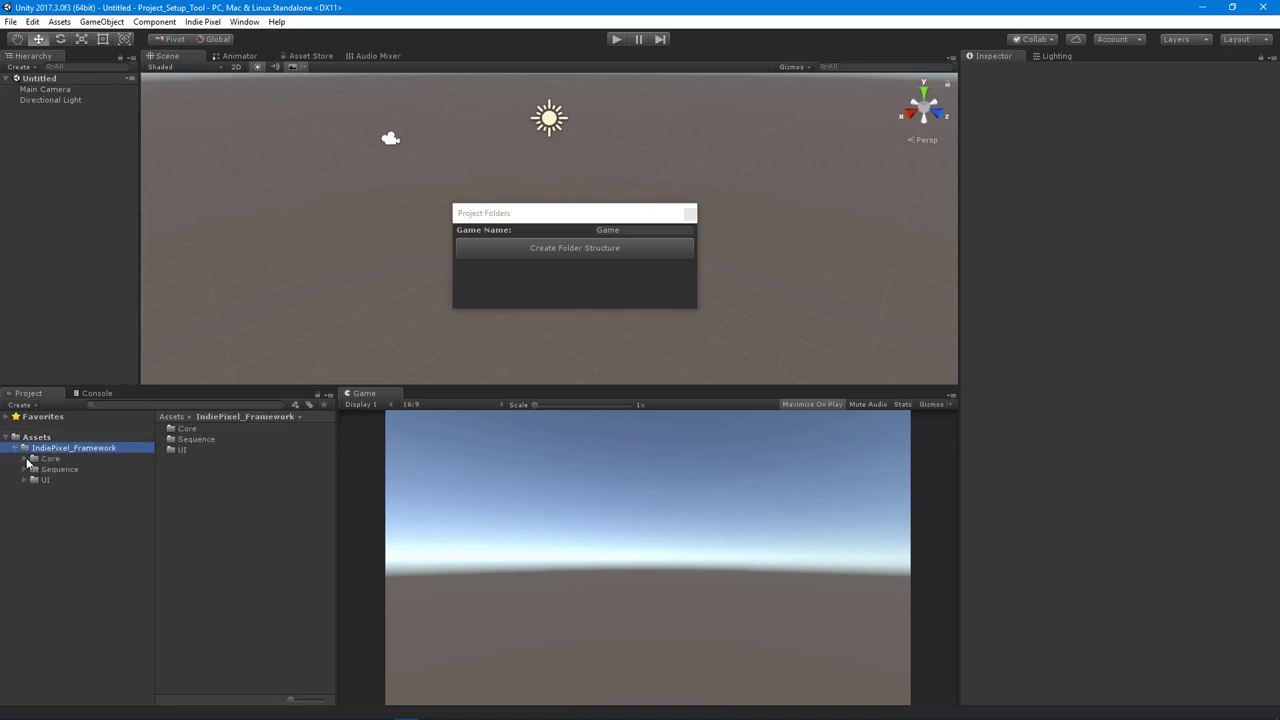
{"action": "left_click", "coordinate": [25, 458]}
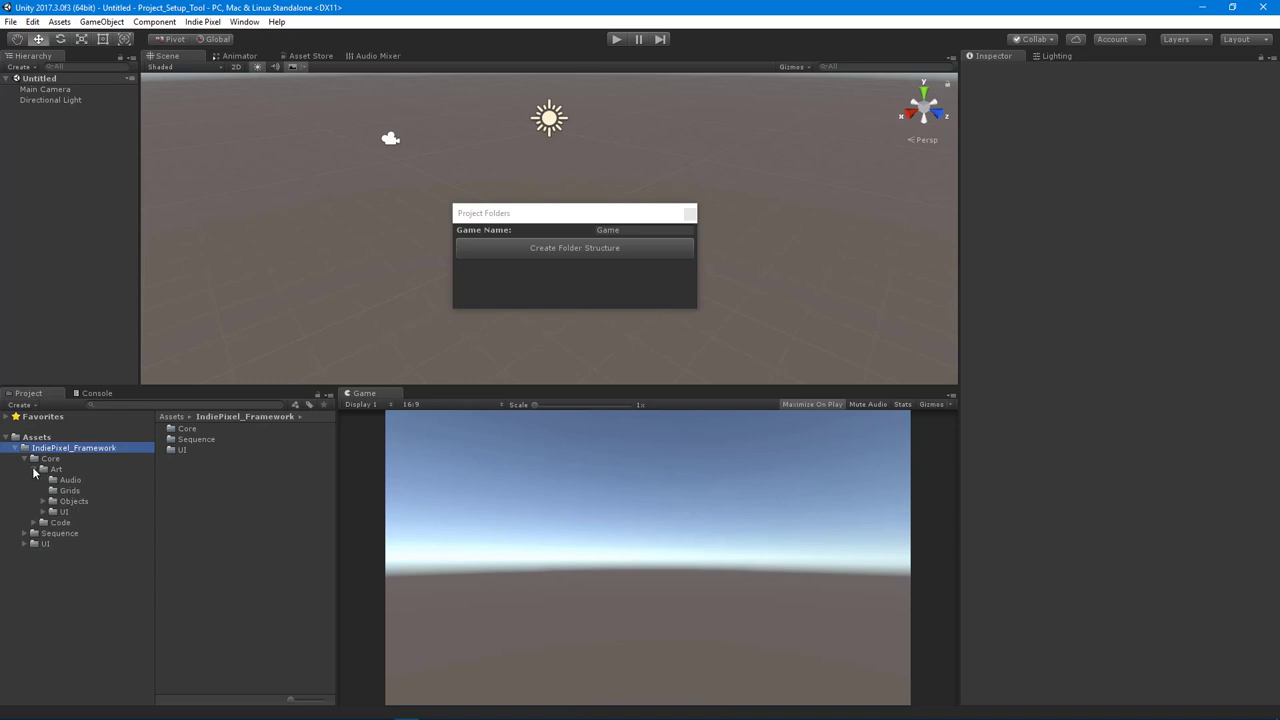
{"action": "left_click", "coordinate": [33, 480]}
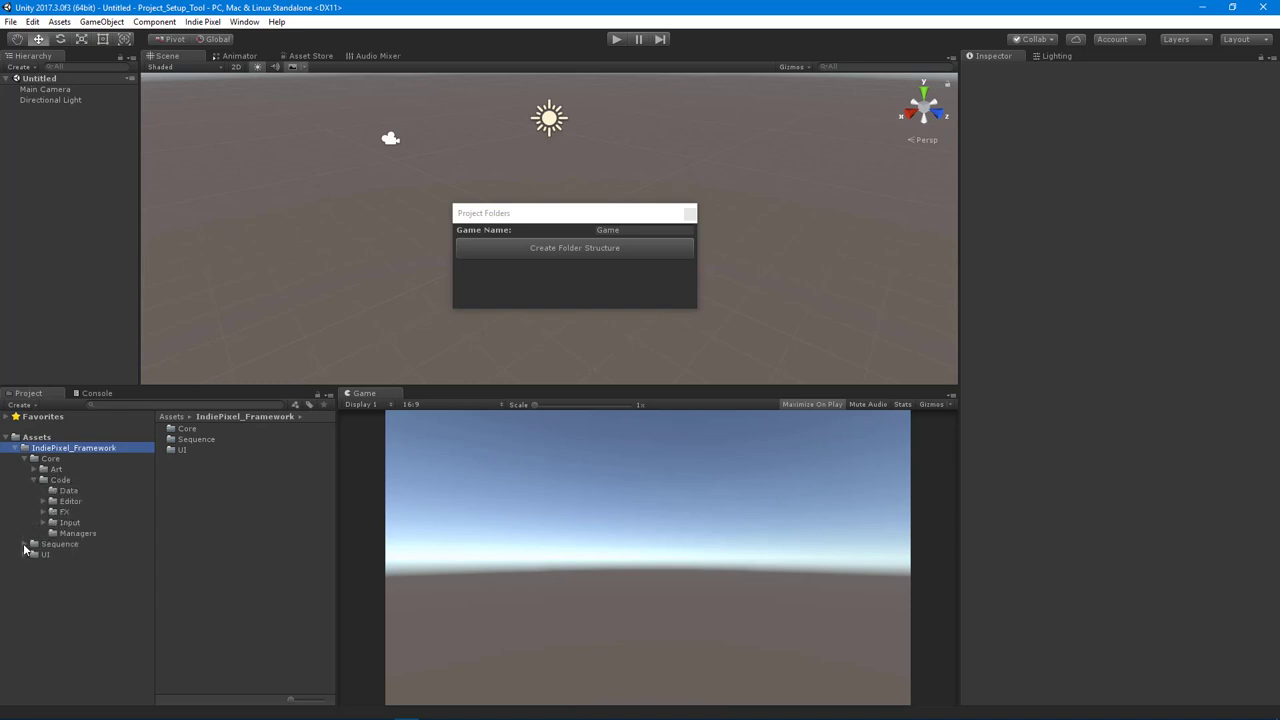
{"action": "left_click", "coordinate": [26, 565]}
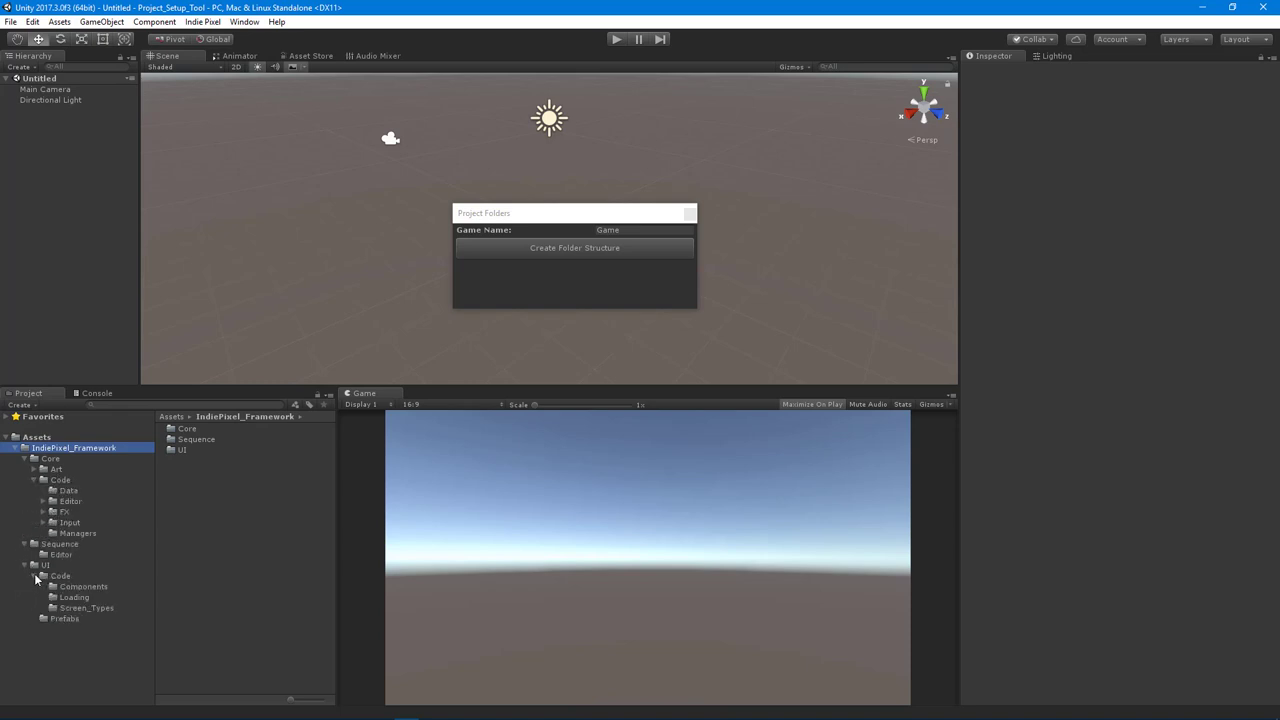
{"action": "left_click", "coordinate": [34, 565]}
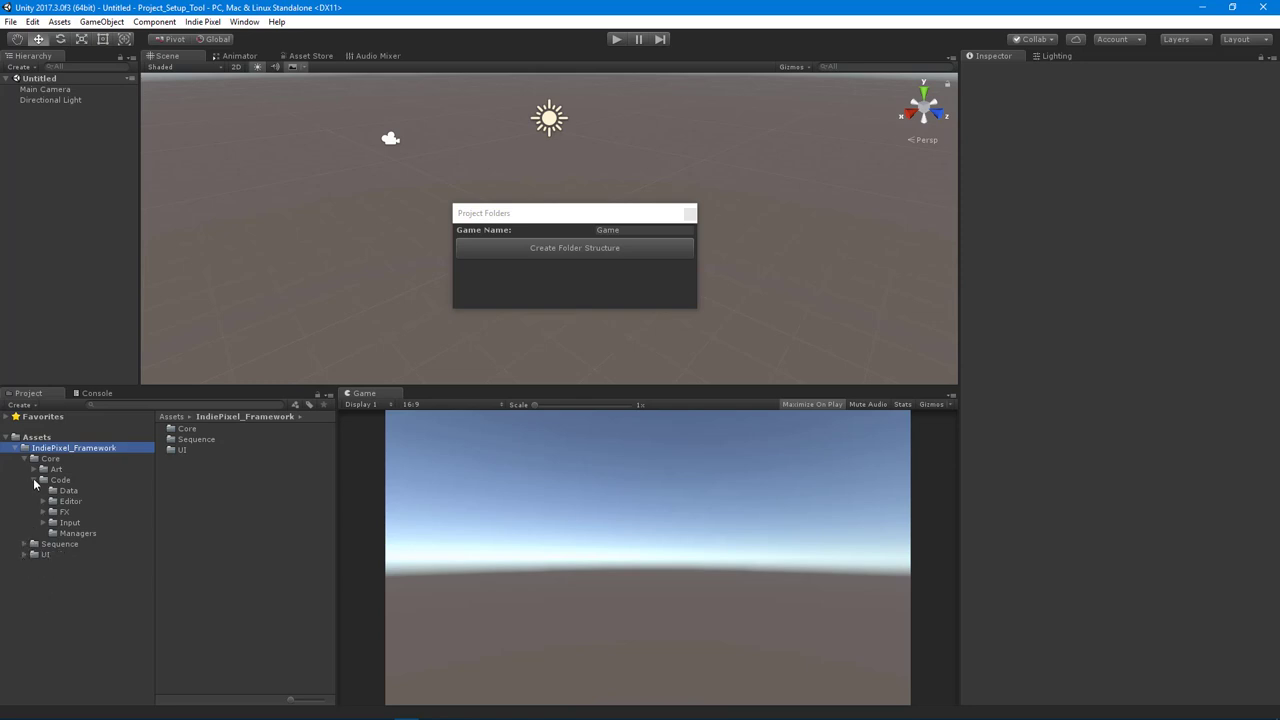
{"action": "left_click", "coordinate": [44, 501]}
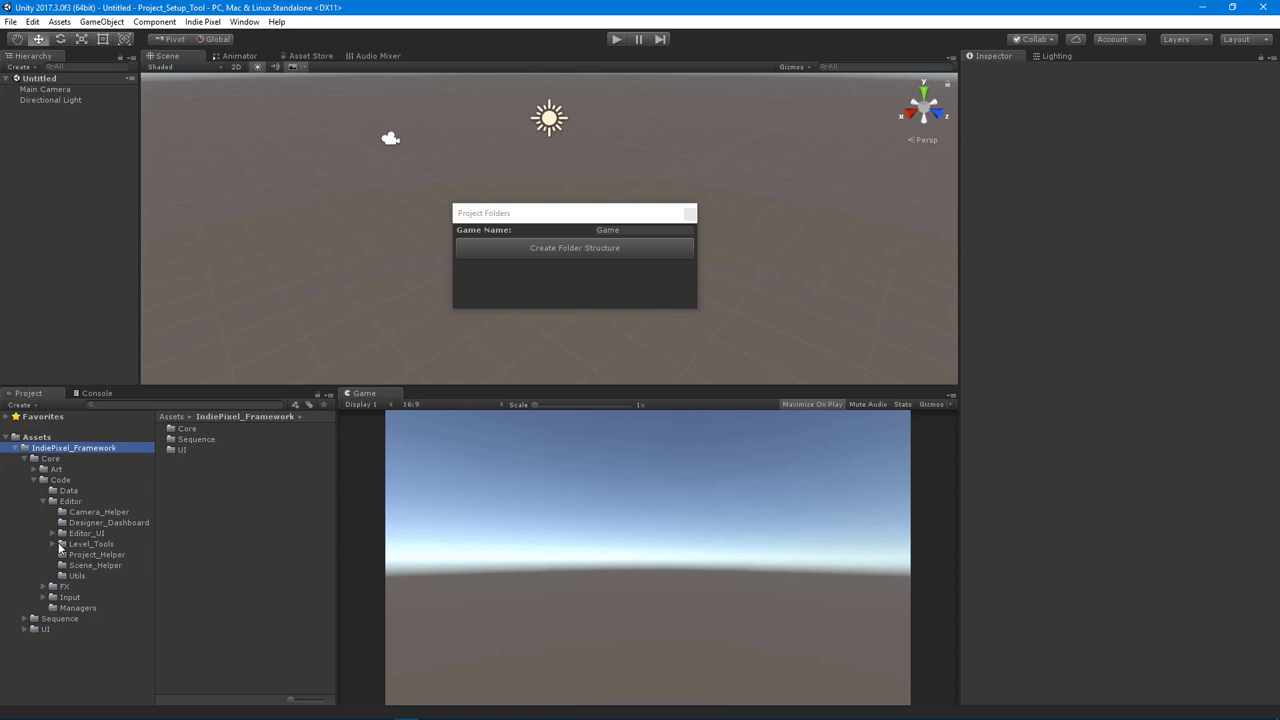
{"action": "left_click", "coordinate": [96, 554]}
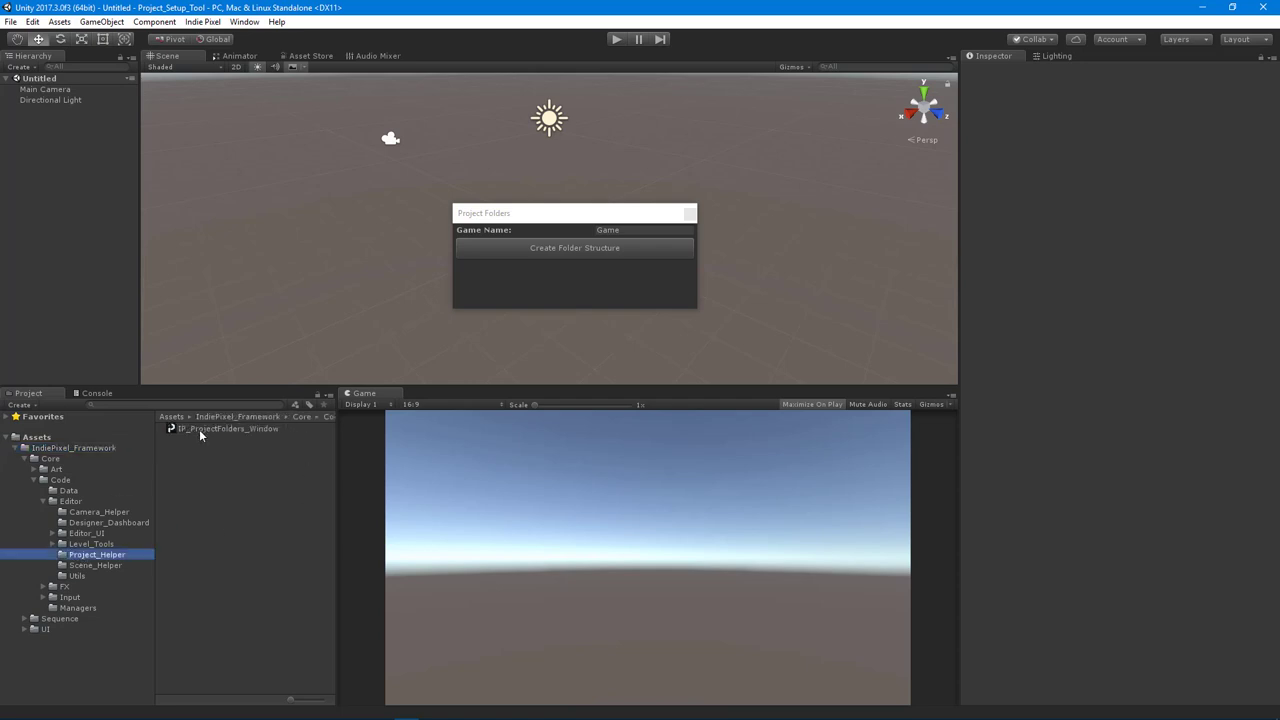
{"action": "mouse_move", "coordinate": [662, 373]}
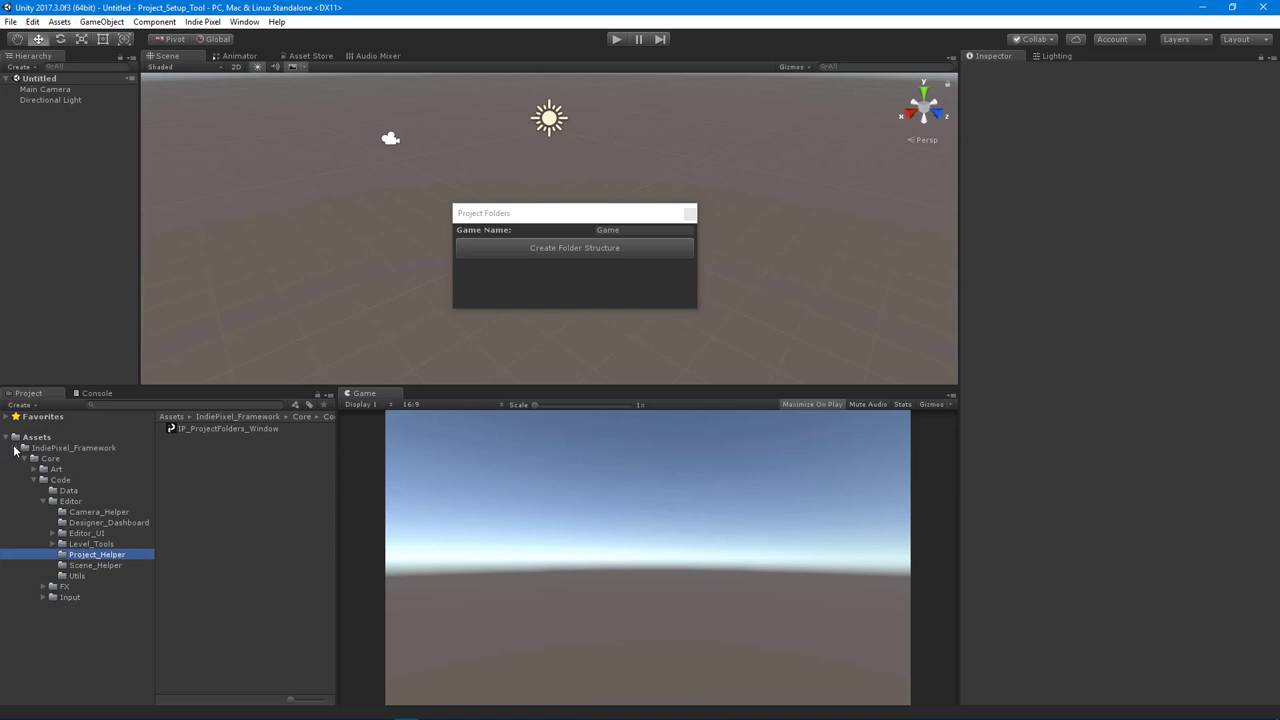
{"action": "left_click", "coordinate": [14, 448]}
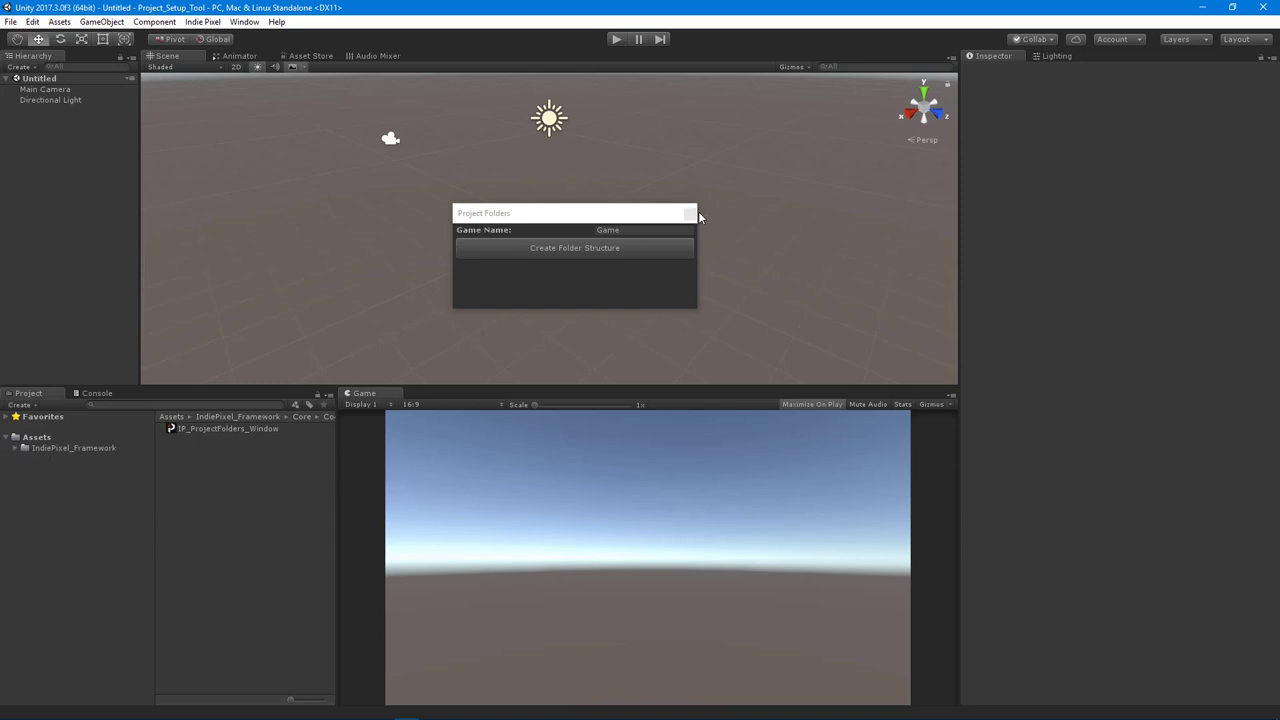
Step: Enter MyGame as the game name in the Project Folders window
{"action": "left_click", "coordinate": [203, 21]}
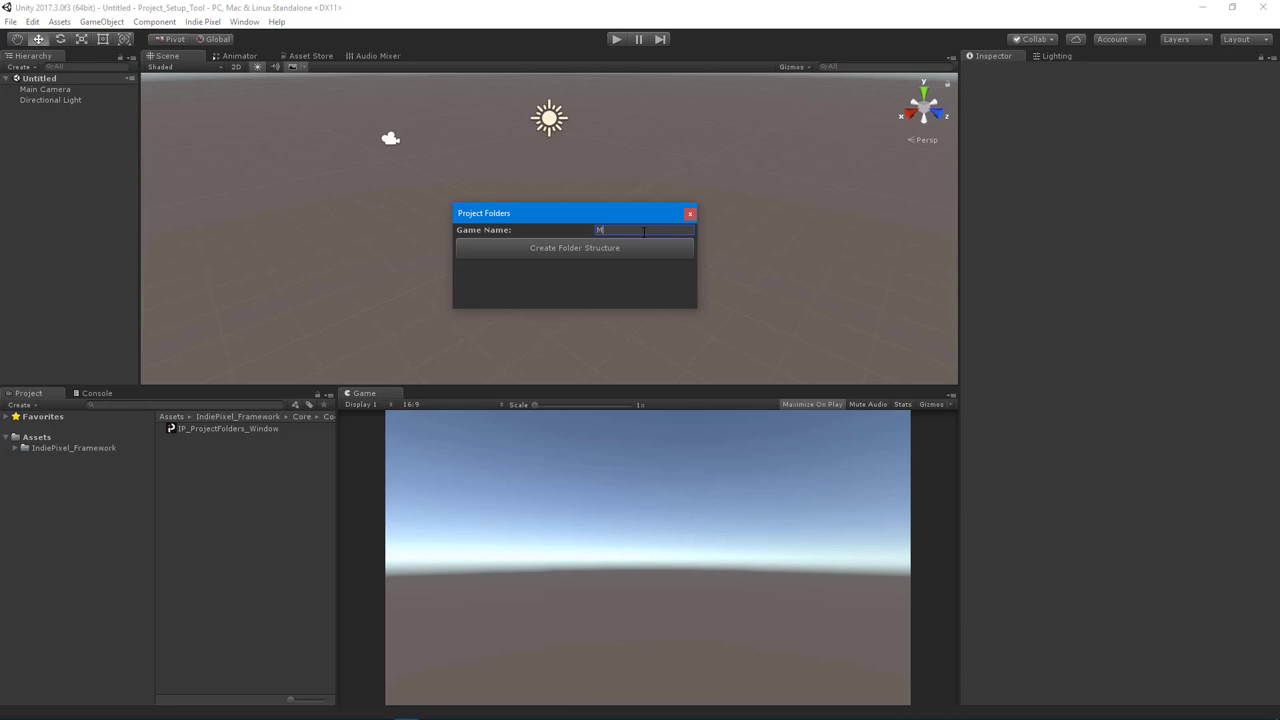
{"action": "type", "text": "MyGame"}
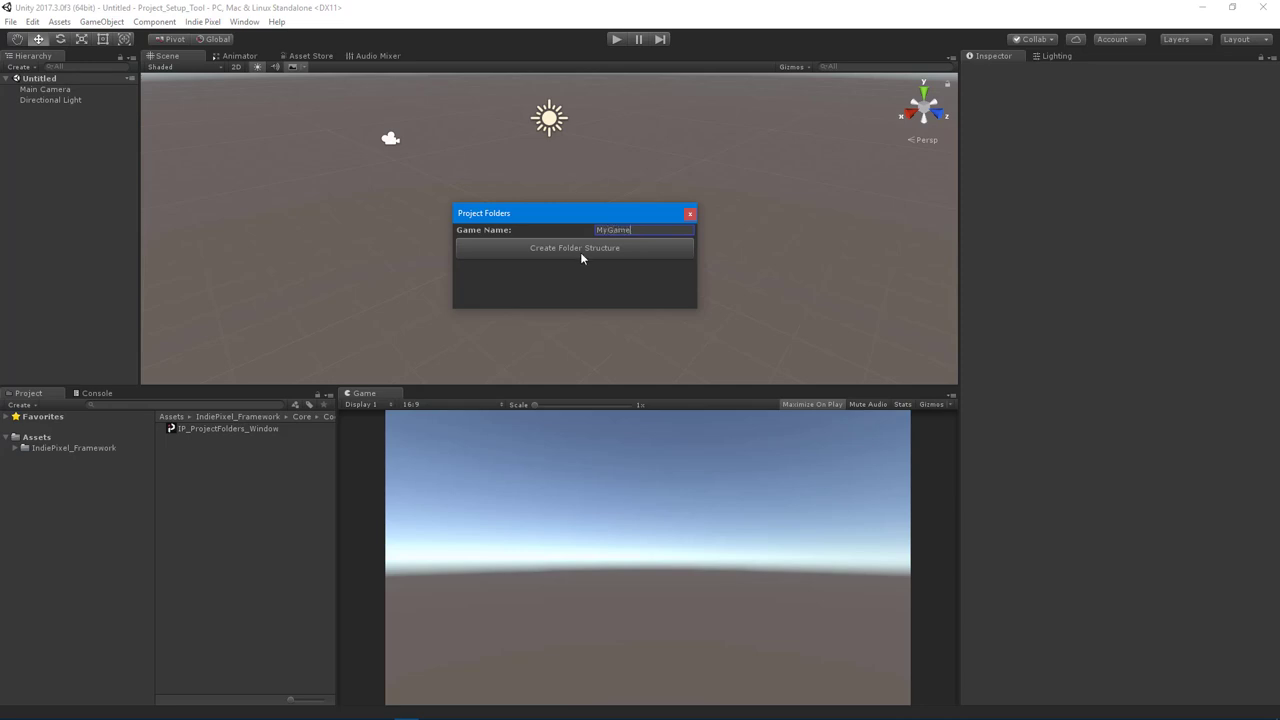
{"action": "mouse_move", "coordinate": [777, 139]}
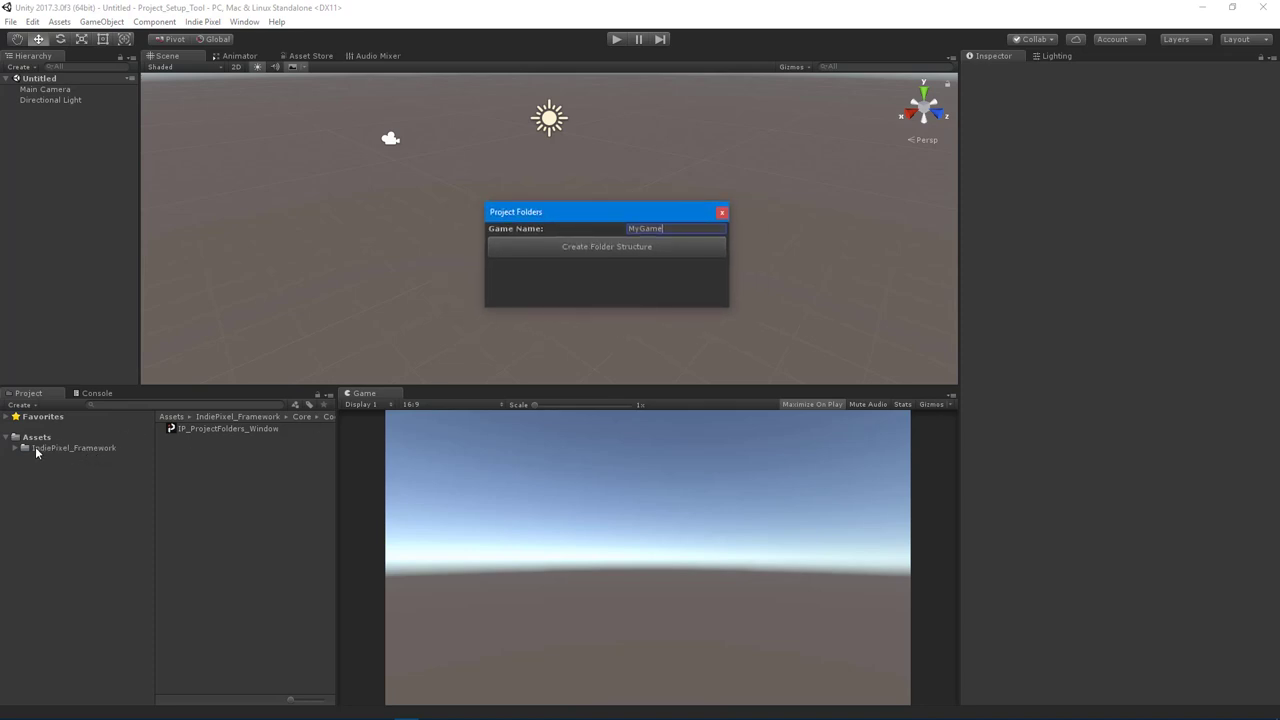
{"action": "mouse_move", "coordinate": [545, 255]}
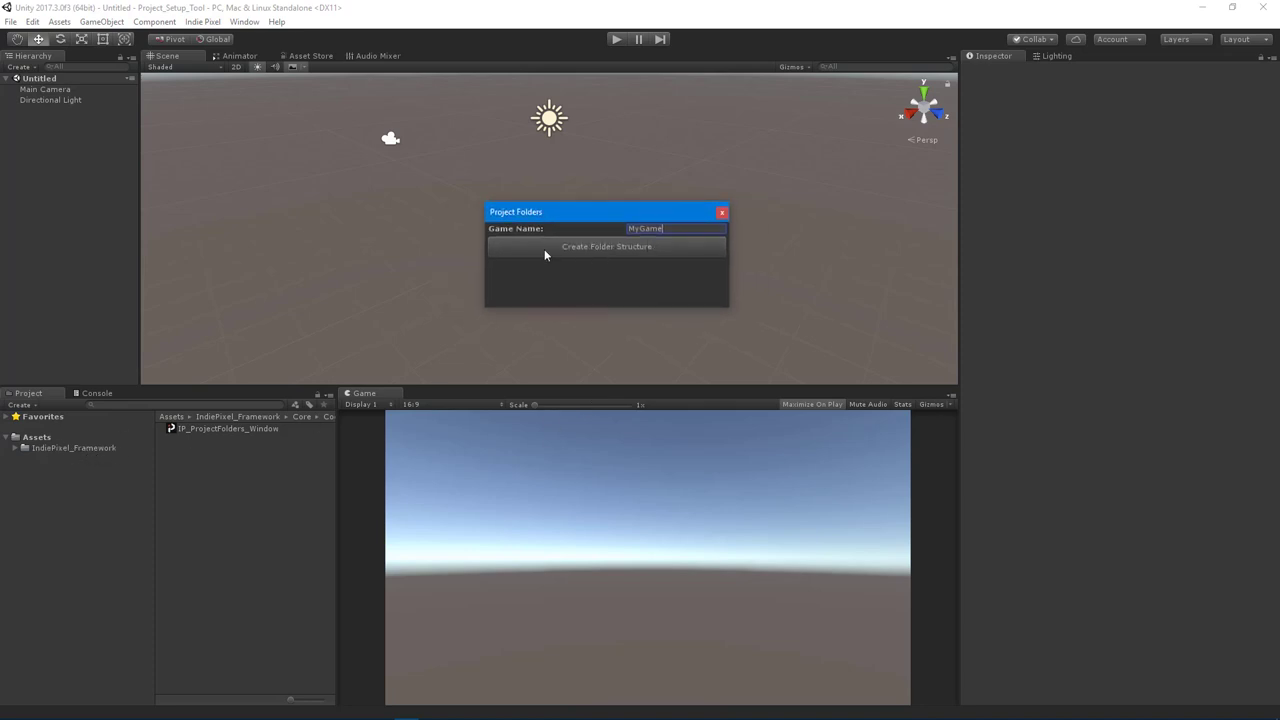
{"action": "mouse_move", "coordinate": [654, 283]}
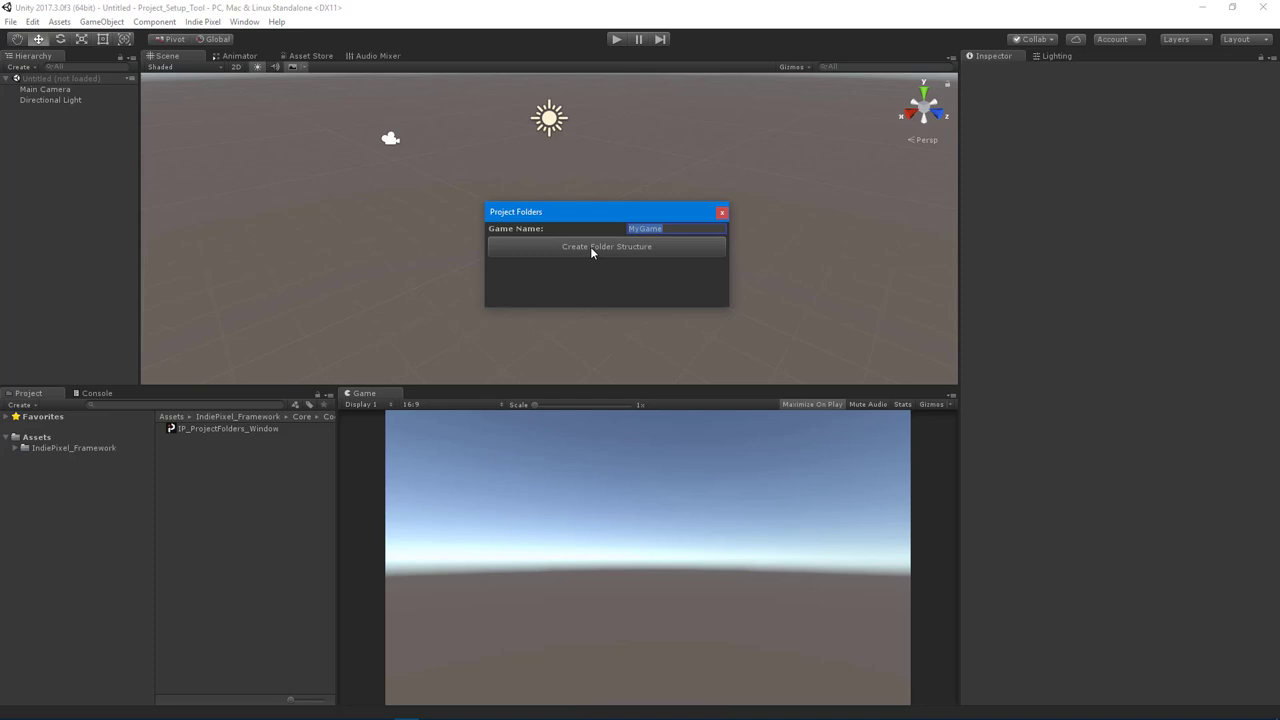
Step: Generate the MyGame folder structure and expand all of its nested subfolders
{"action": "left_click", "coordinate": [606, 246]}
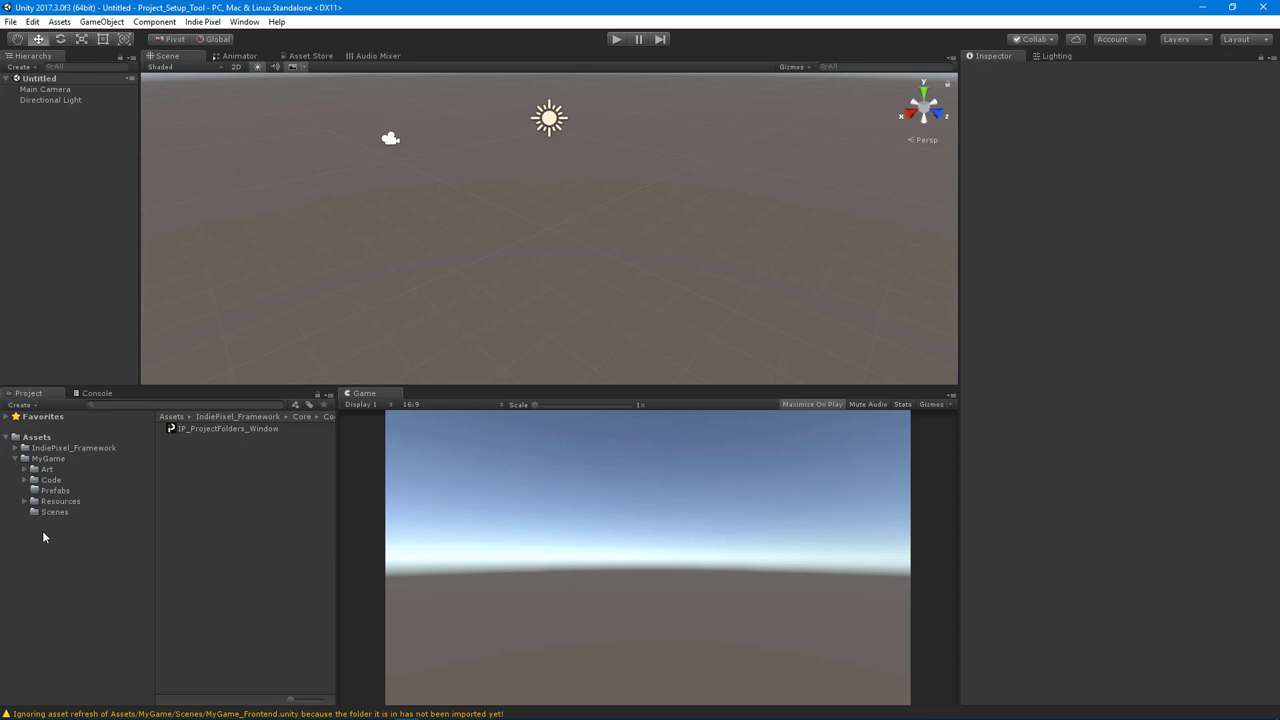
{"action": "mouse_move", "coordinate": [104, 446]}
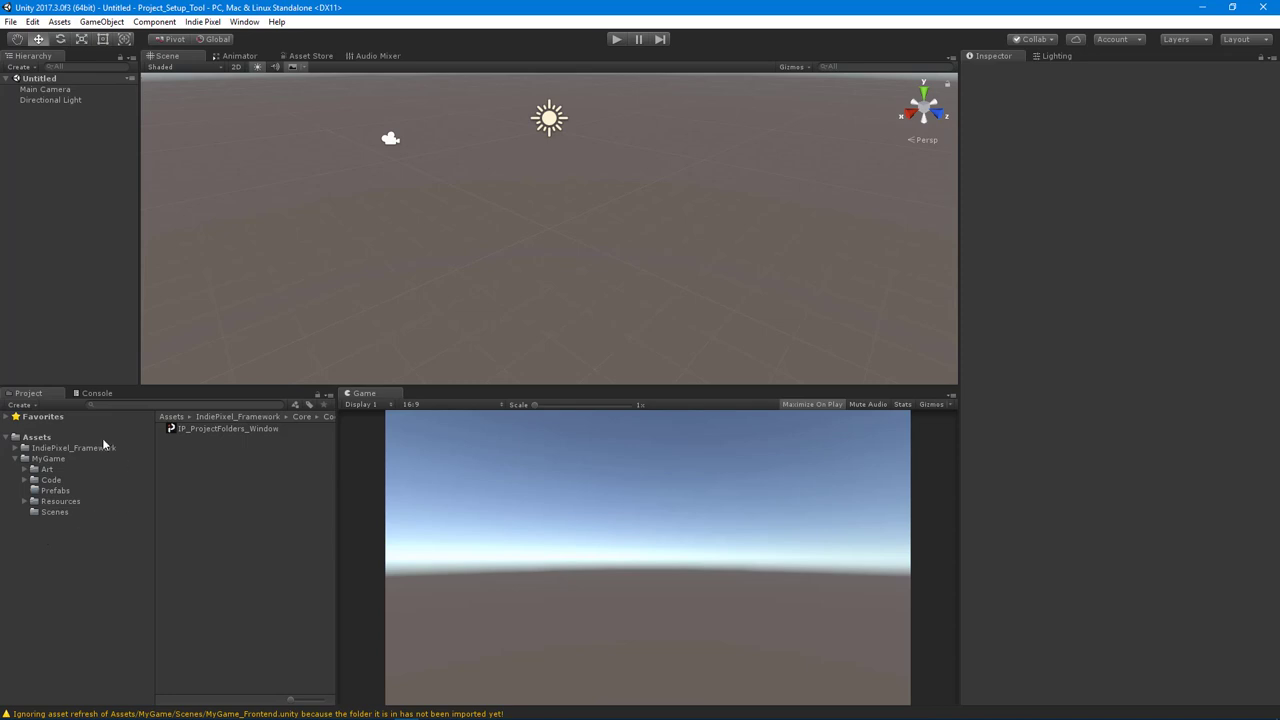
{"action": "left_click", "coordinate": [25, 468]}
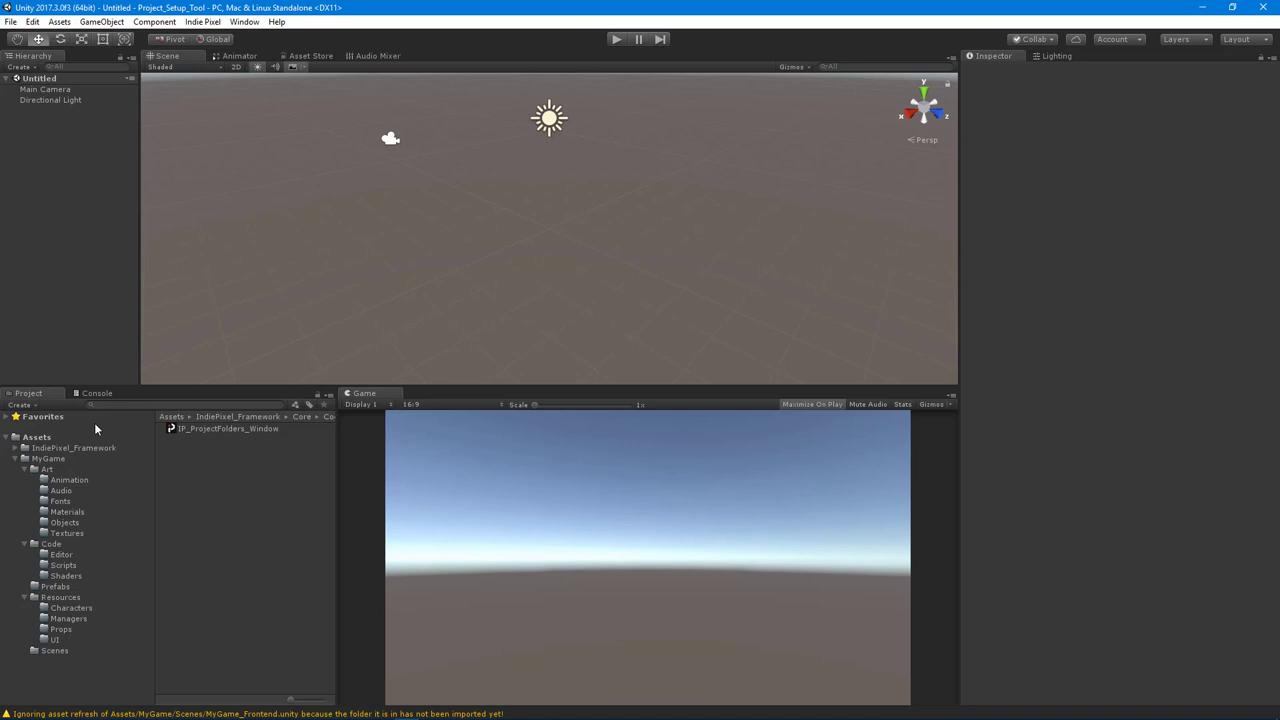
{"action": "mouse_move", "coordinate": [62, 470]}
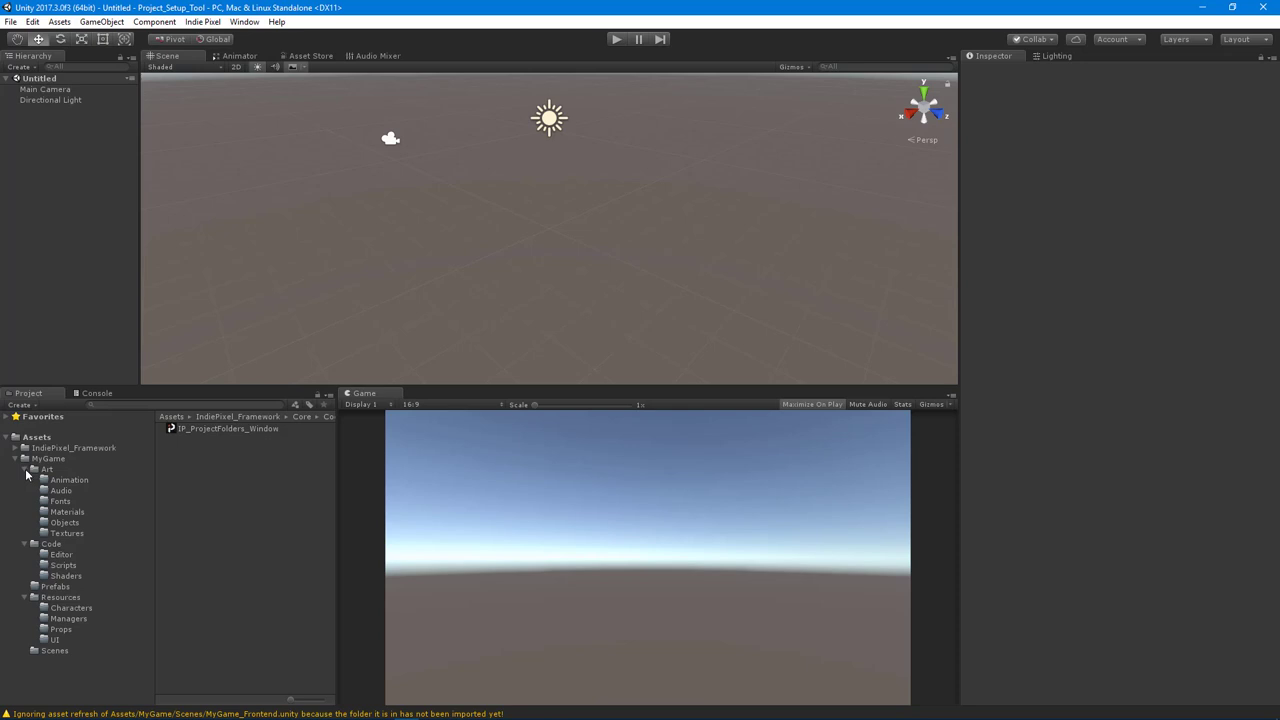
Step: Rename the MyGame folder to MyTools
{"action": "left_click", "coordinate": [48, 458]}
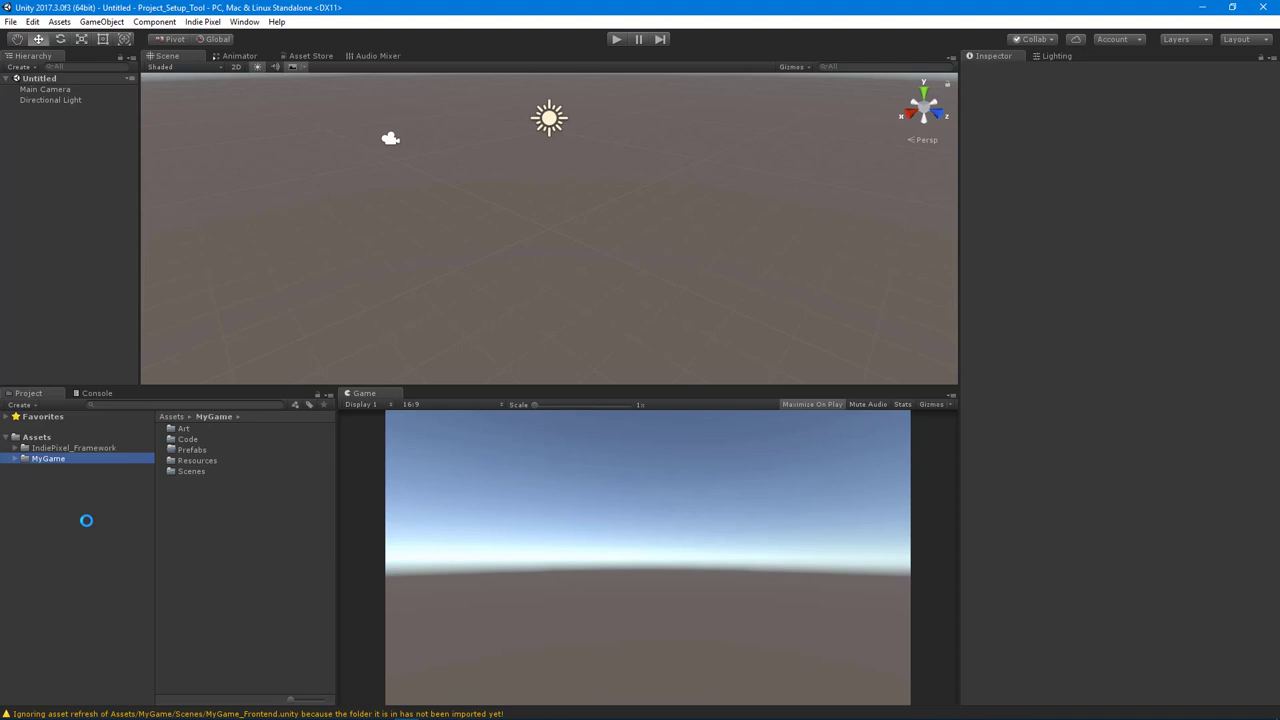
{"action": "right_click", "coordinate": [48, 458]}
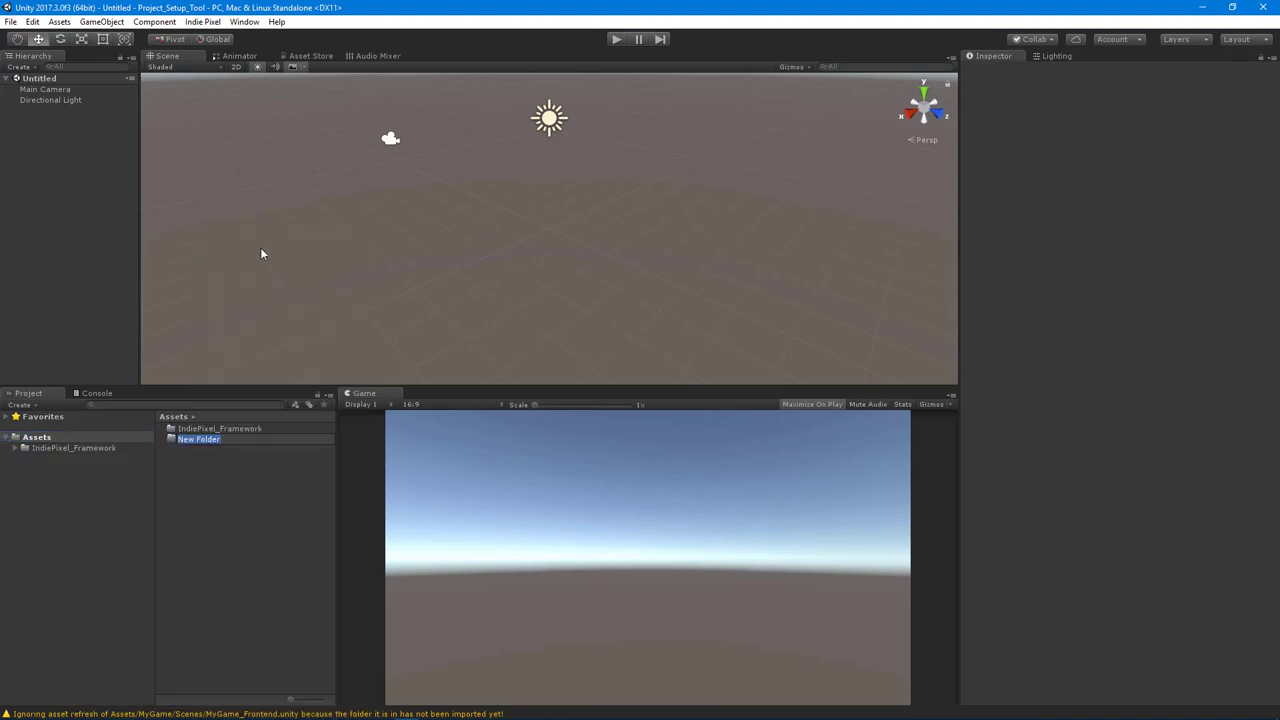
{"action": "type", "text": "MyTools"}
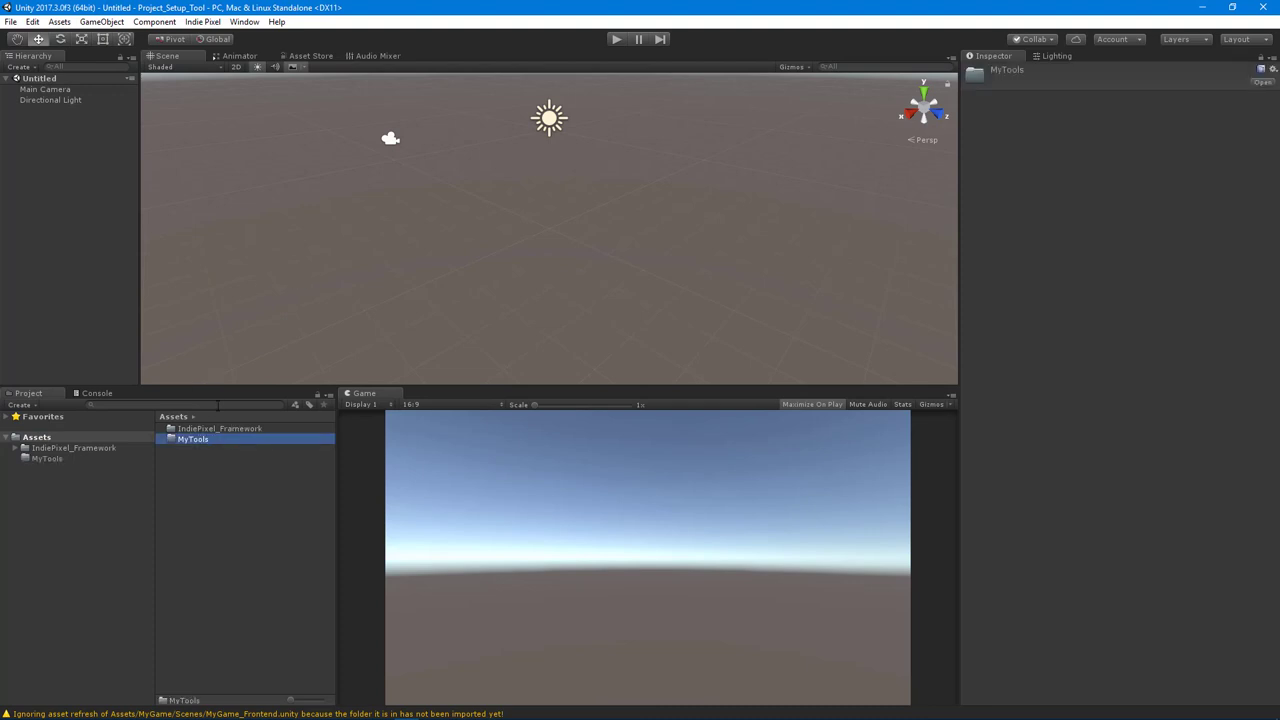
{"action": "mouse_move", "coordinate": [203, 542]}
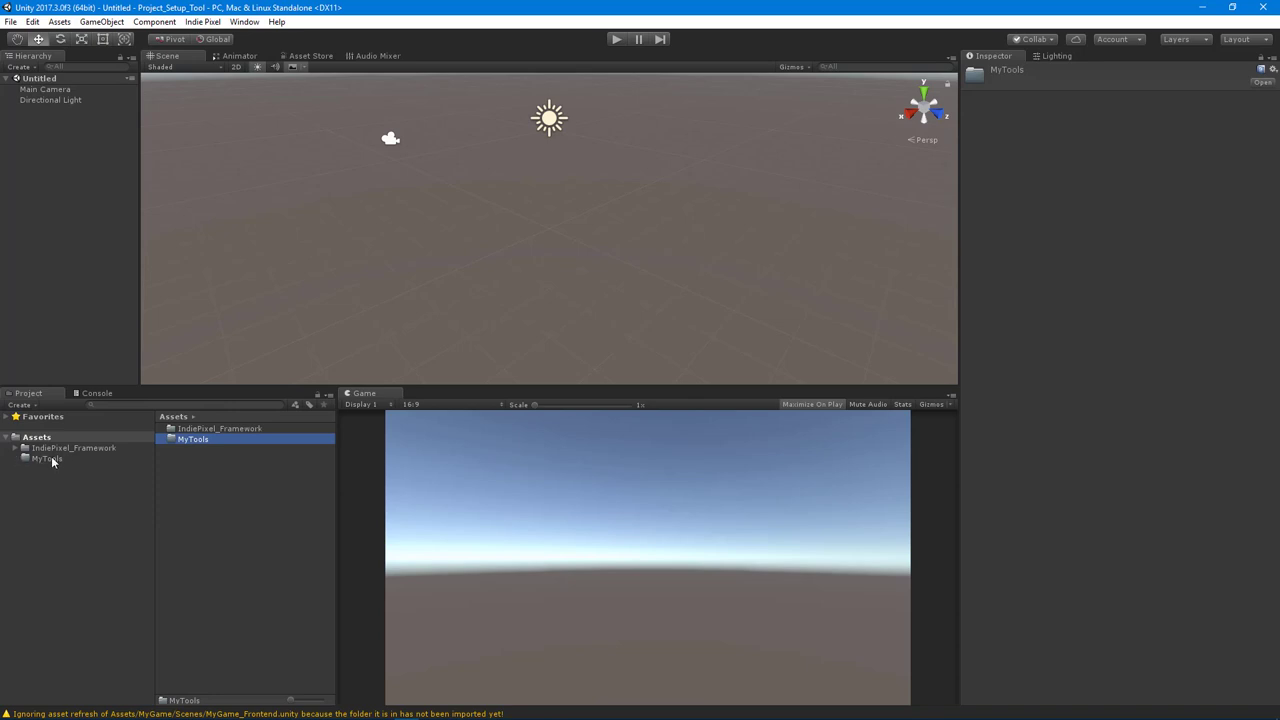
Step: Create a ProjectSetupTool folder inside MyTools
{"action": "right_click", "coordinate": [47, 459]}
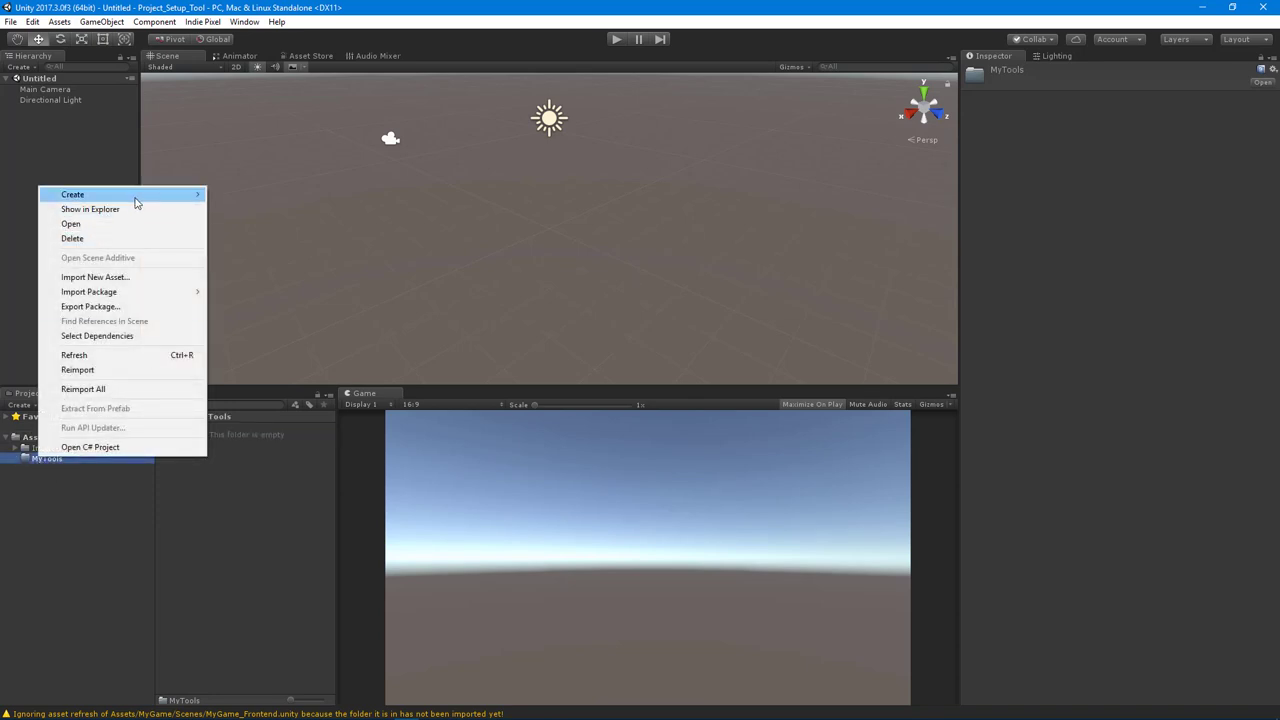
{"action": "left_click", "coordinate": [73, 194]}
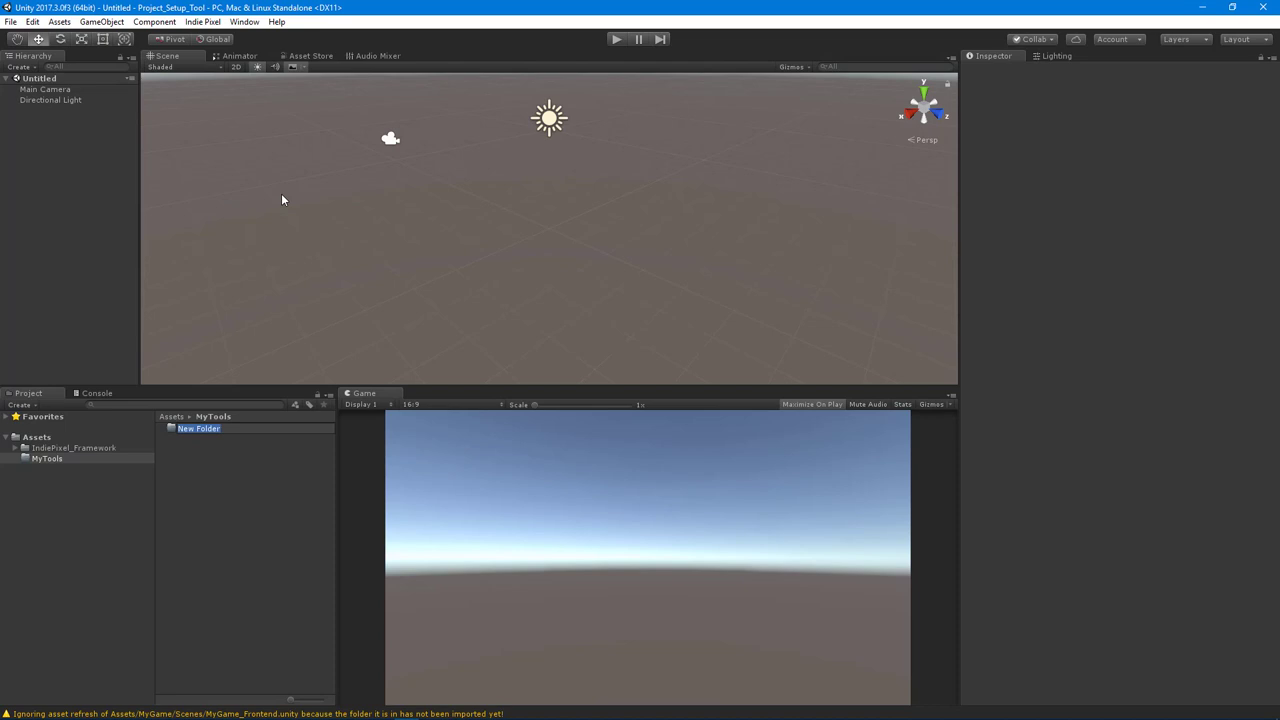
{"action": "type", "text": "ProjectSet"}
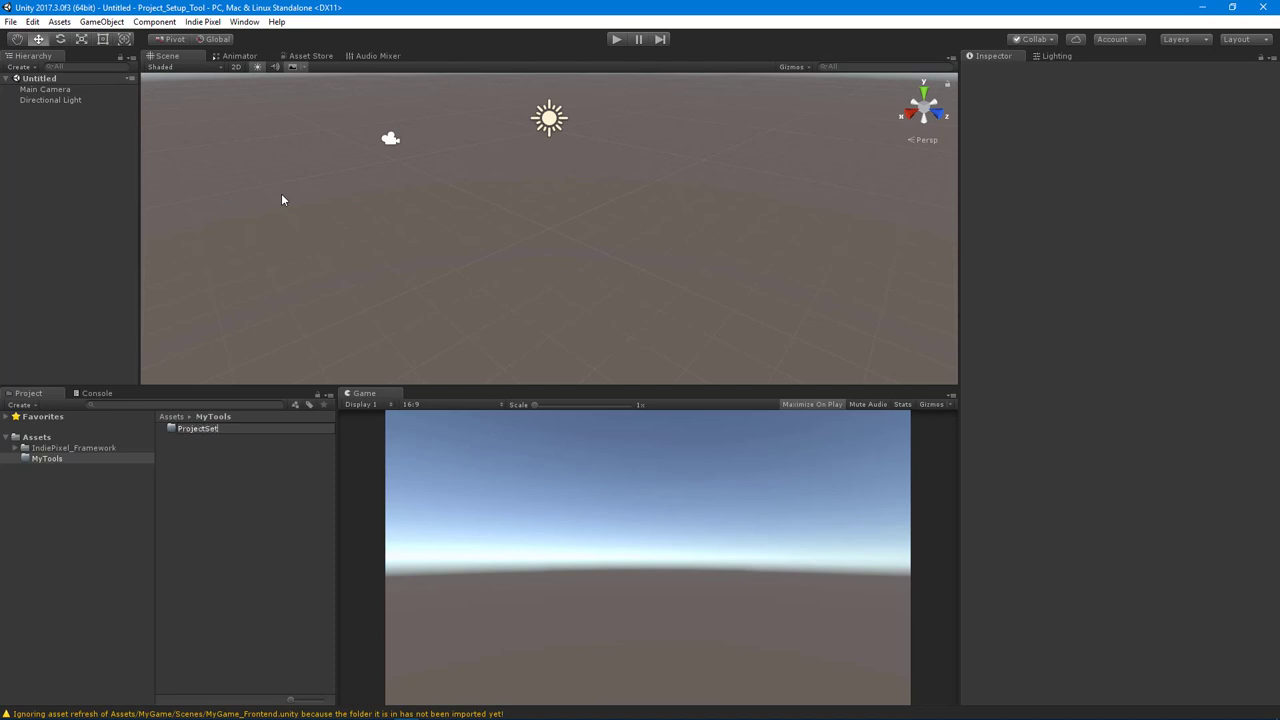
{"action": "left_click", "coordinate": [210, 428]}
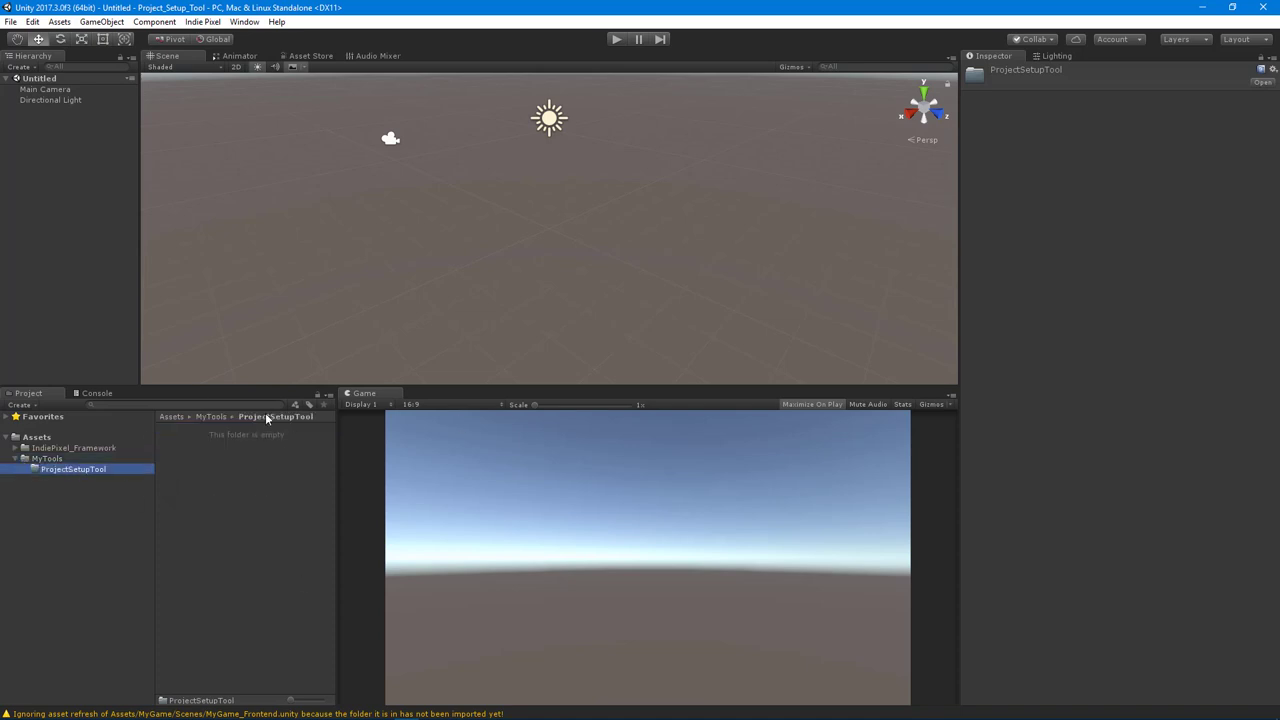
{"action": "mouse_move", "coordinate": [214, 452]}
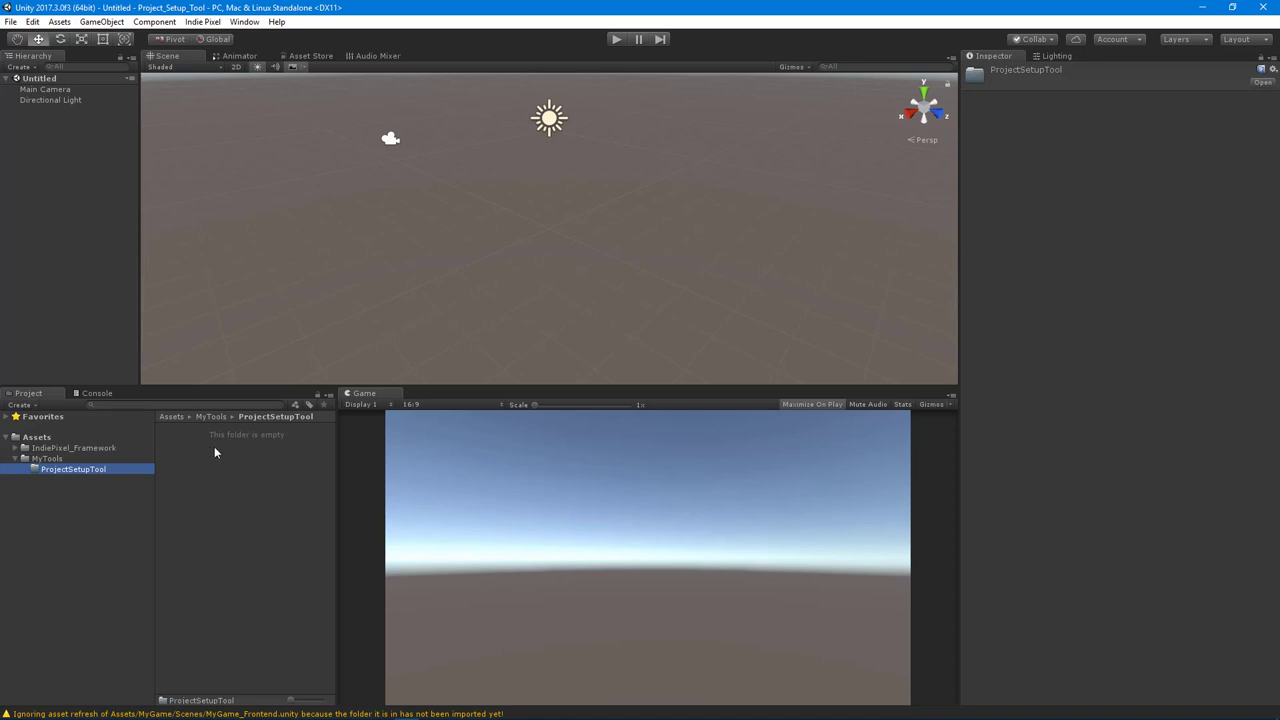
Step: Add an Editor folder under MyTools and move ProjectSetupTool into it
{"action": "right_click", "coordinate": [73, 469]}
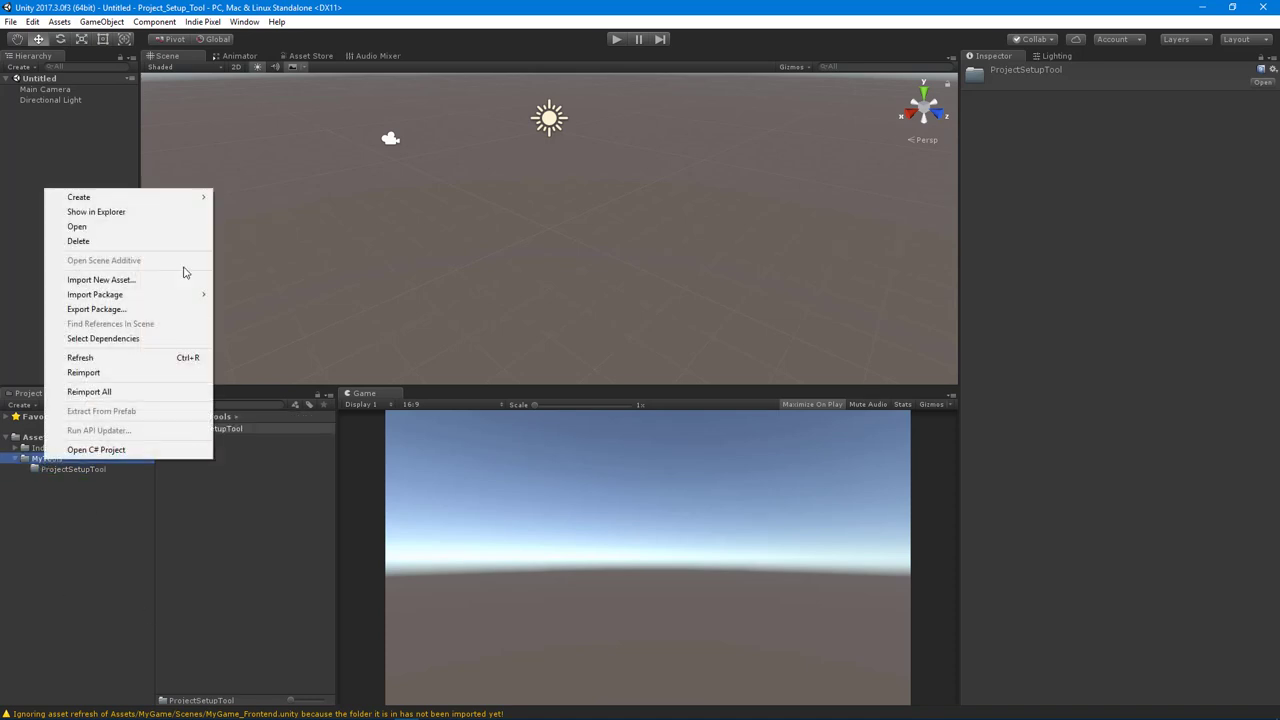
{"action": "left_click", "coordinate": [78, 197]}
{"action": "type", "text": "Editor"}
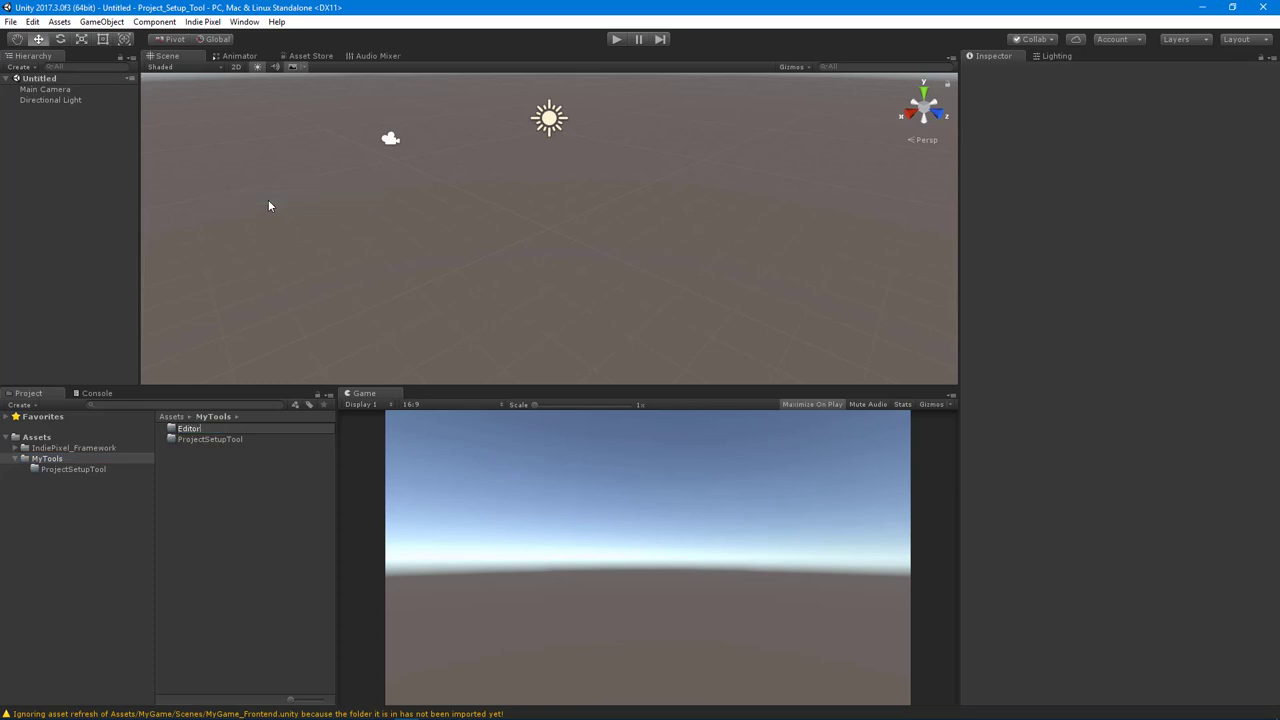
{"action": "left_click", "coordinate": [72, 479]}
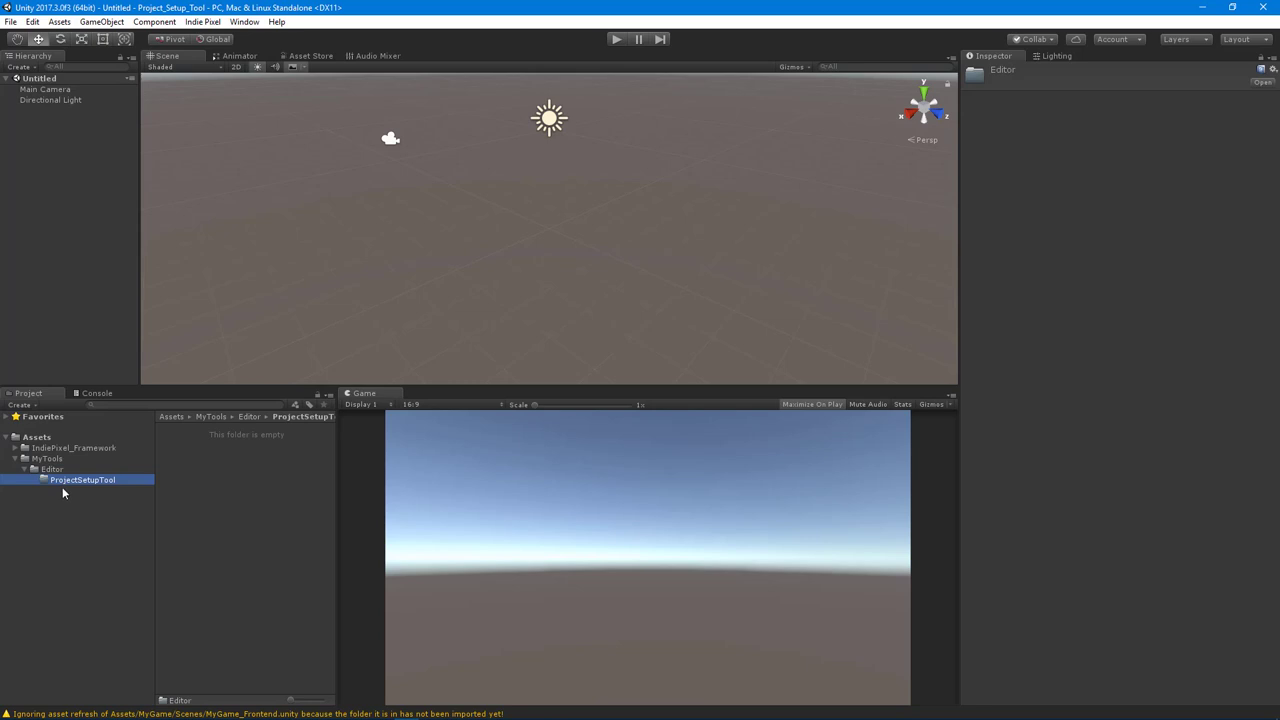
{"action": "mouse_move", "coordinate": [60, 510]}
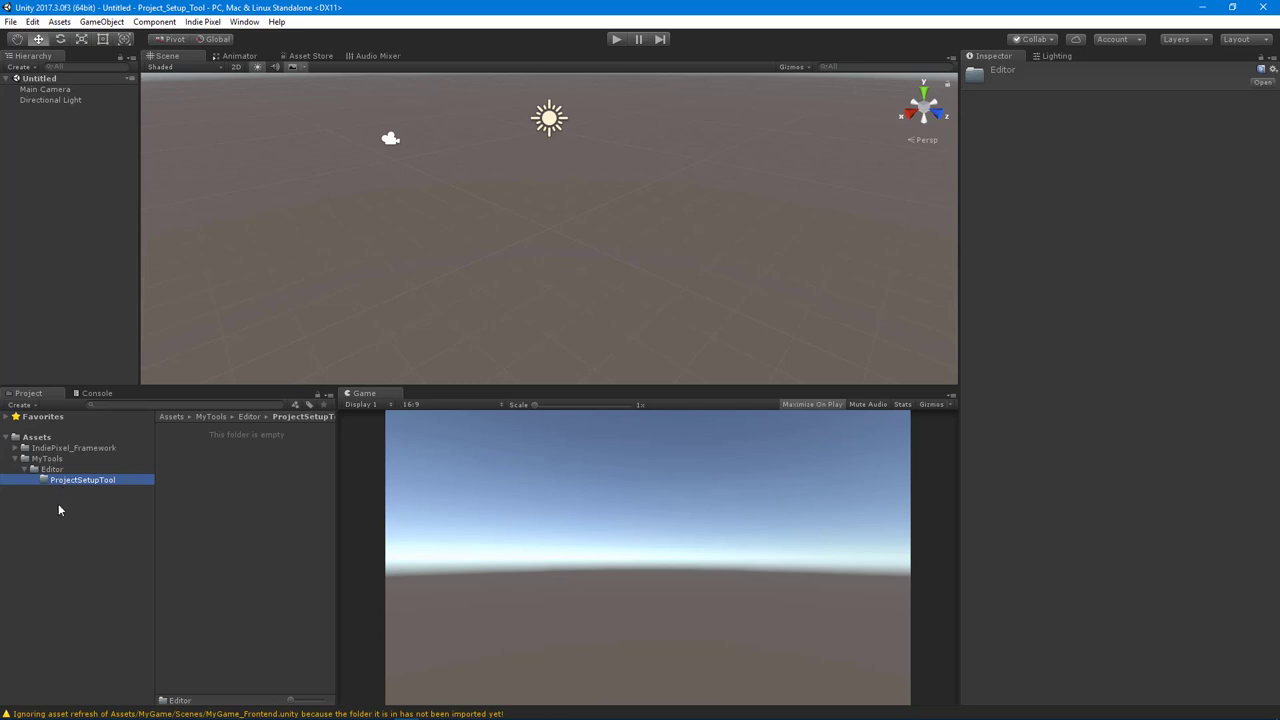
{"action": "mouse_move", "coordinate": [71, 492]}
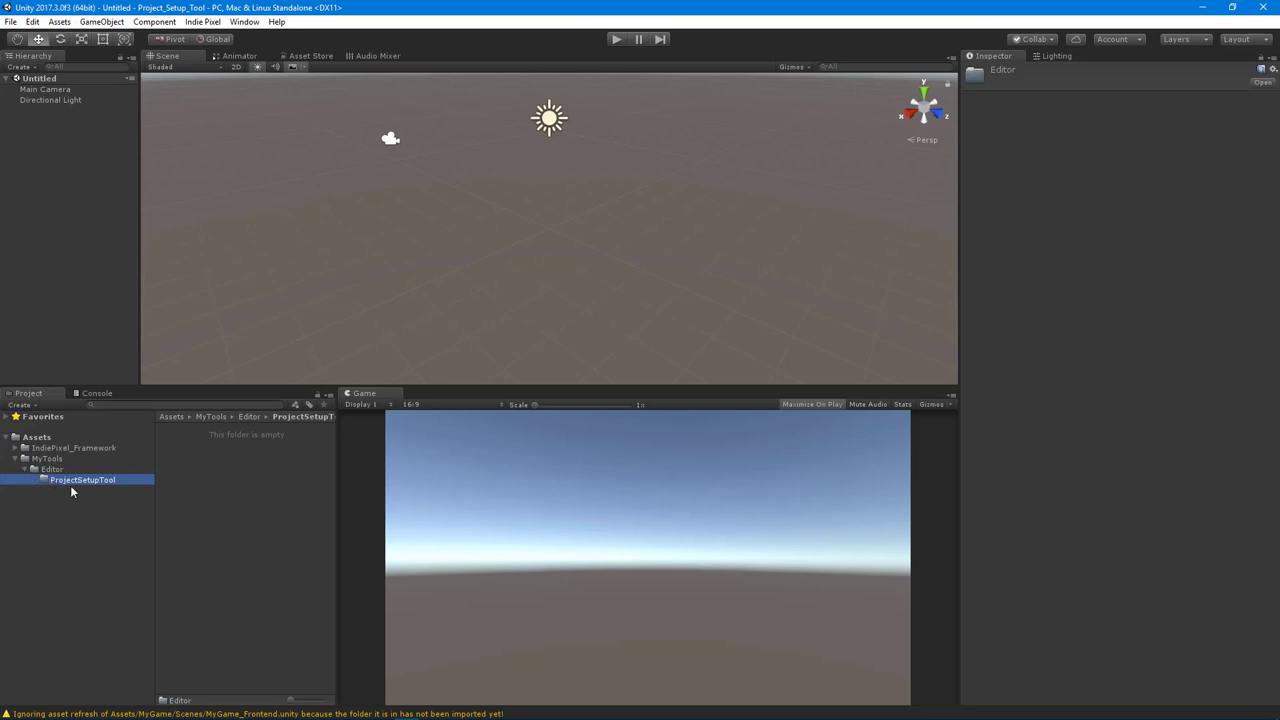
{"action": "mouse_move", "coordinate": [87, 497]}
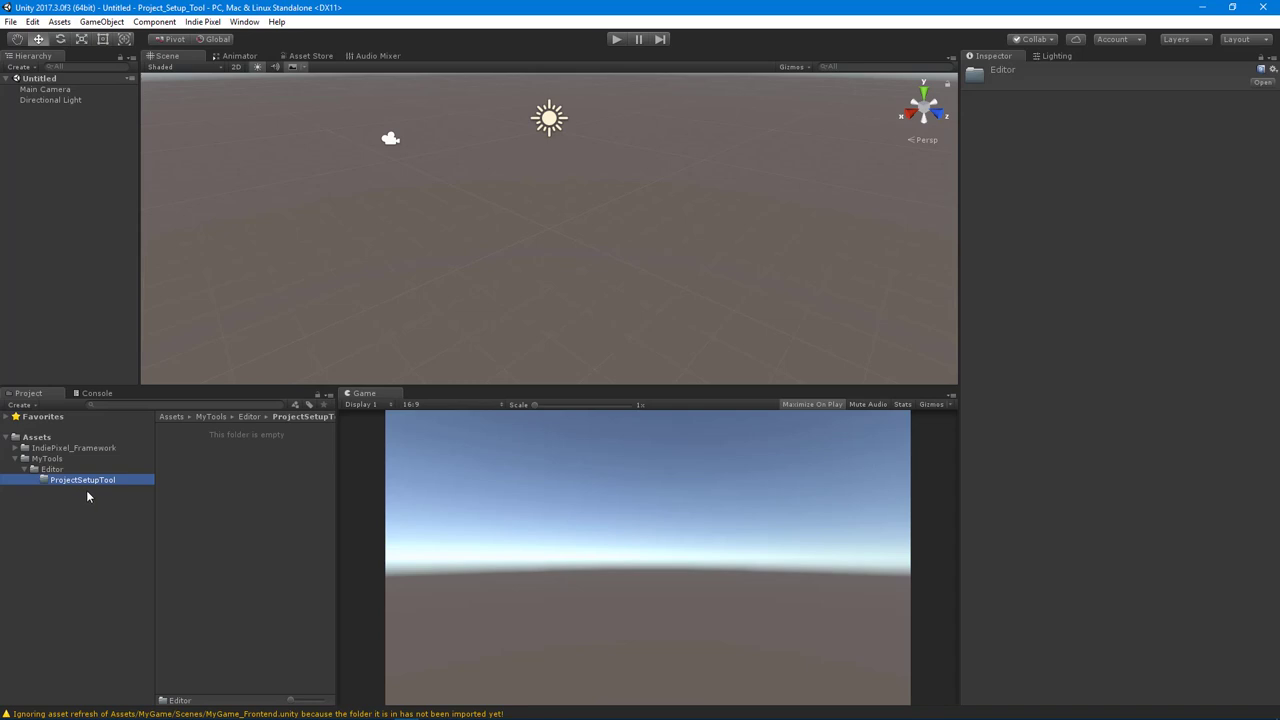
{"action": "mouse_move", "coordinate": [240, 455]}
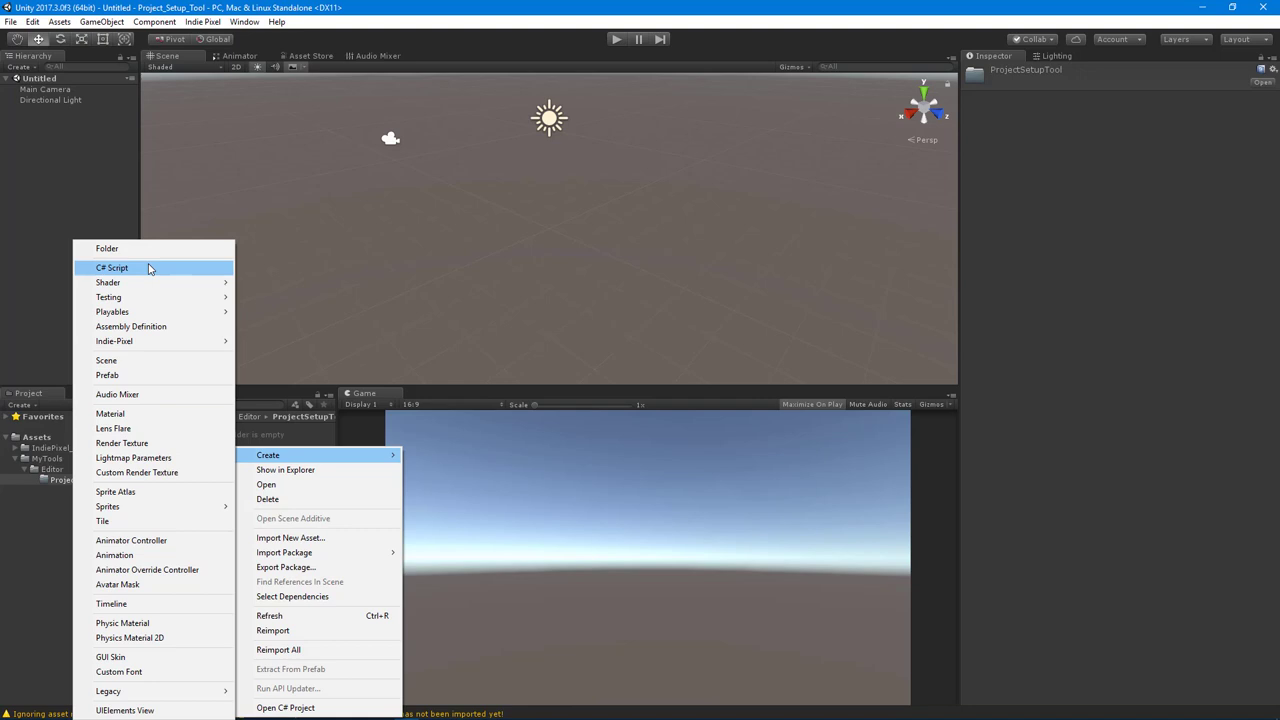
Step: Create C# scripts ProjectSetup_window in ProjectSetupTool and EditorMenus in Editor
{"action": "left_click", "coordinate": [112, 267]}
{"action": "type", "text": "ProjectSetup_window"}
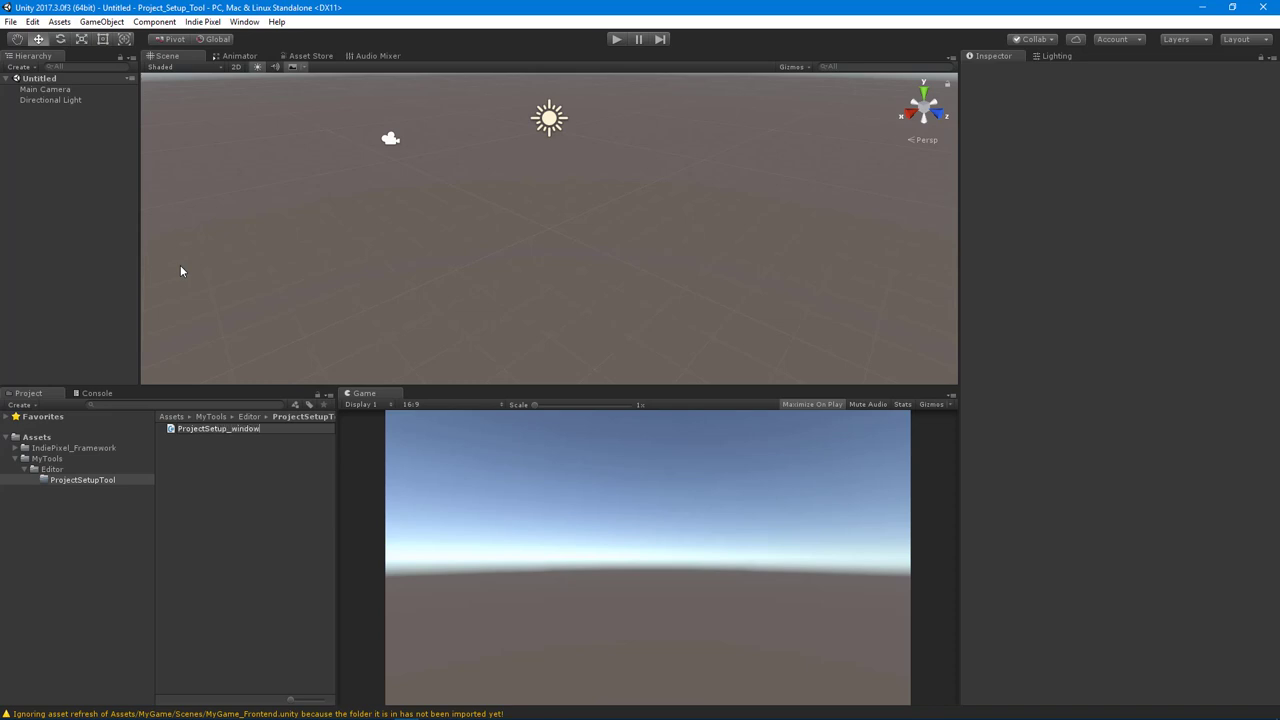
{"action": "right_click", "coordinate": [48, 469]}
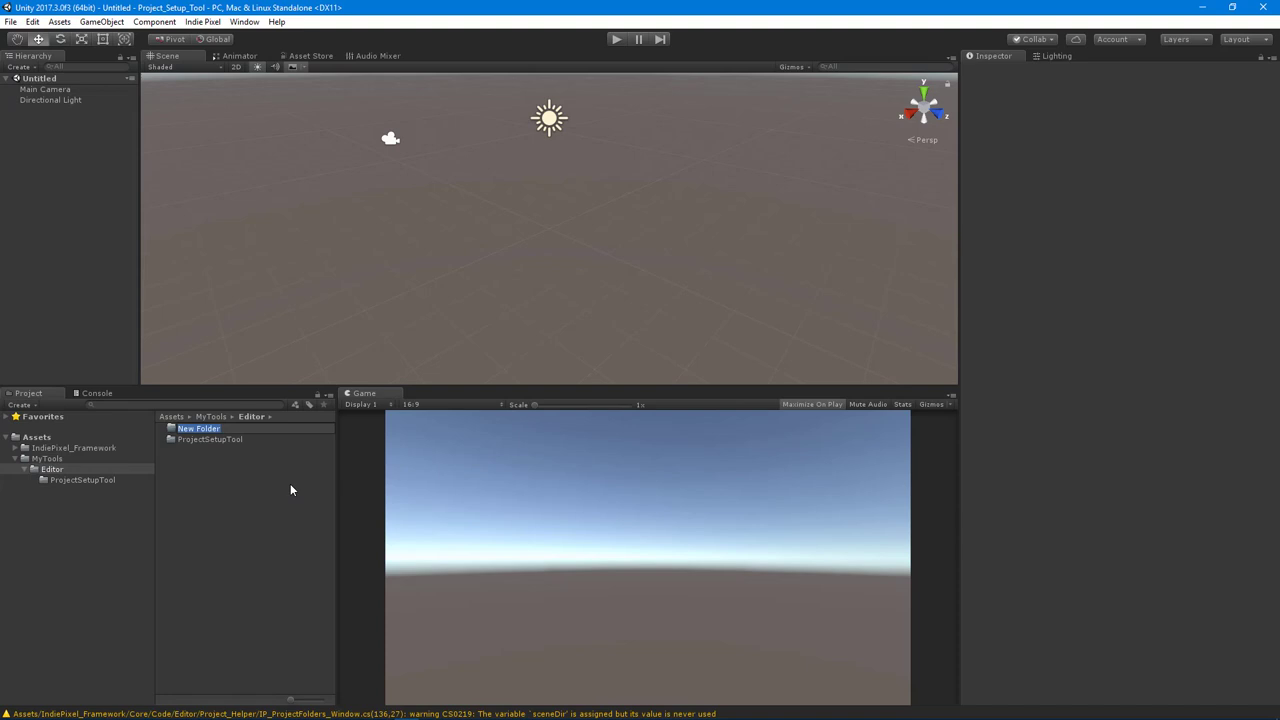
{"action": "left_click", "coordinate": [210, 440]}
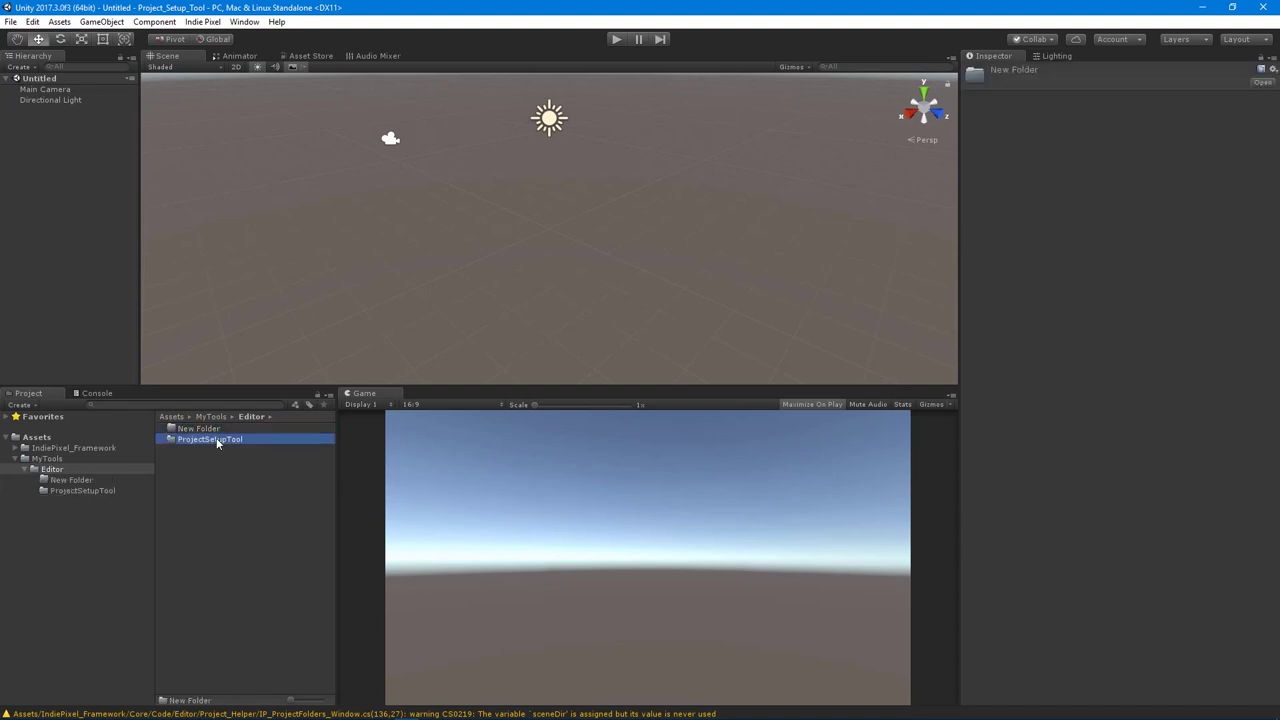
{"action": "left_click", "coordinate": [199, 428]}
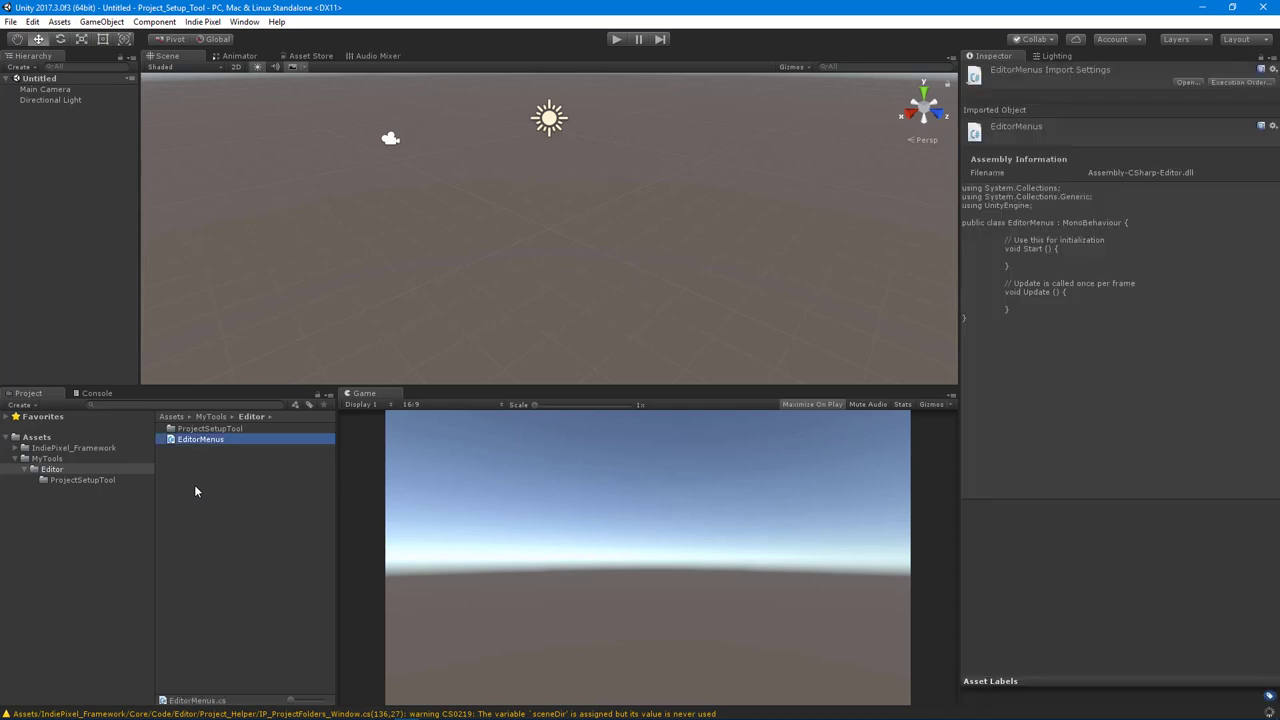
{"action": "mouse_move", "coordinate": [227, 485]}
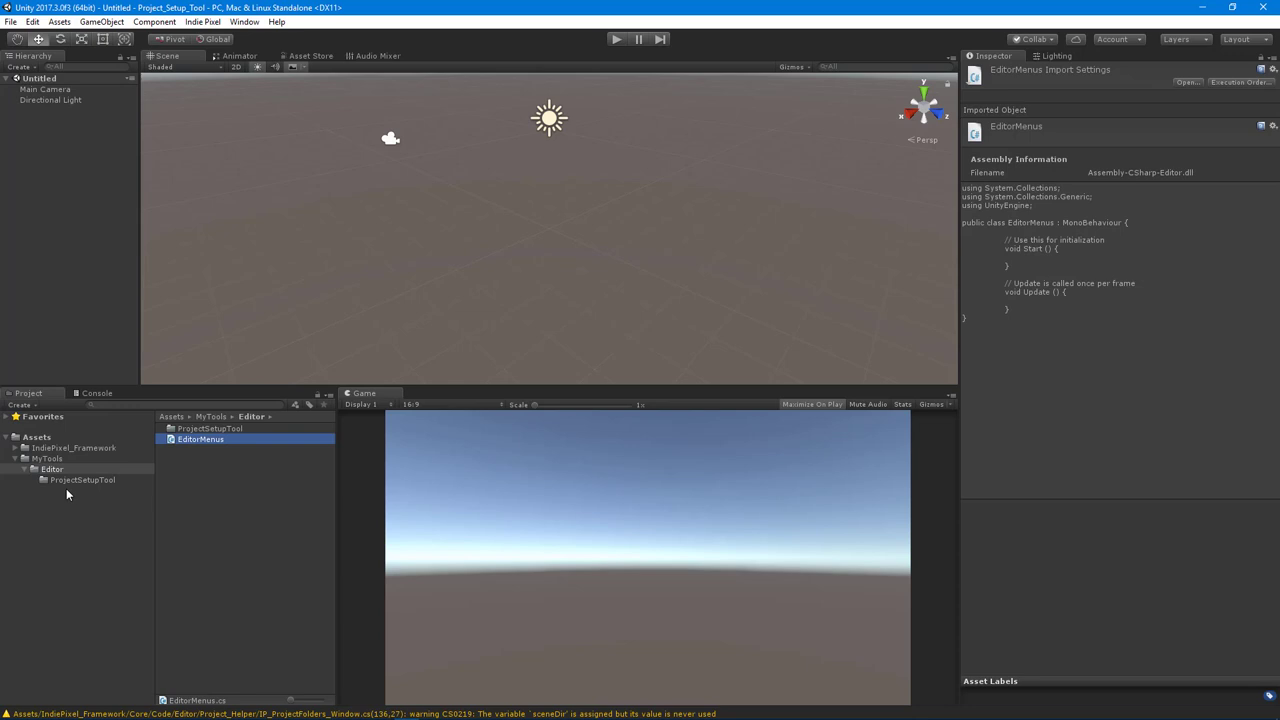
{"action": "left_click", "coordinate": [217, 428]}
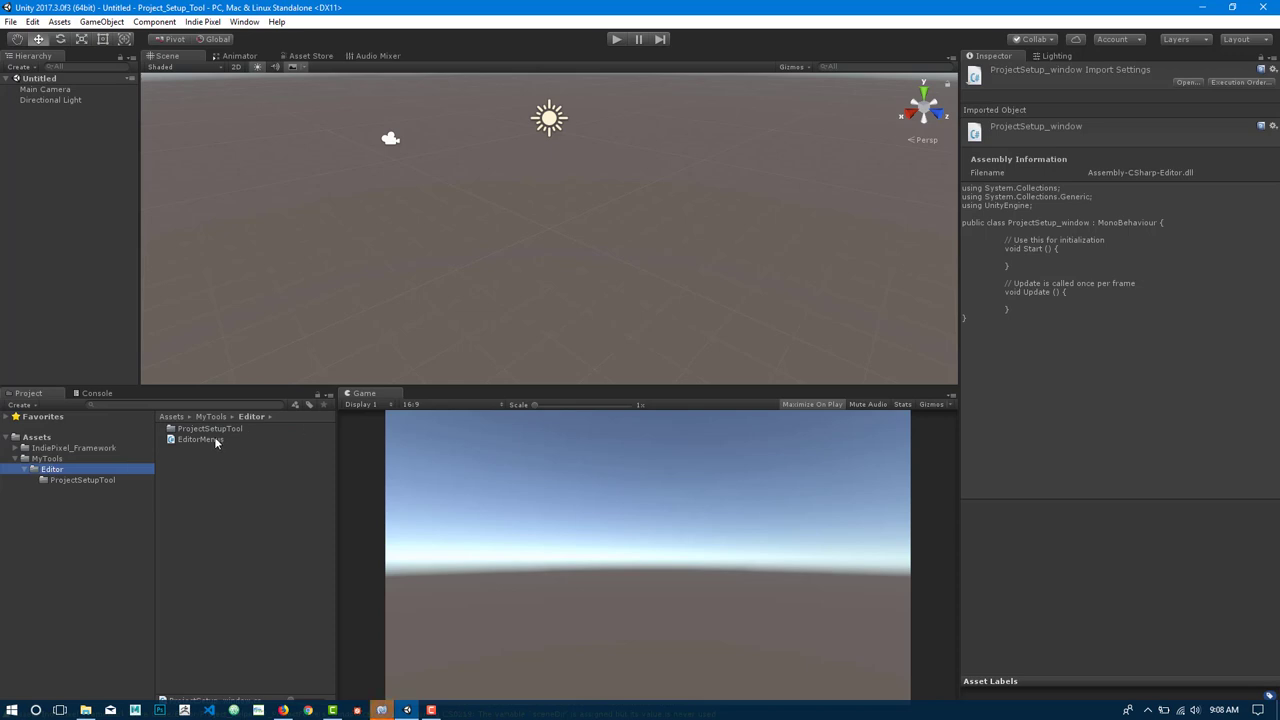
Step: Open EditorMenus.cs in MonoDevelop, delete the template code, and add using UnityEditor
{"action": "left_click", "coordinate": [200, 439]}
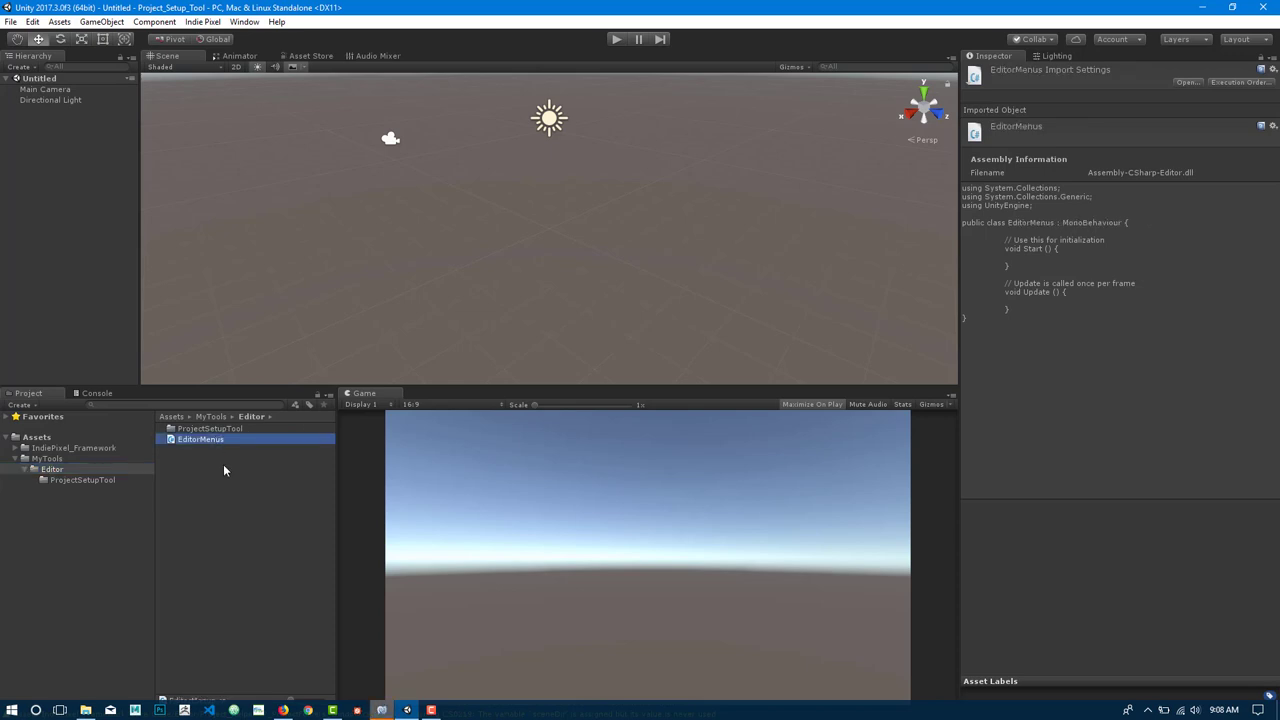
{"action": "mouse_move", "coordinate": [292, 503]}
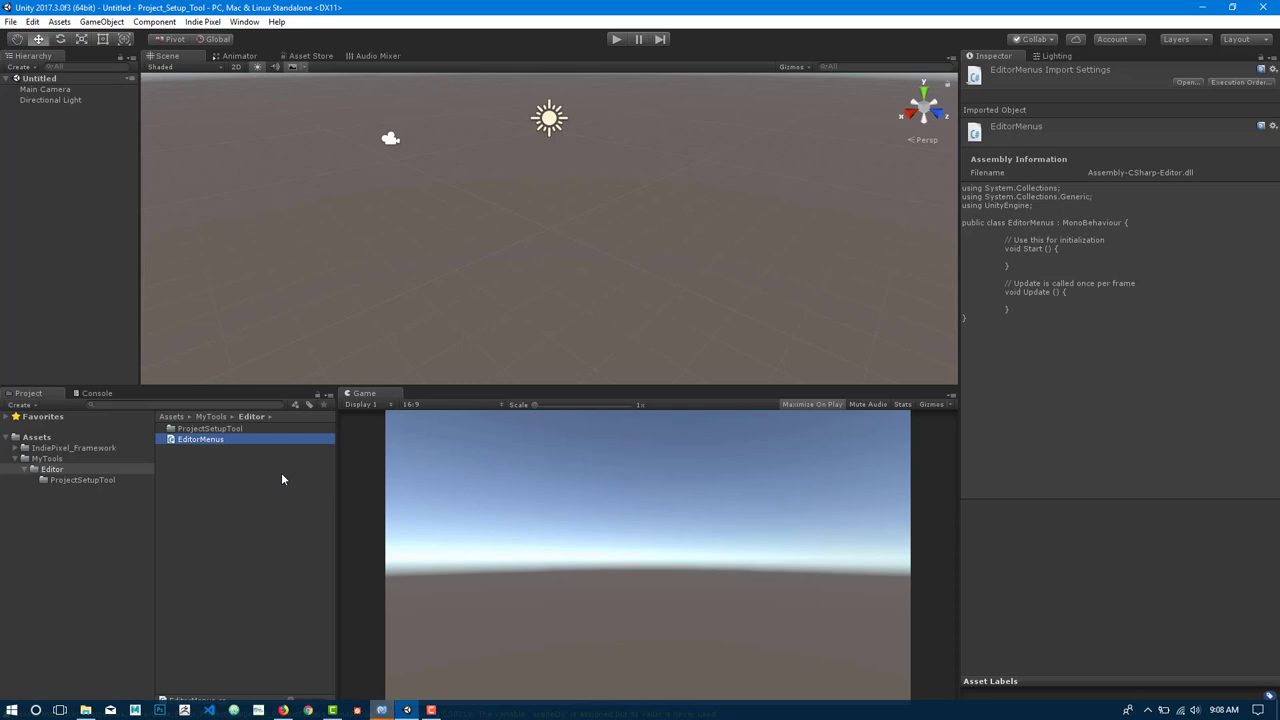
{"action": "mouse_move", "coordinate": [250, 557]}
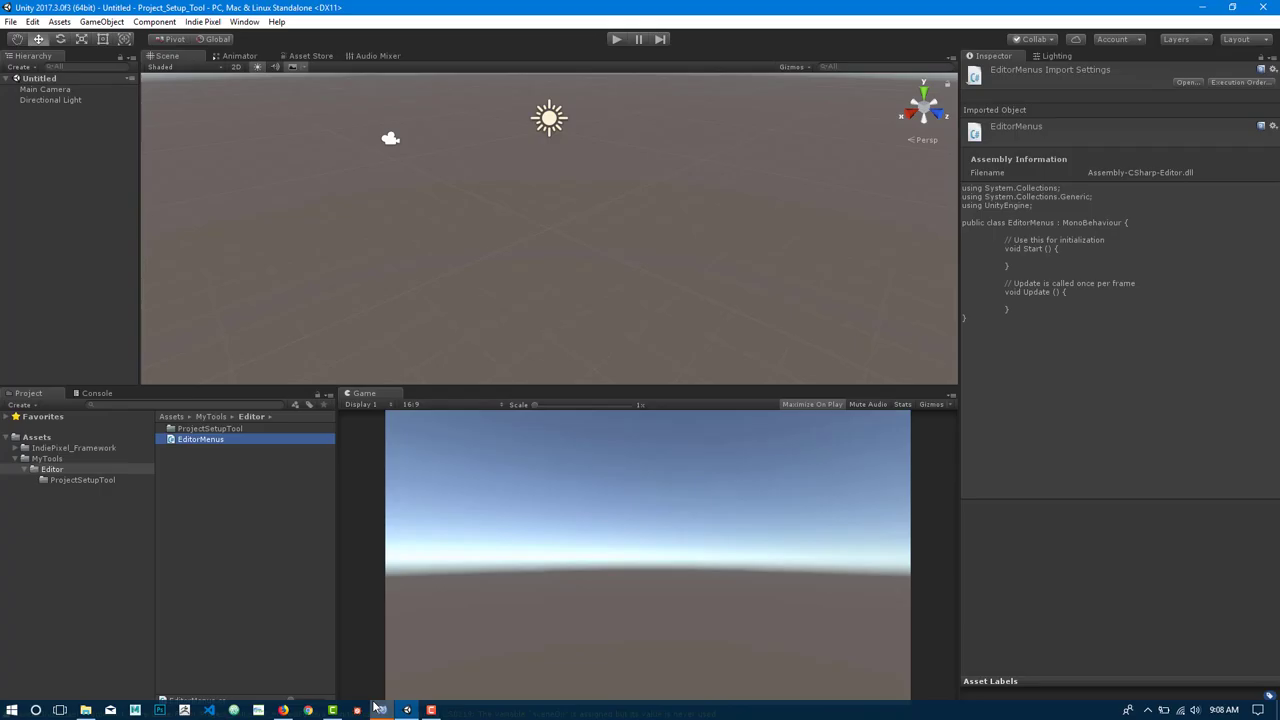
{"action": "double_click", "coordinate": [200, 439]}
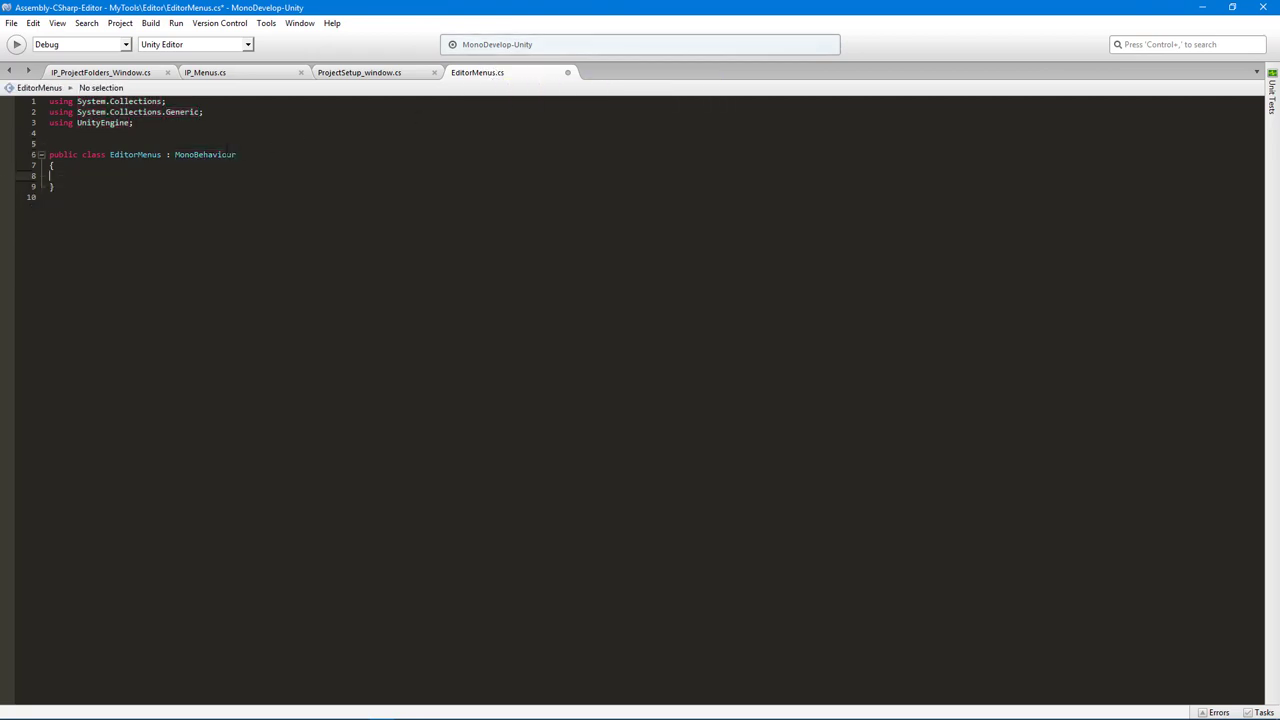
{"action": "key", "text": "BackSpace"}
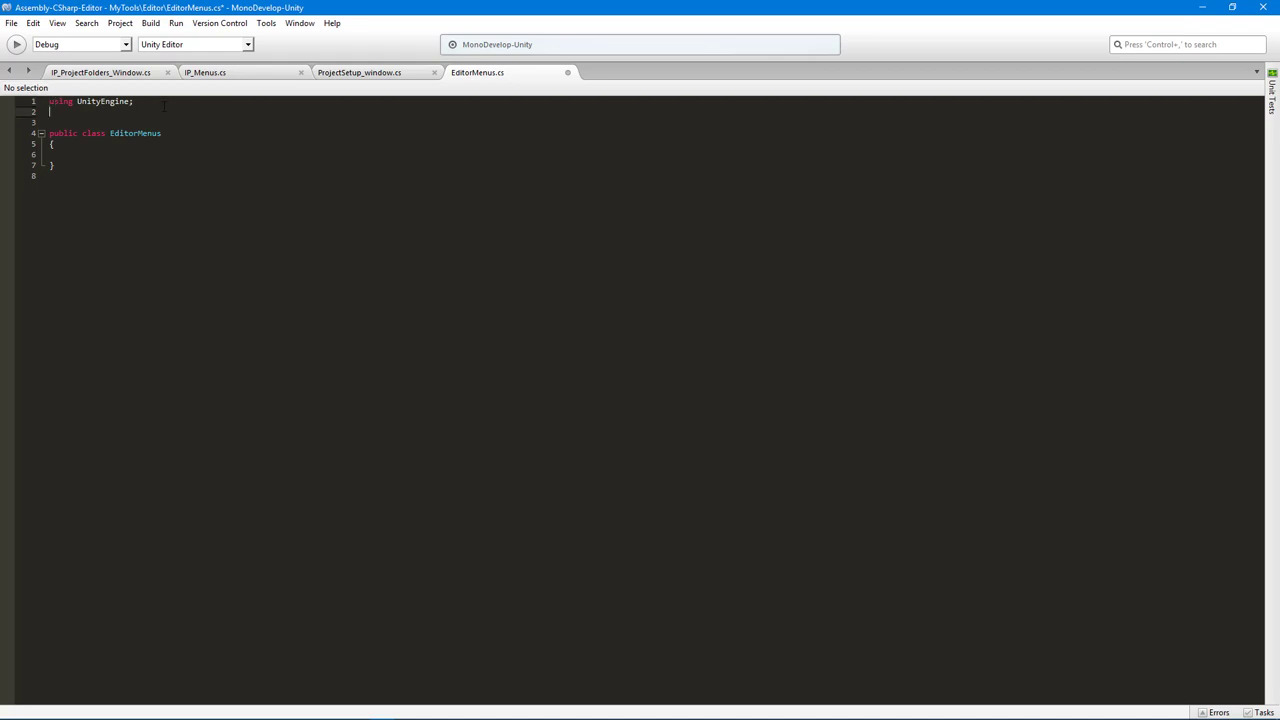
{"action": "type", "text": "using Unit"}
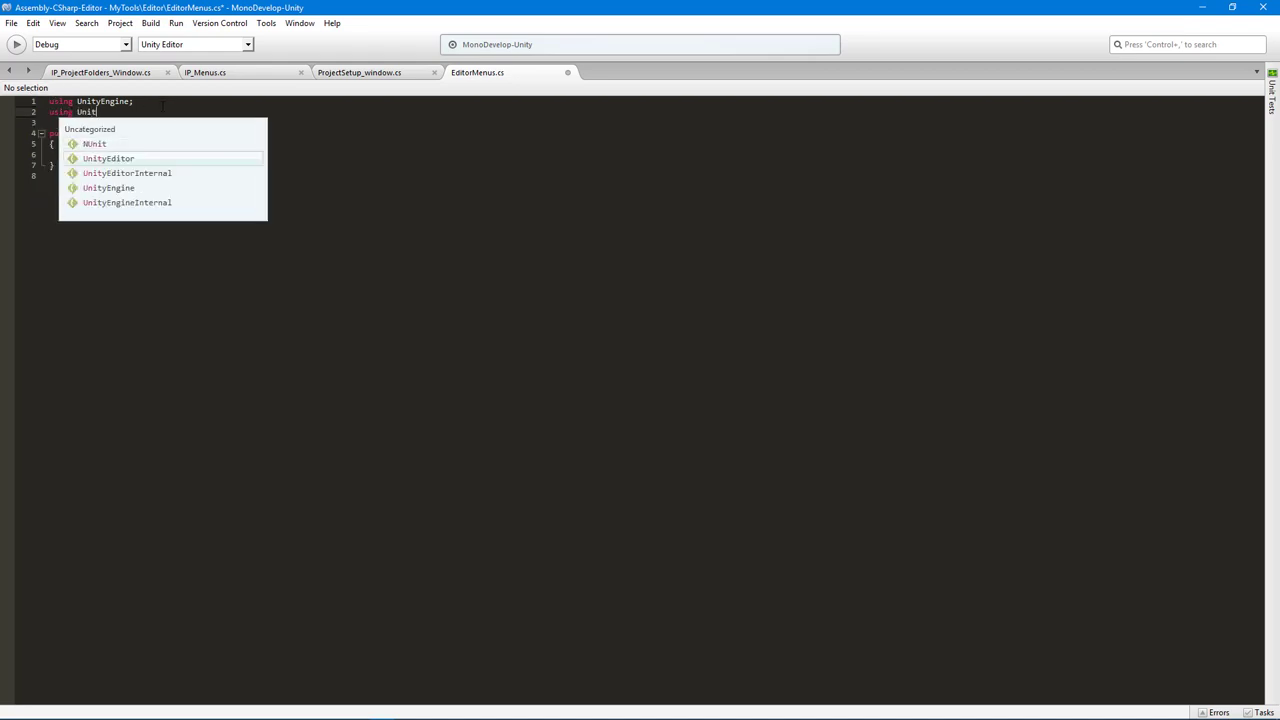
{"action": "left_click", "coordinate": [108, 158]}
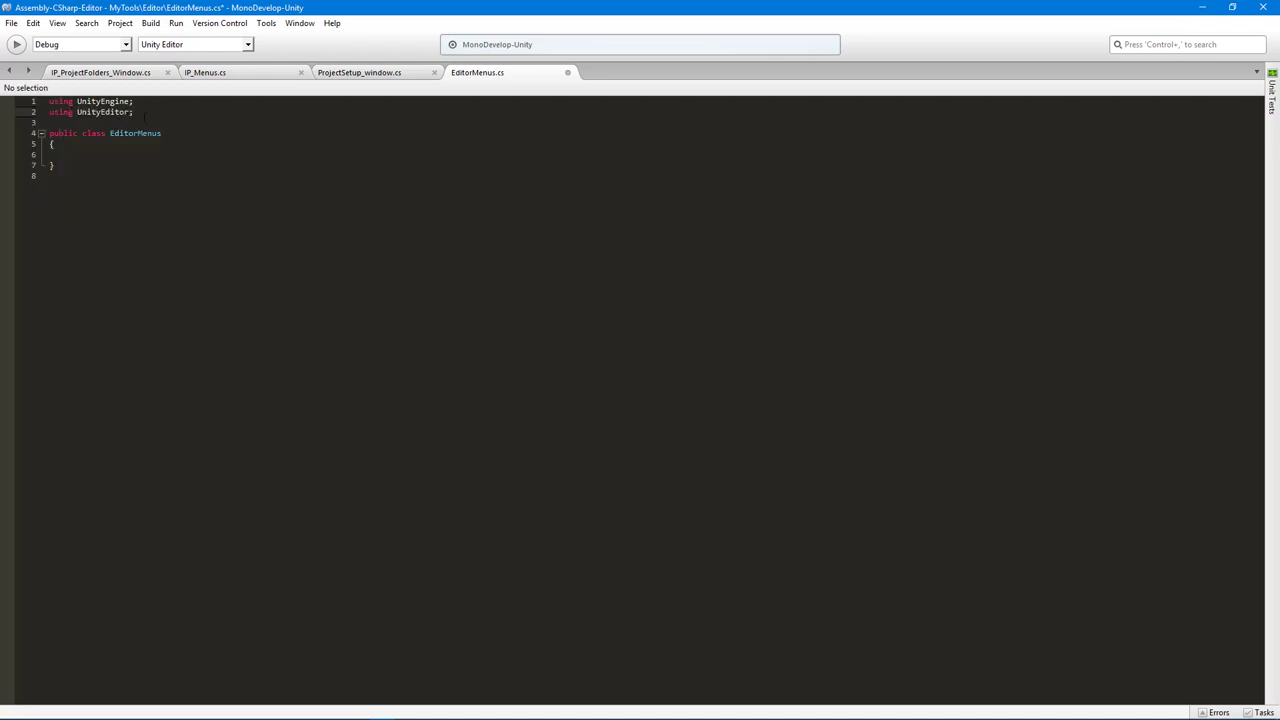
{"action": "key", "text": "Return"}
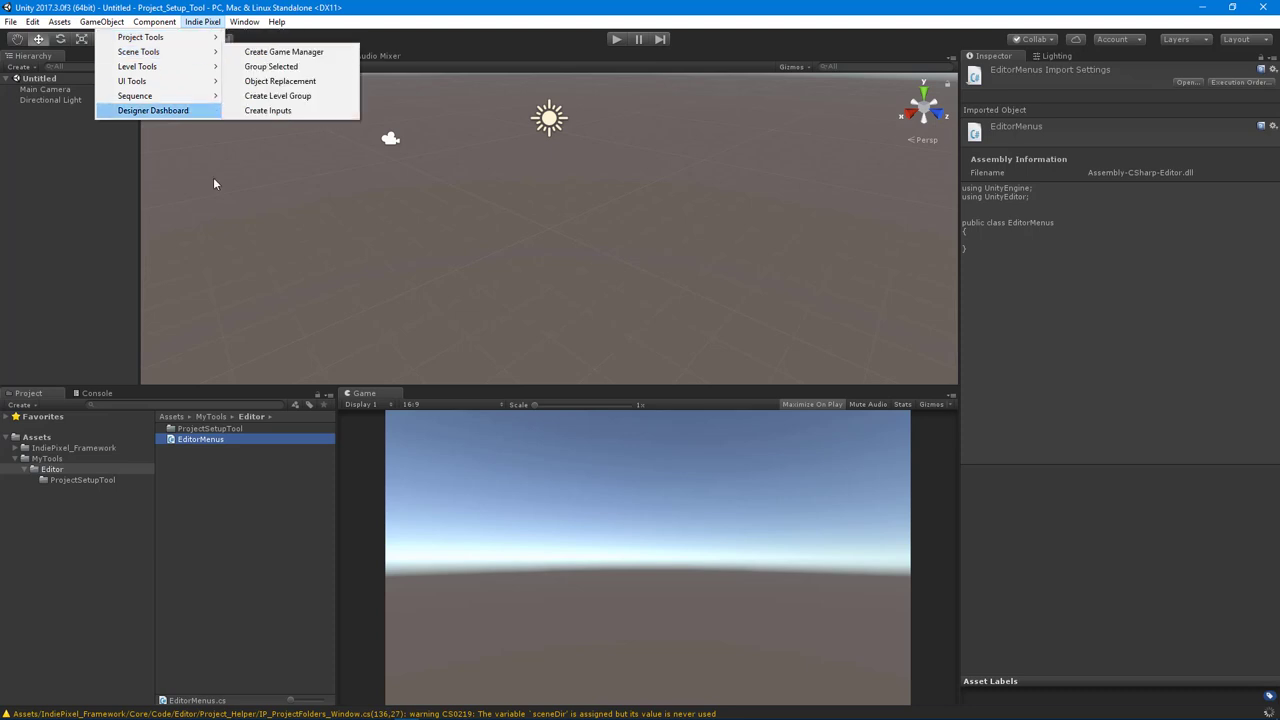
{"action": "mouse_move", "coordinate": [132, 80]}
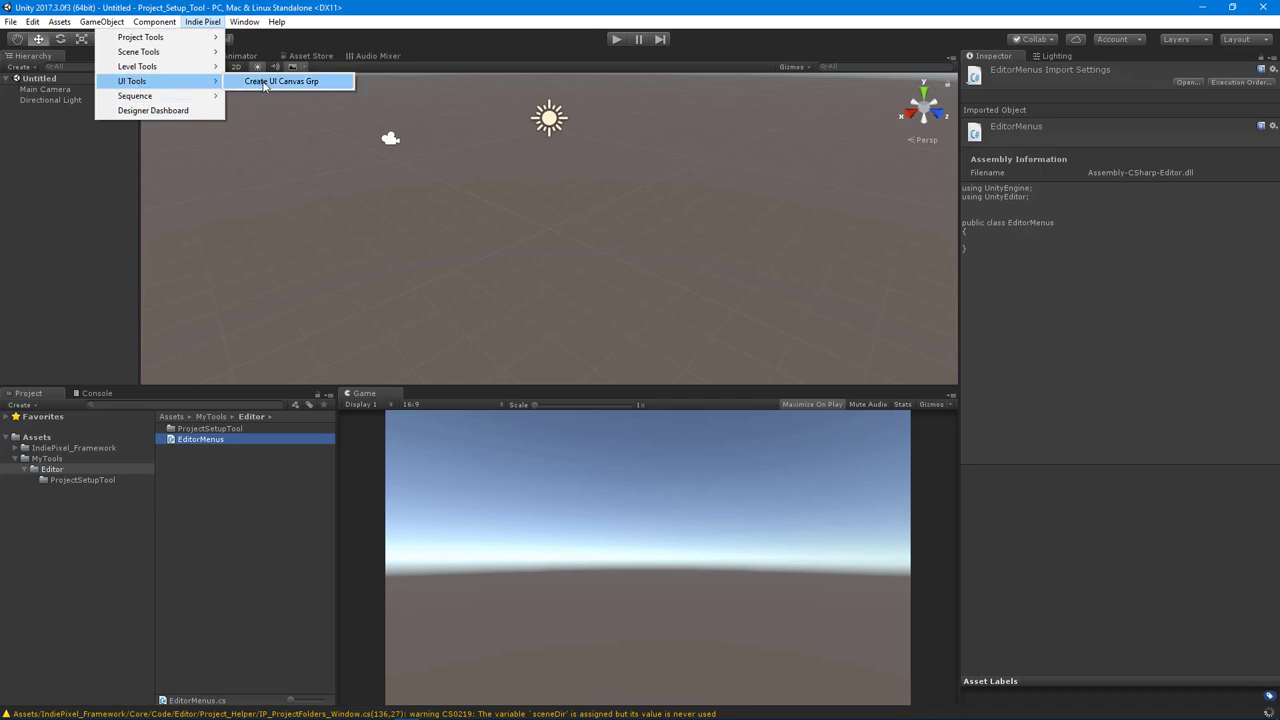
{"action": "mouse_move", "coordinate": [428, 27]}
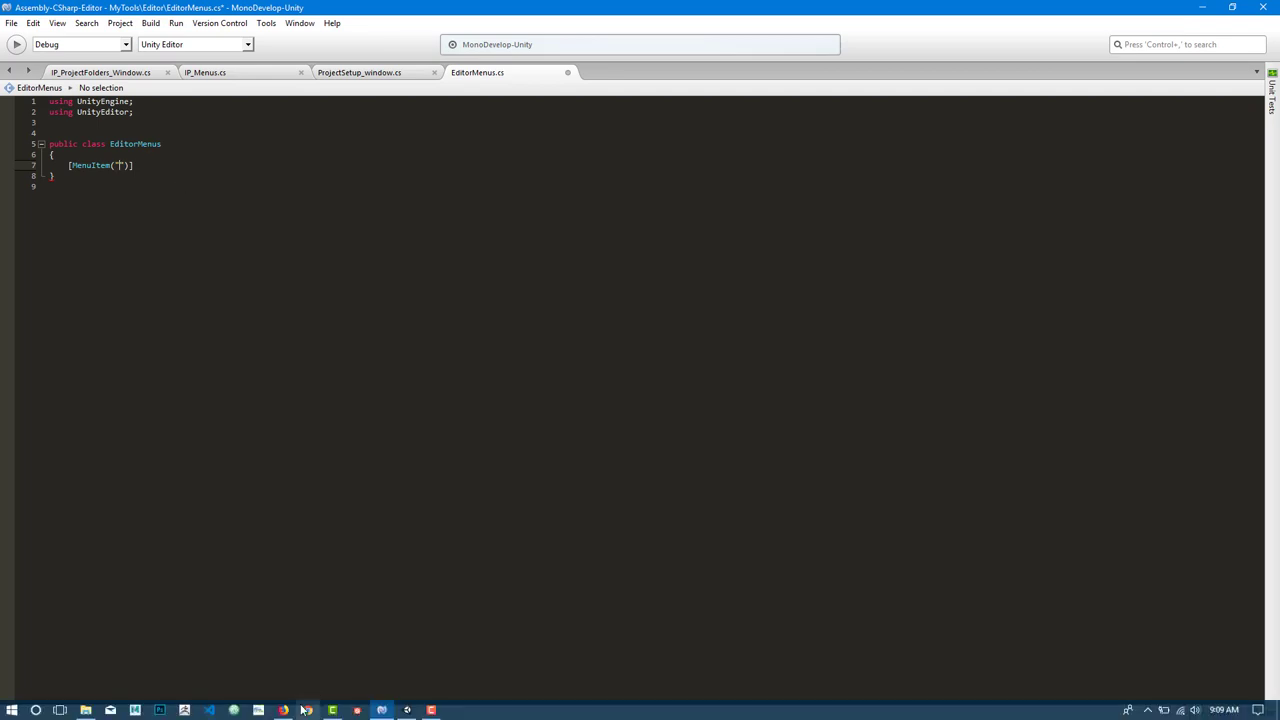
Step: Write the MenuItem attribute path 'MyTools/Project/Project Setup Tool' in EditorMenus
{"action": "left_click", "coordinate": [306, 710]}
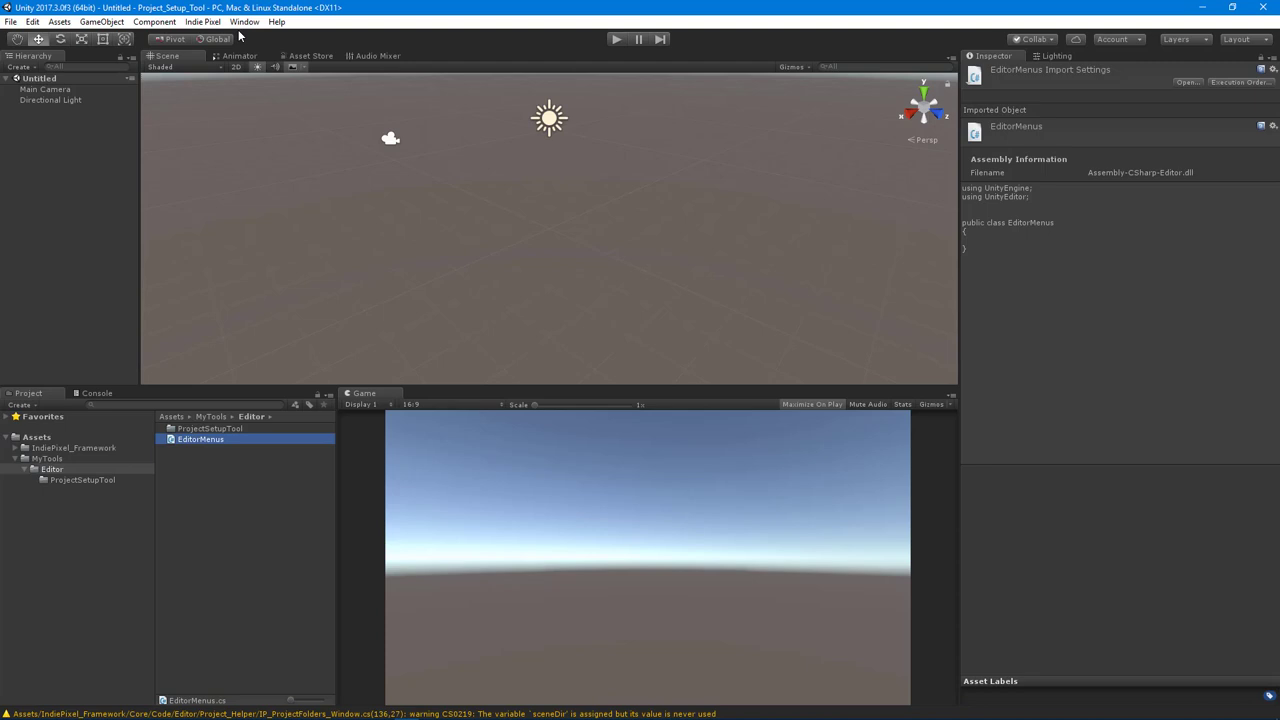
{"action": "left_click", "coordinate": [202, 21]}
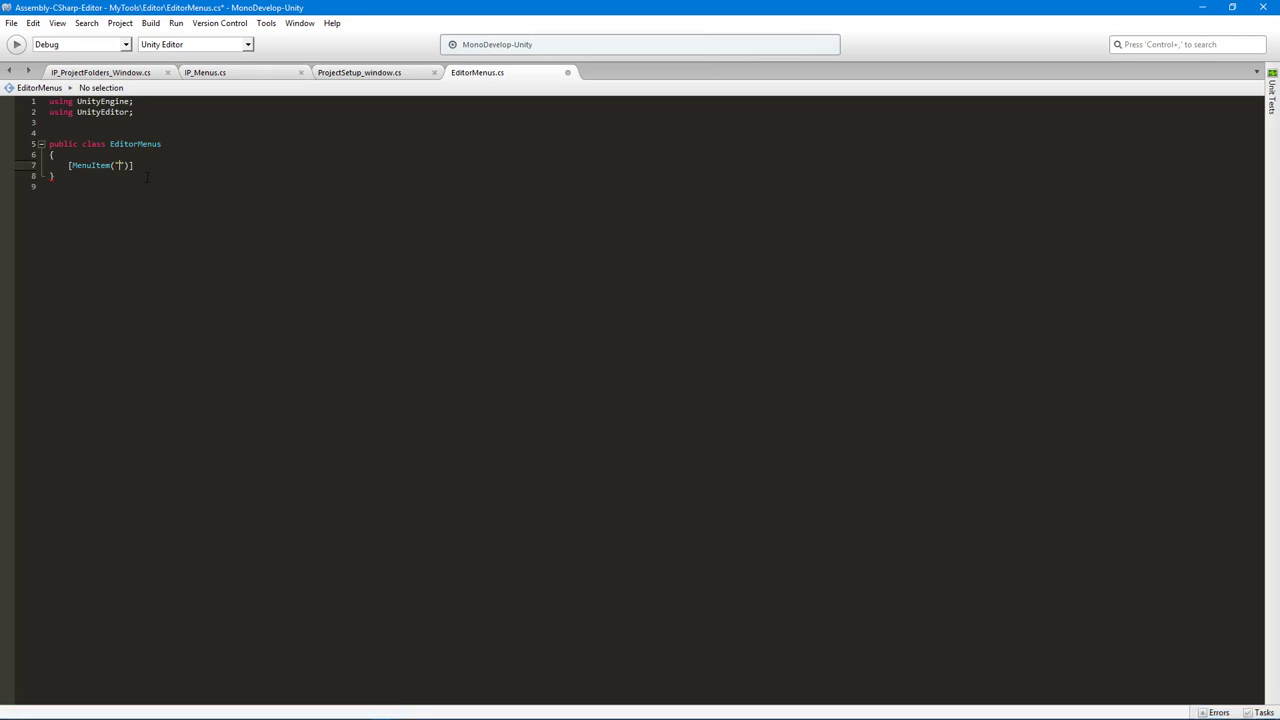
{"action": "key", "text": "Backspace"}
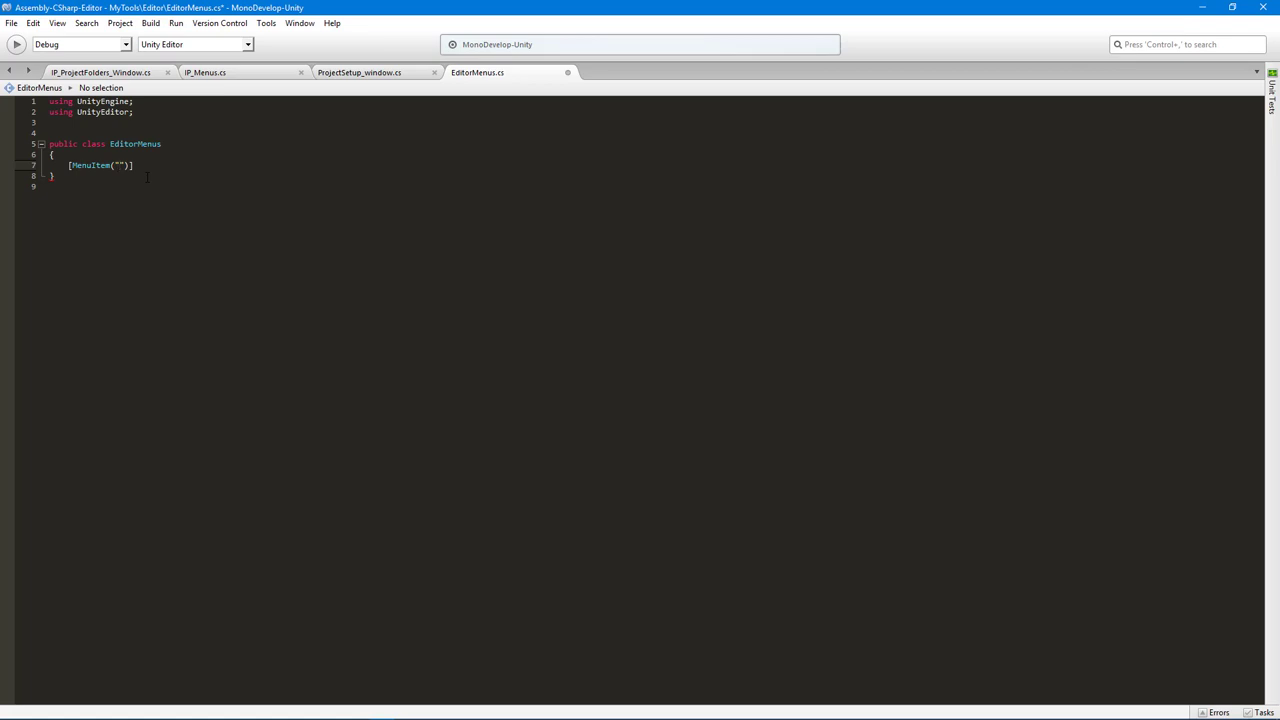
{"action": "type", "text": "MyTools"}
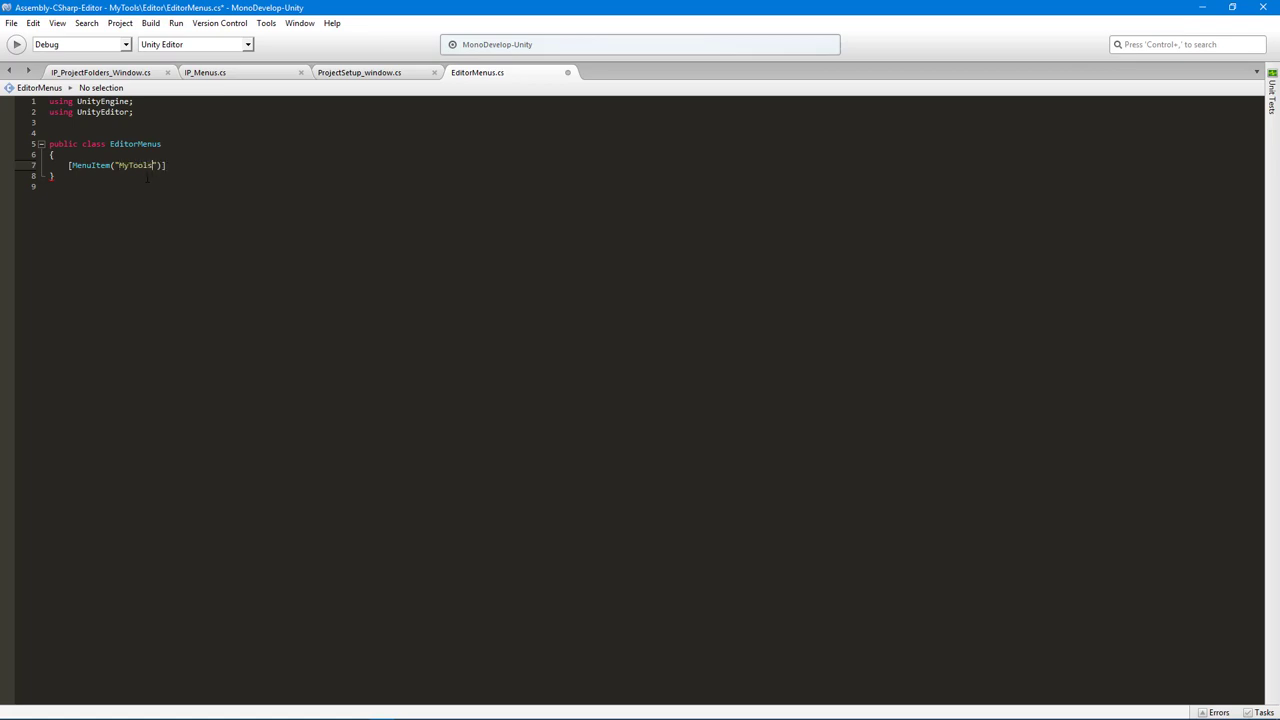
{"action": "type", "text": "/"}
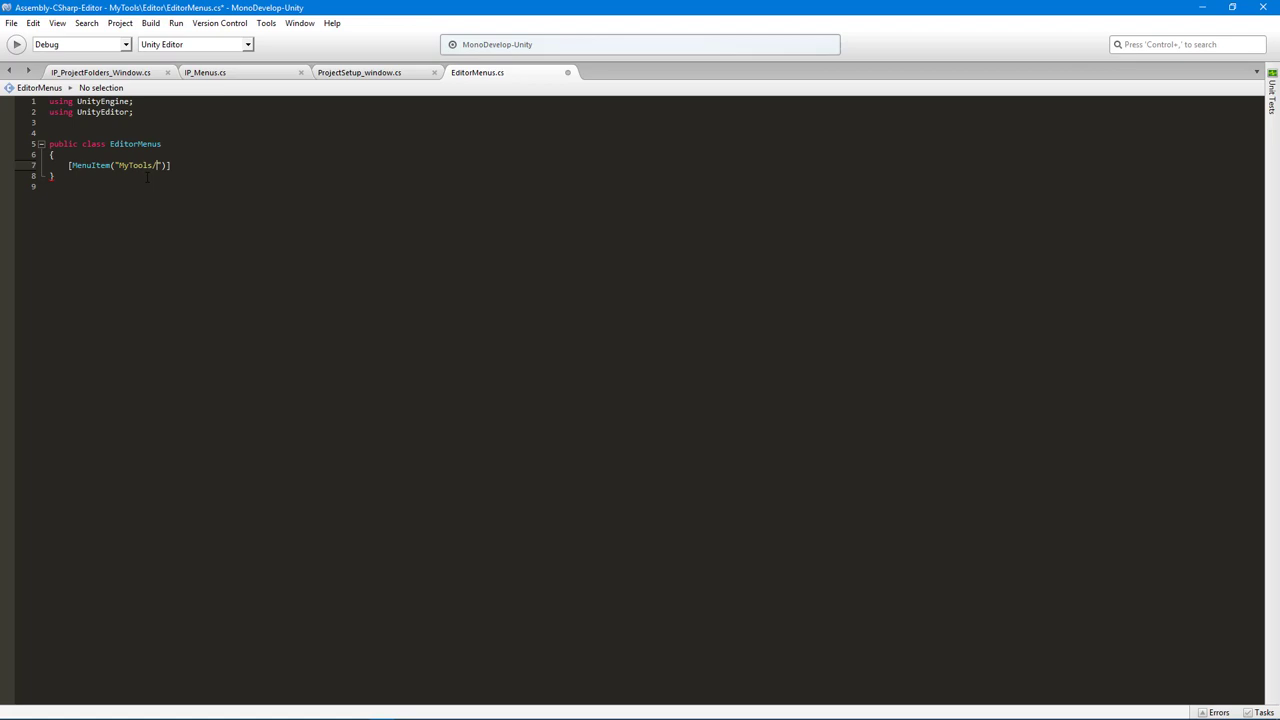
{"action": "type", "text": "Project"}
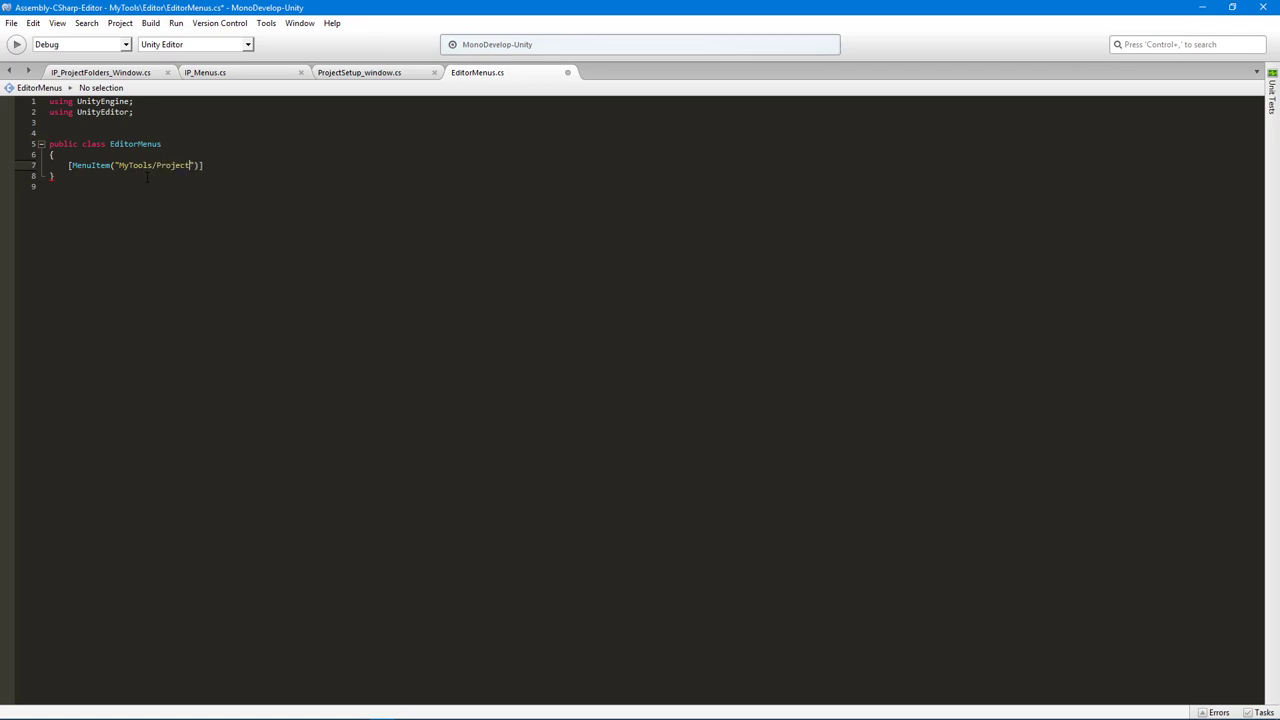
{"action": "type", "text": "/"}
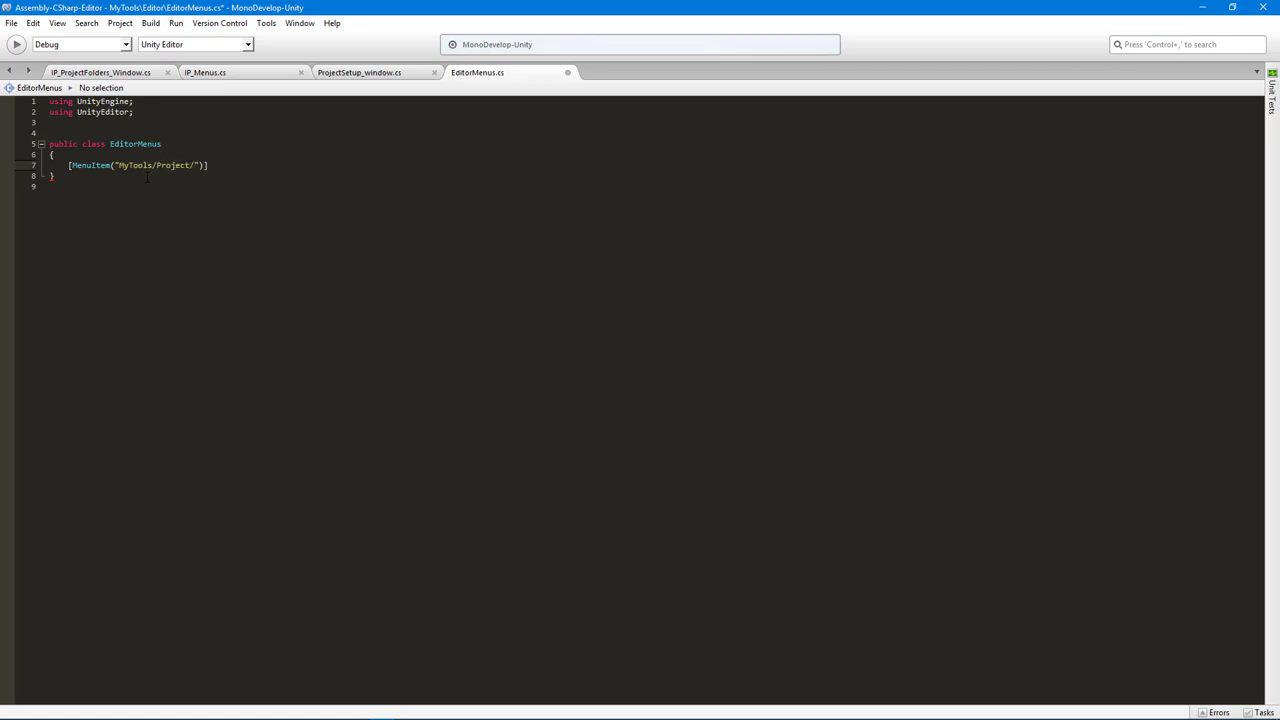
{"action": "type", "text": "Project P"}
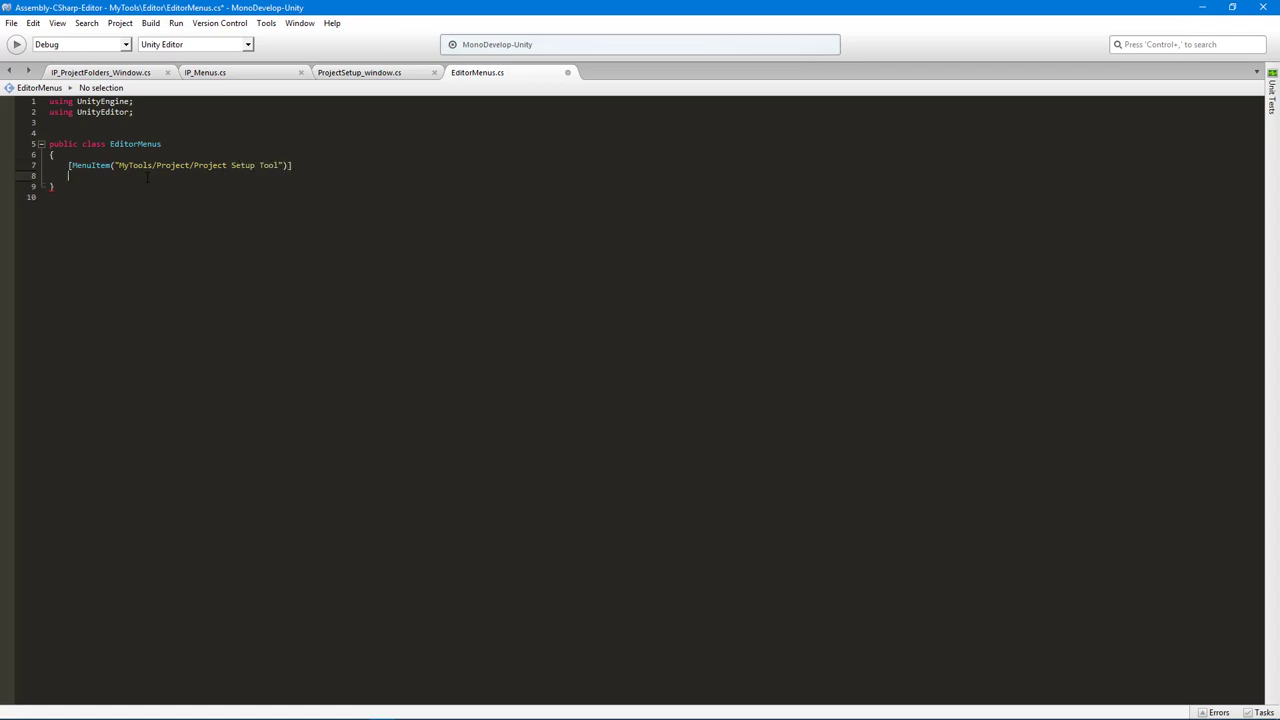
Step: Add an empty public static void InitProjectSetupTool() method below the attribute
{"action": "type", "text": "public s"}
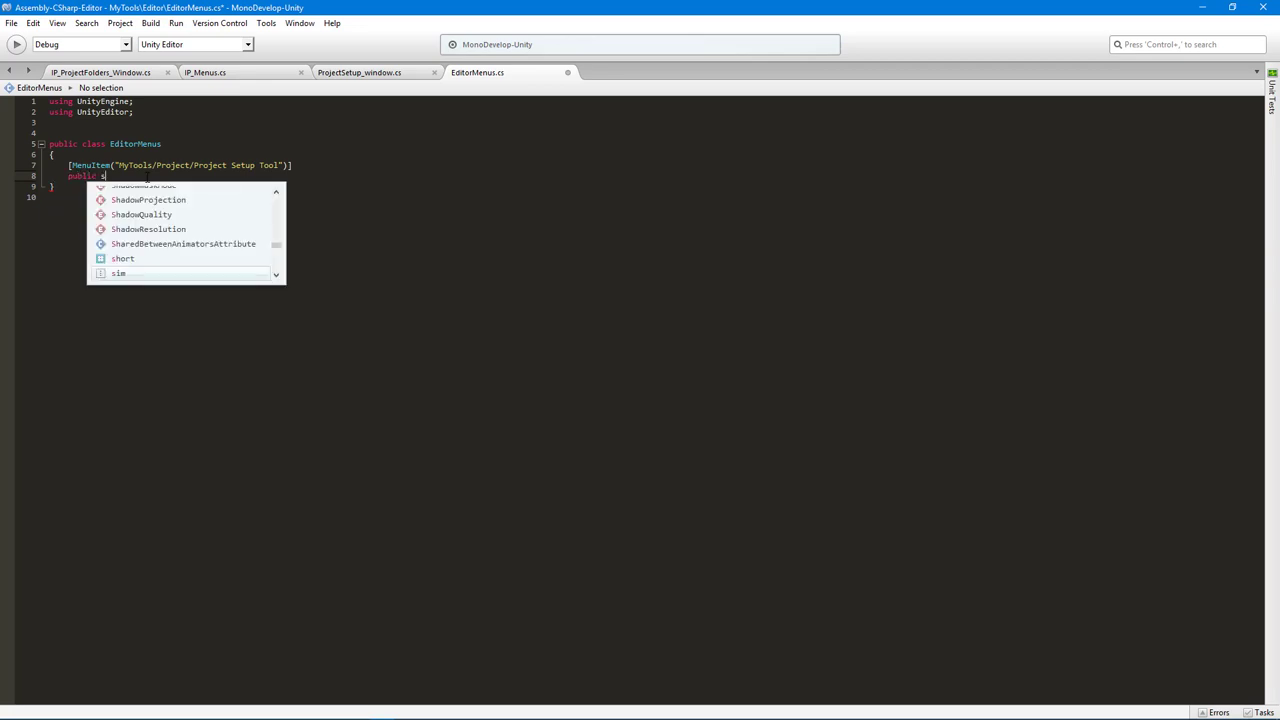
{"action": "type", "text": "static void"}
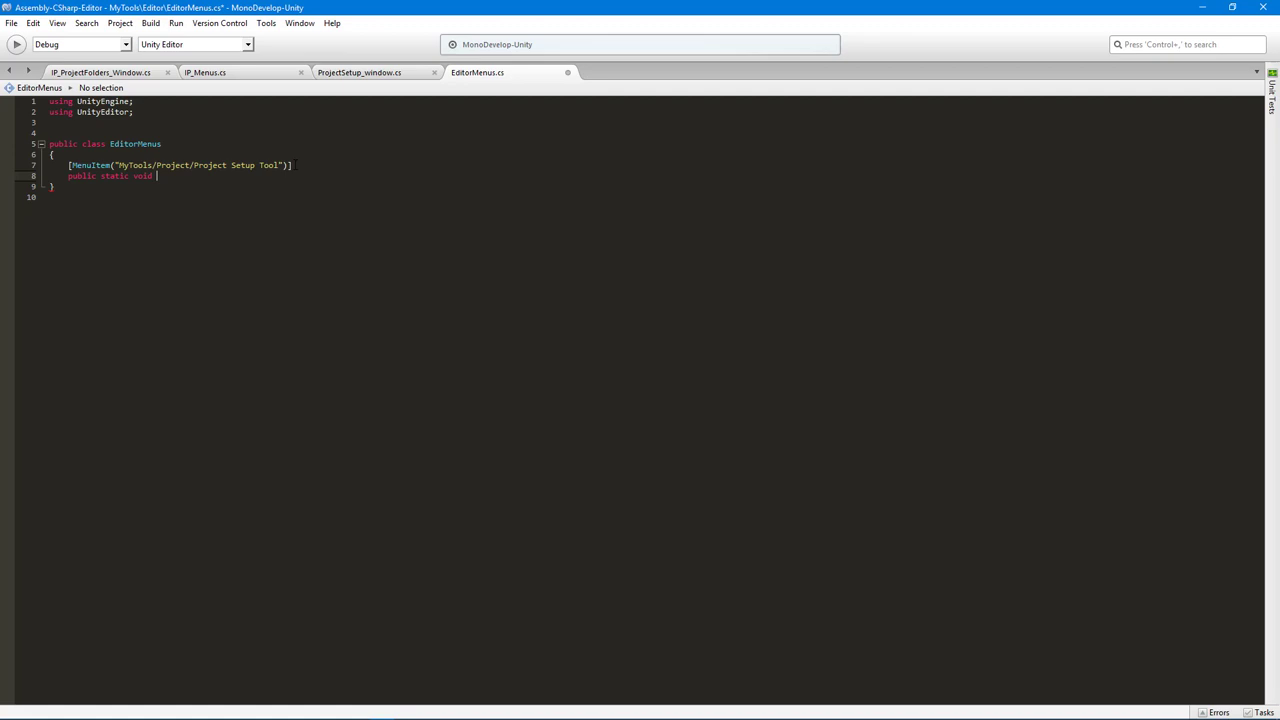
{"action": "type", "text": "Init"}
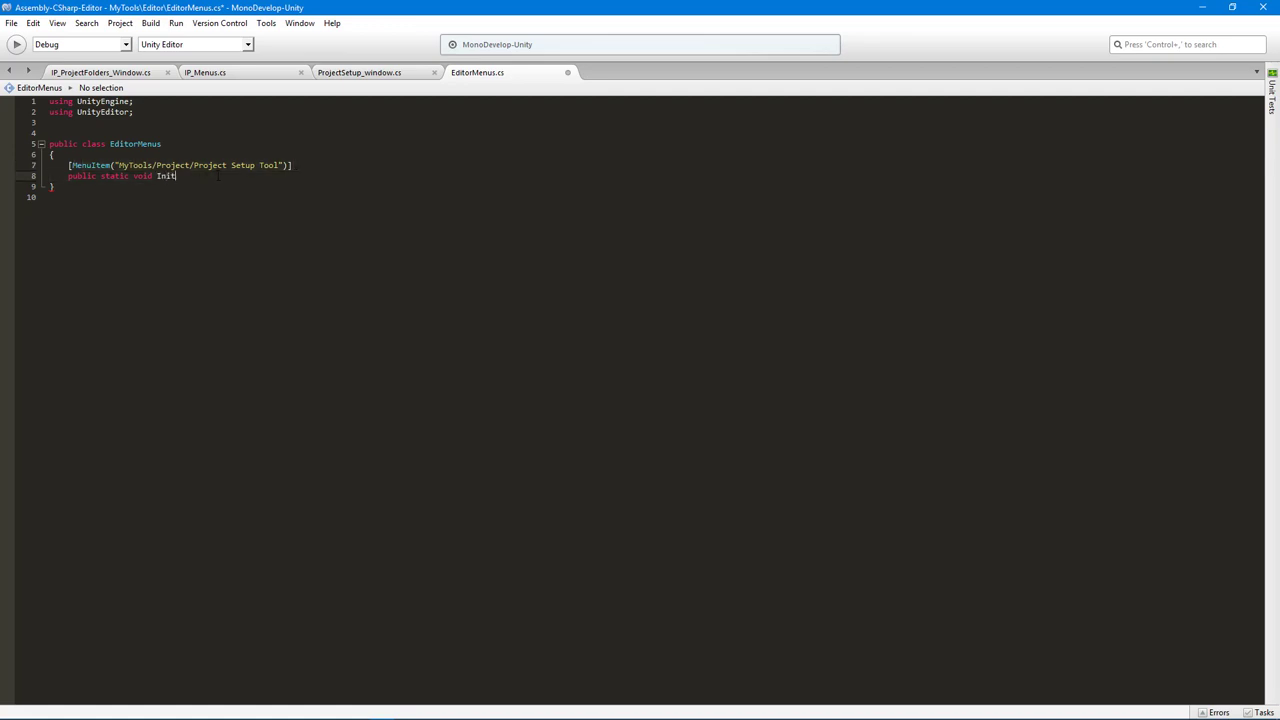
{"action": "type", "text": "ProjectSetu"}
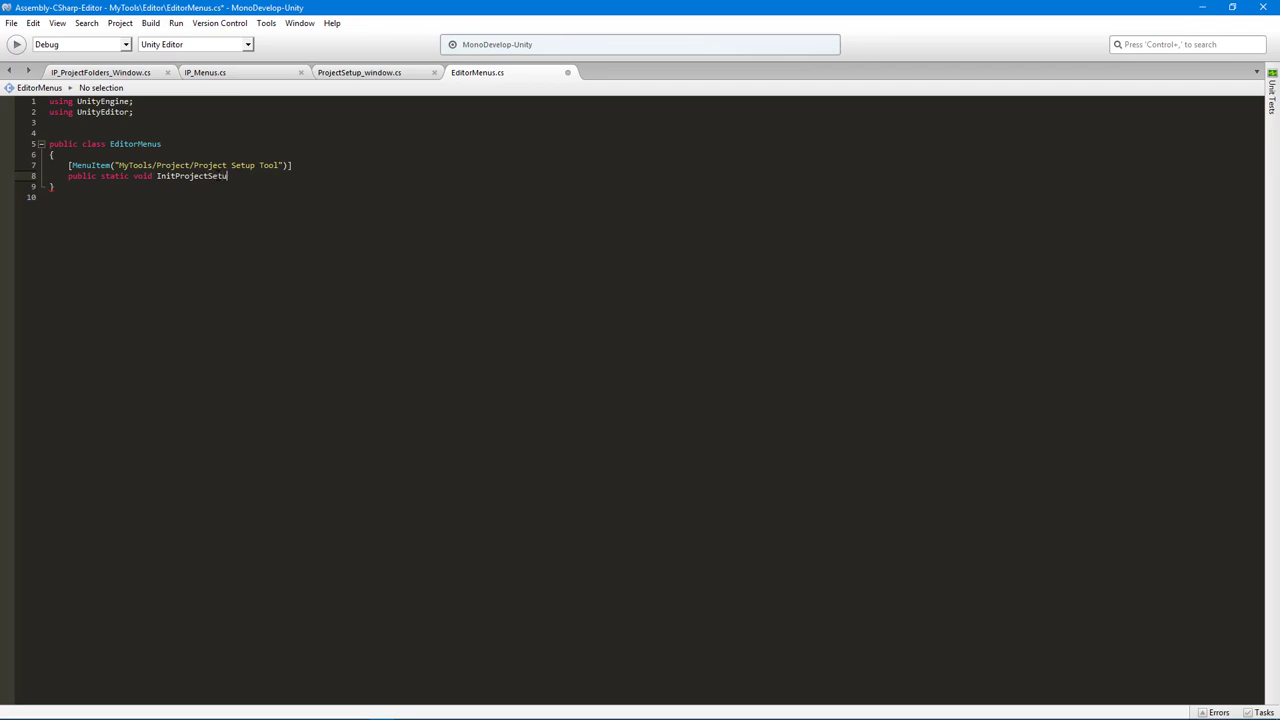
{"action": "type", "text": "Tool"}
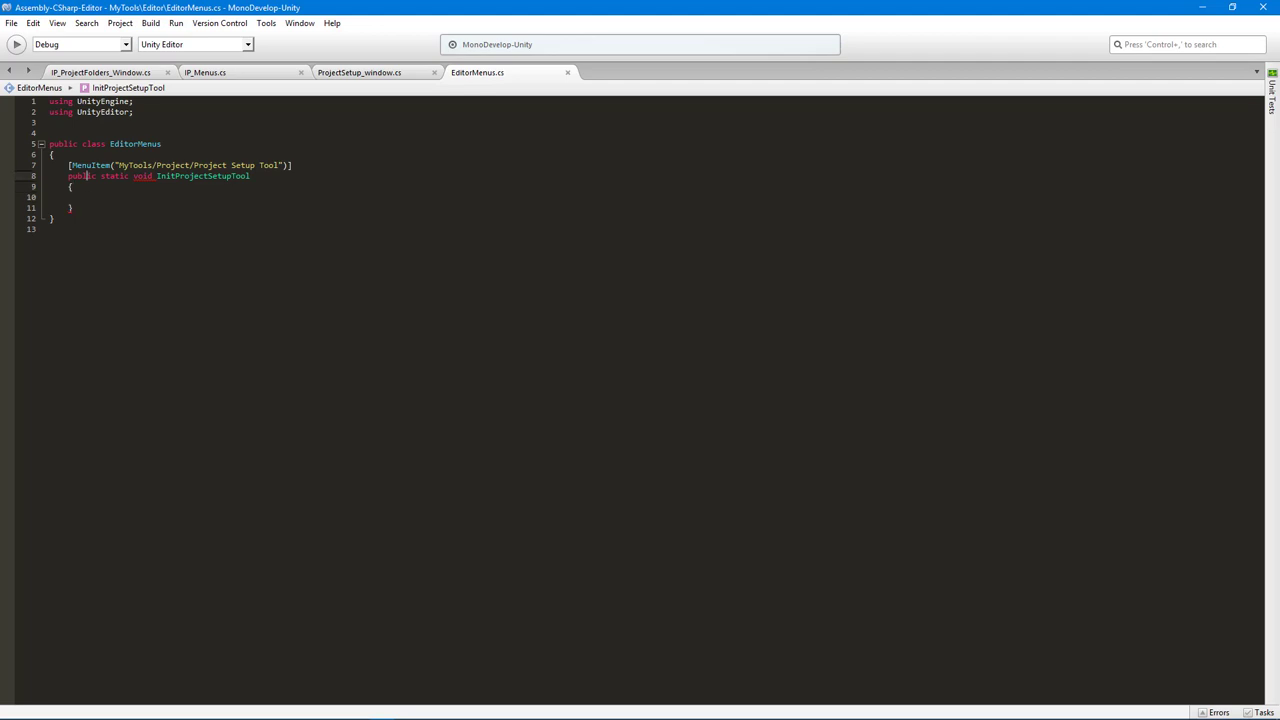
{"action": "type", "text": "()"}
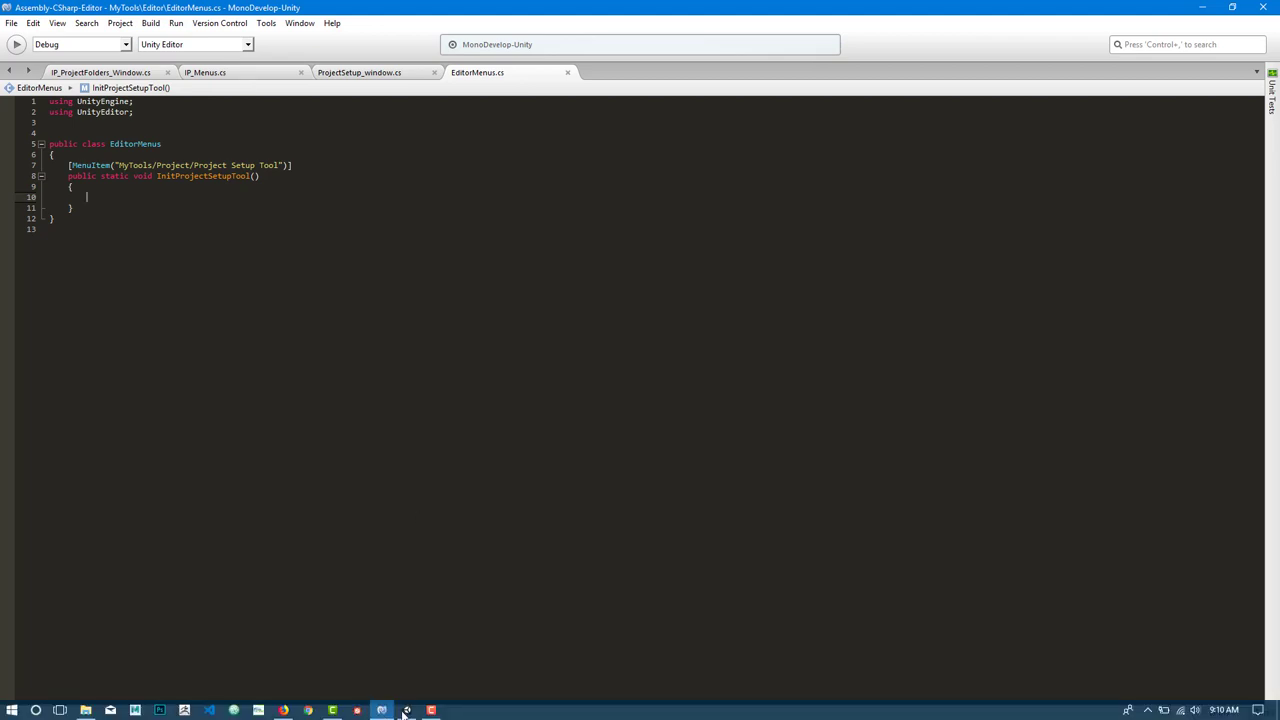
{"action": "left_click", "coordinate": [381, 710]}
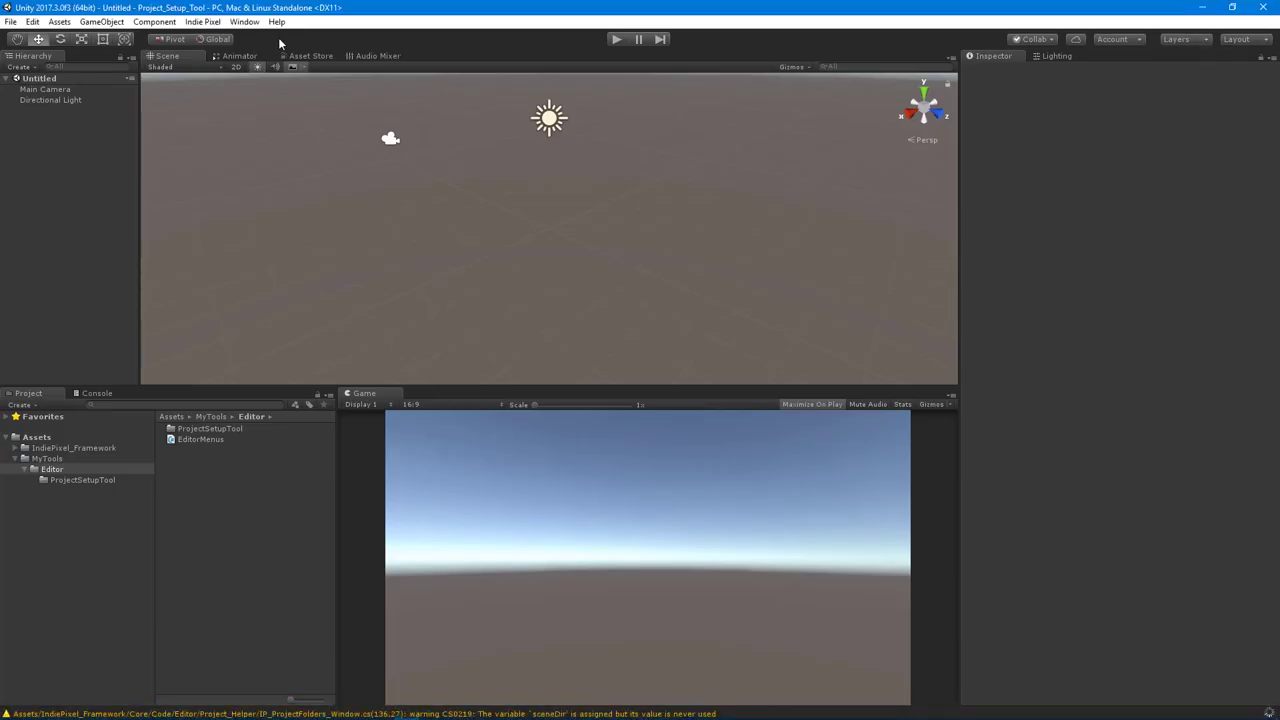
{"action": "left_click", "coordinate": [245, 21]}
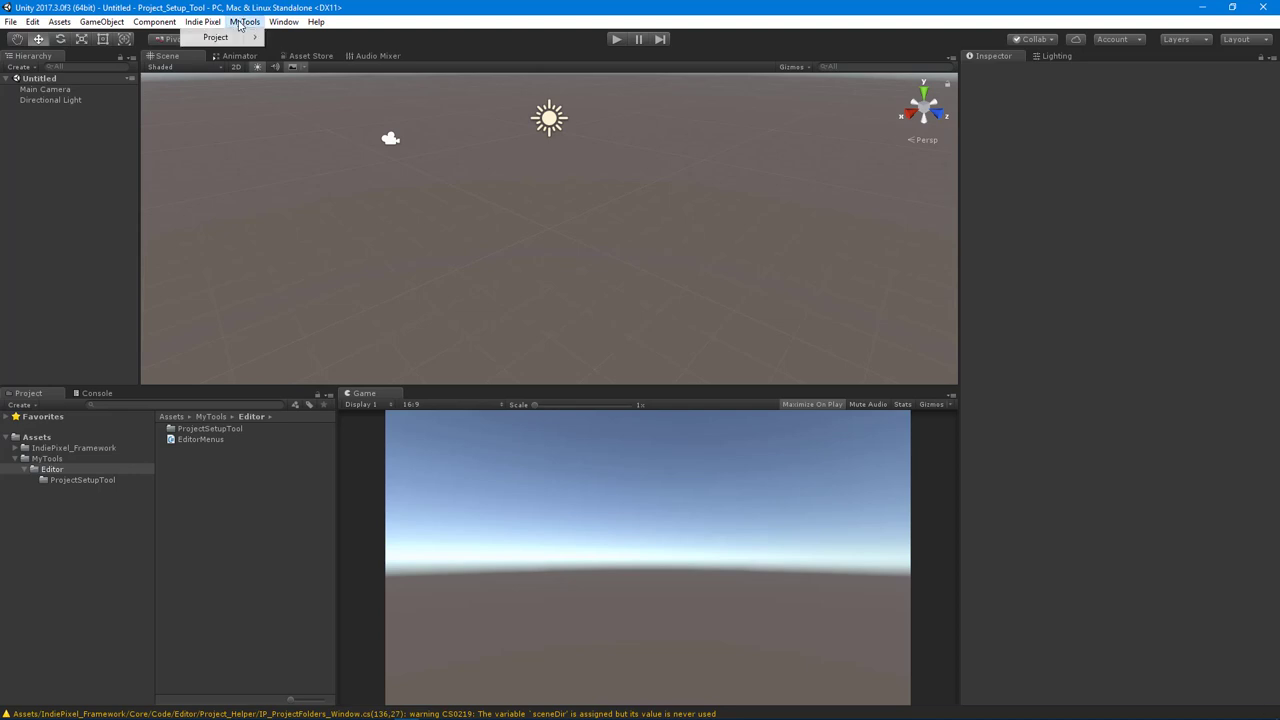
{"action": "left_click", "coordinate": [244, 21]}
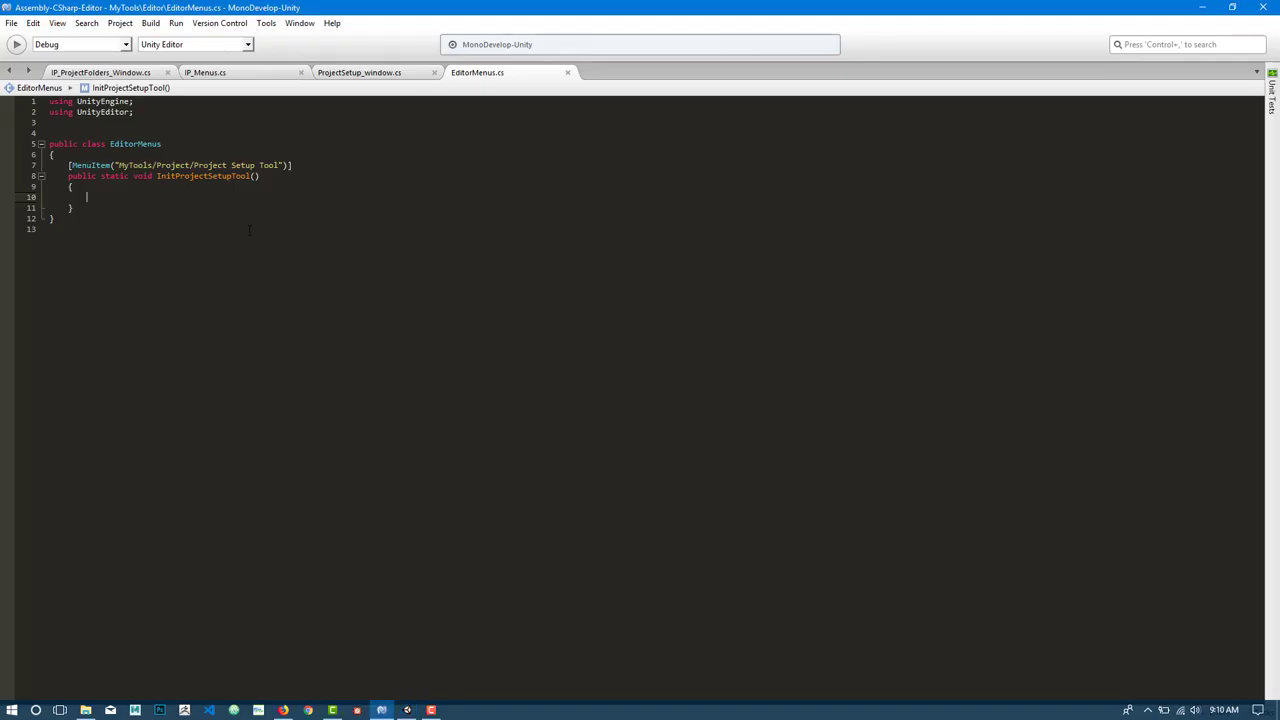
Step: Add a Debug.Log call with a Setup Tool launching message inside InitProjectSetupTool
{"action": "type", "text": "Debug"}
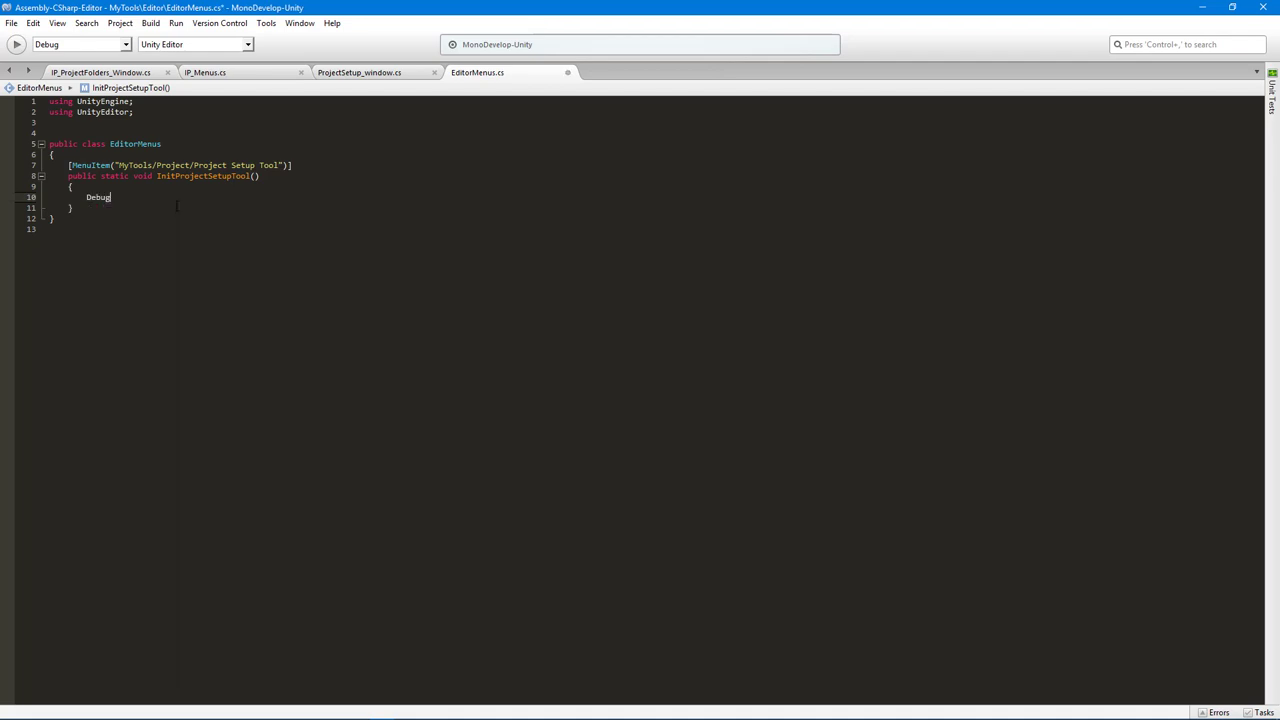
{"action": "type", "text": ".Log();"}
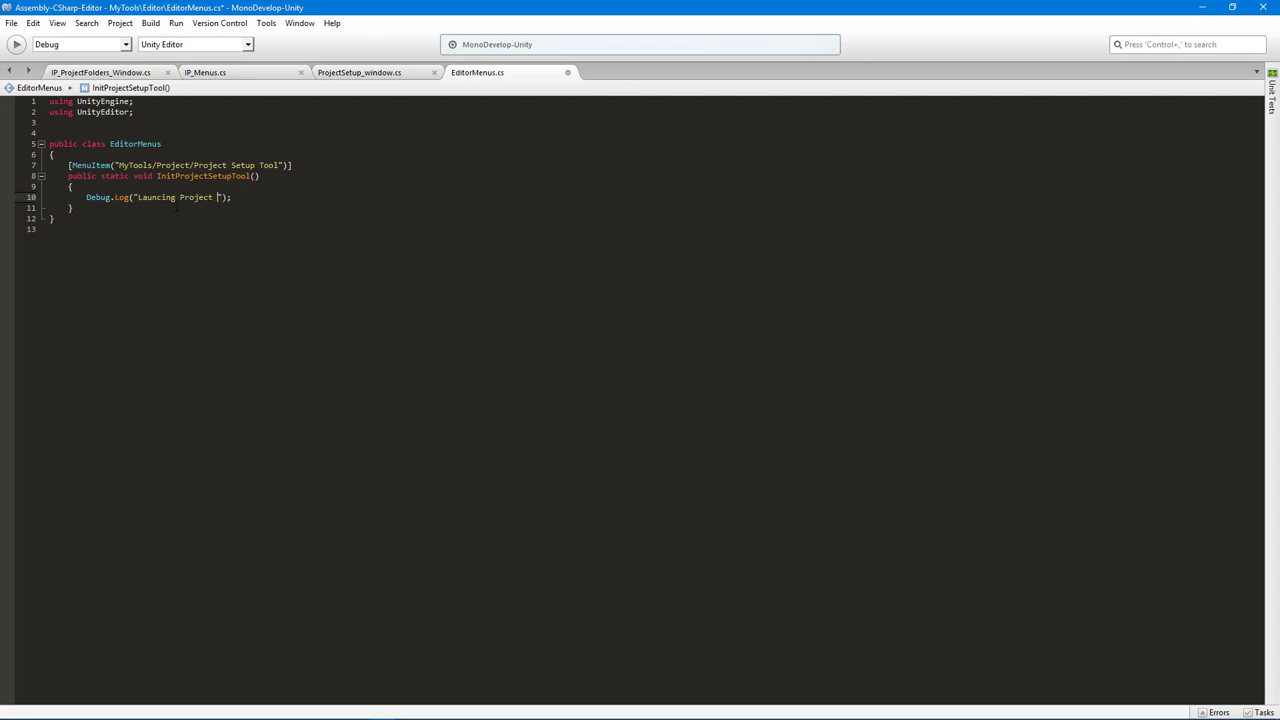
{"action": "type", "text": "Setup"}
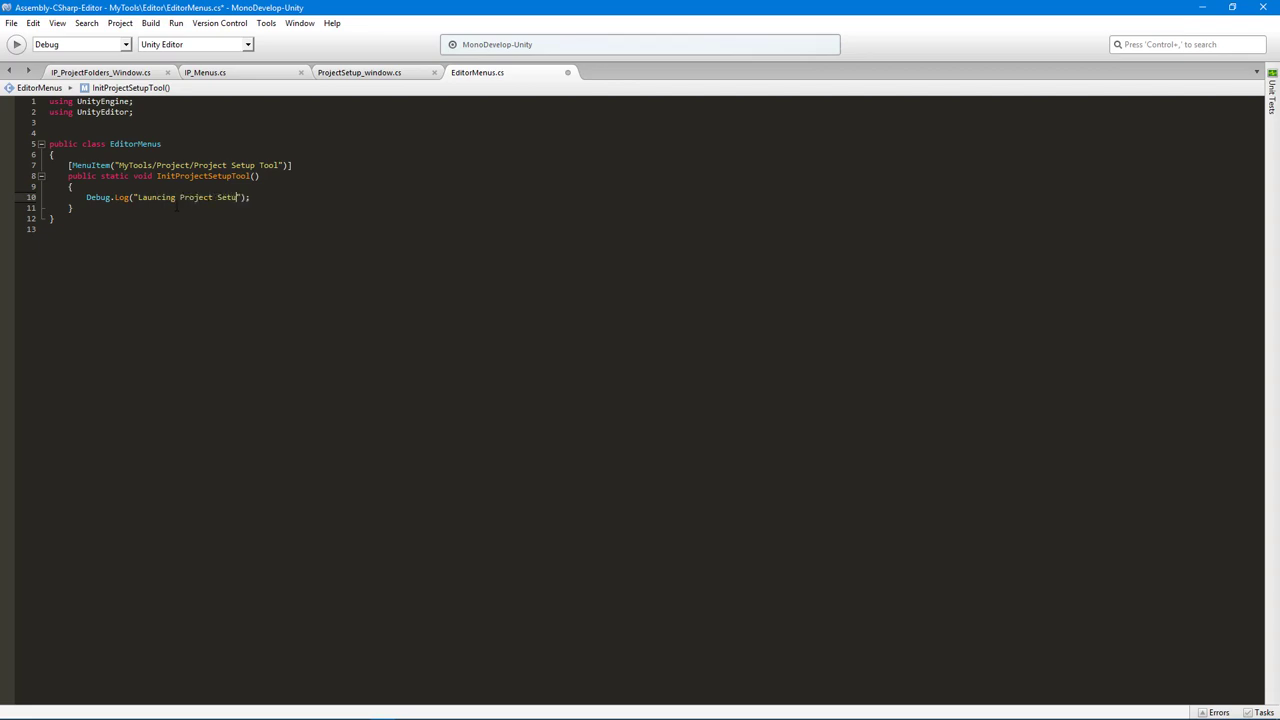
{"action": "type", "text": "Tool"}
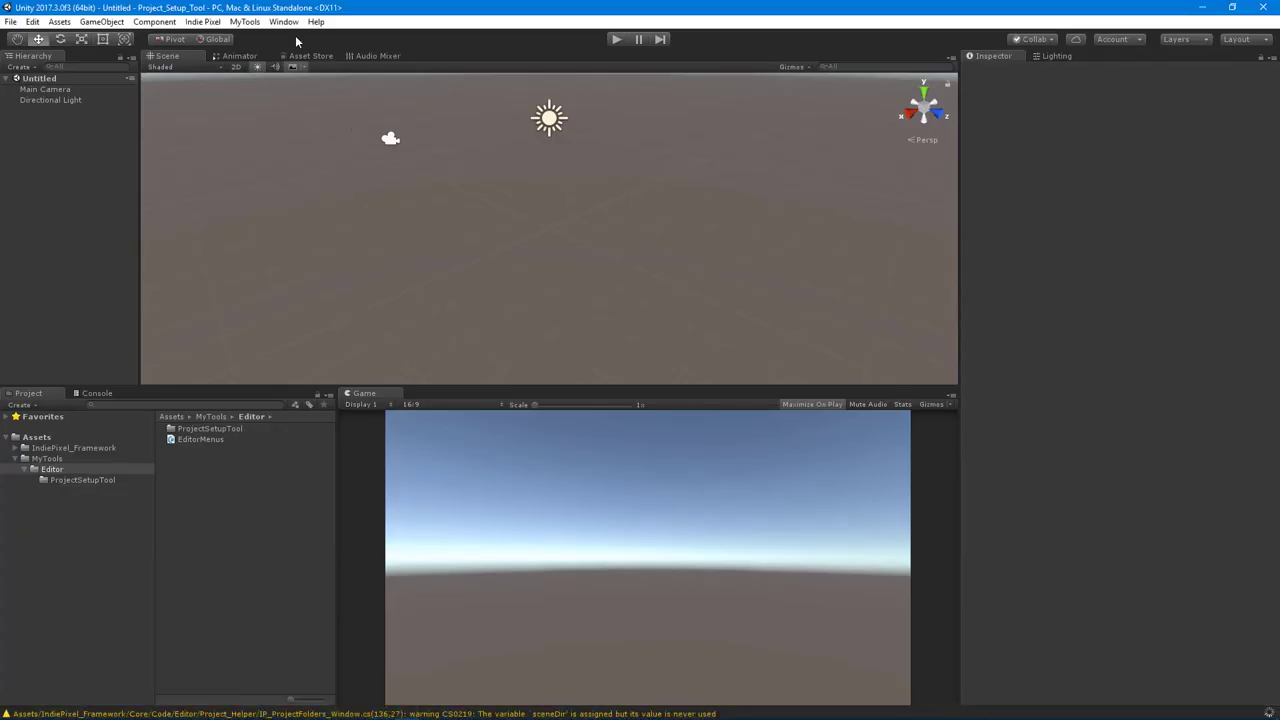
Step: Open ProjectSetup_window.cs in MonoDevelop from the Project panel
{"action": "left_click", "coordinate": [97, 392]}
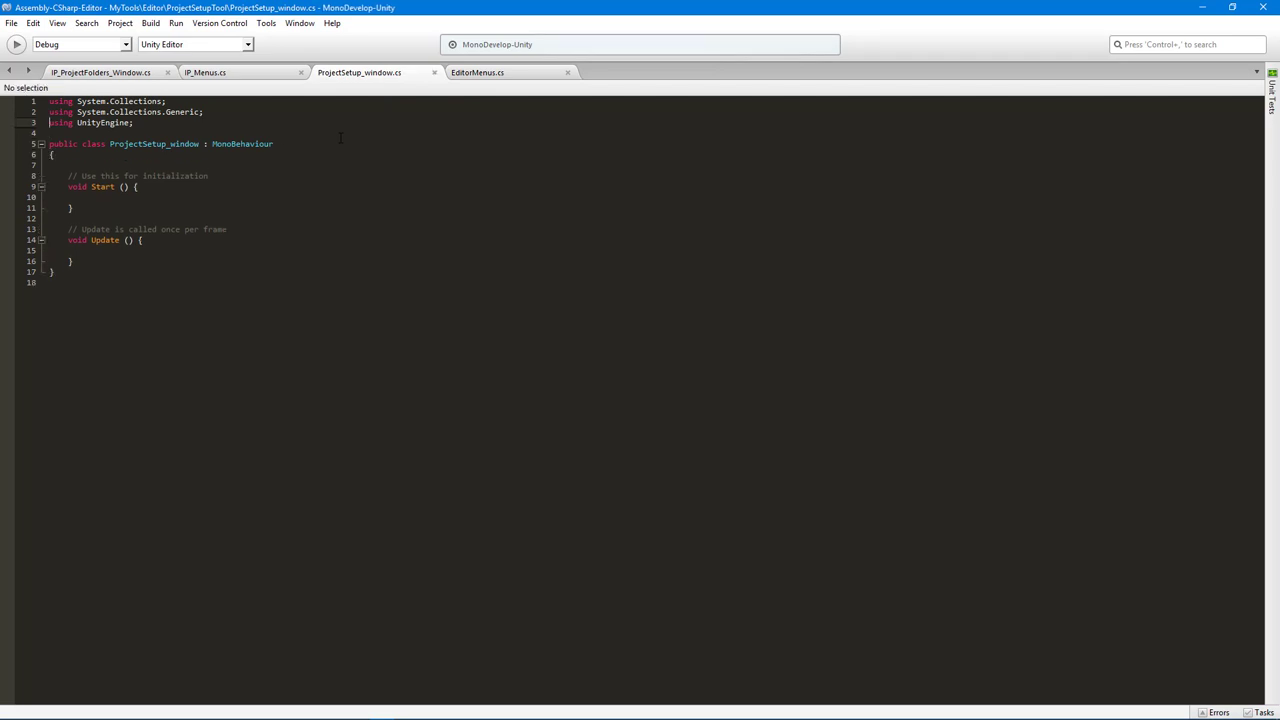
Step: Add 'using UnityEditor;' and wrap the ProjectSetup_window class in 'namespace MyTools {'
{"action": "type", "text": "using"}
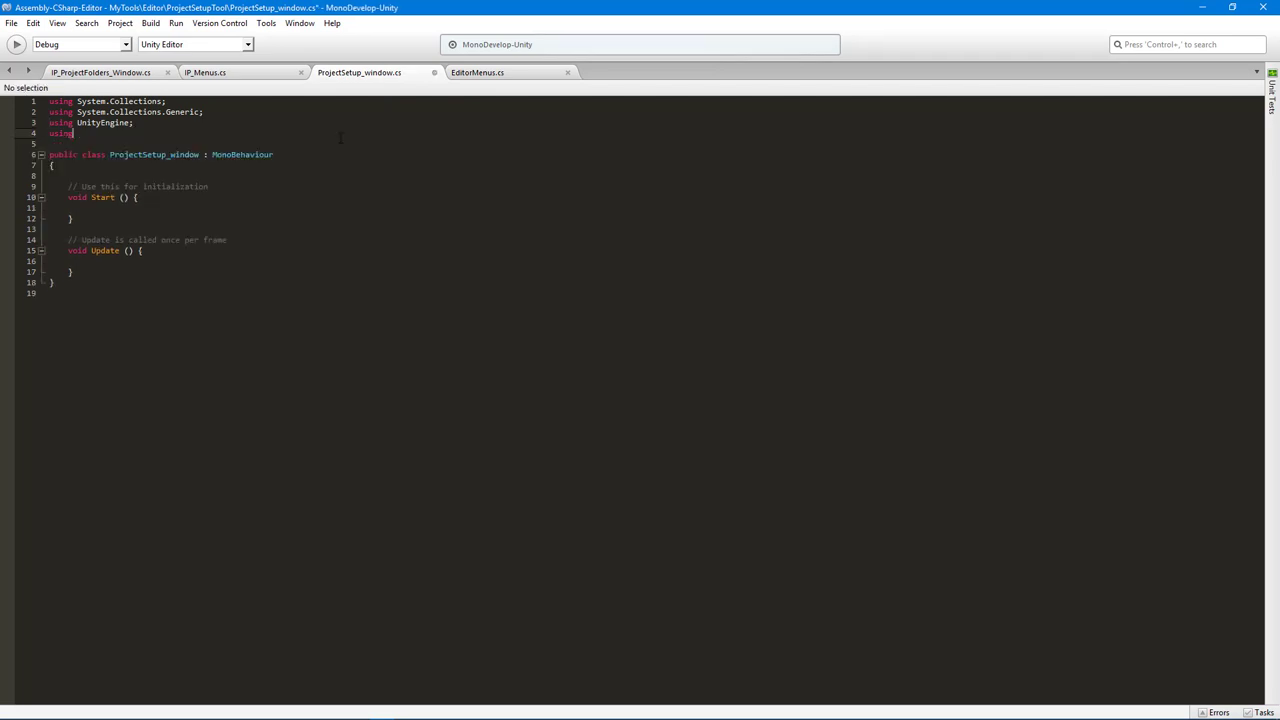
{"action": "type", "text": "UnityEditor;"}
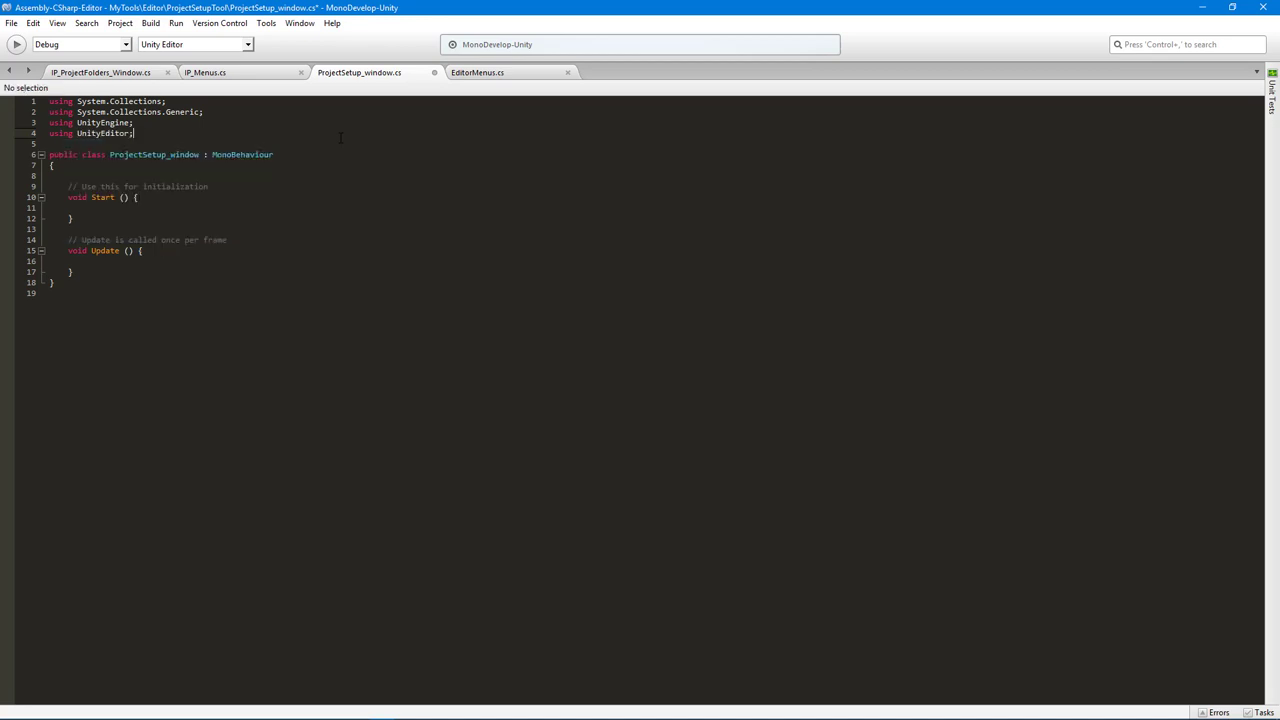
{"action": "key", "text": "Return"}
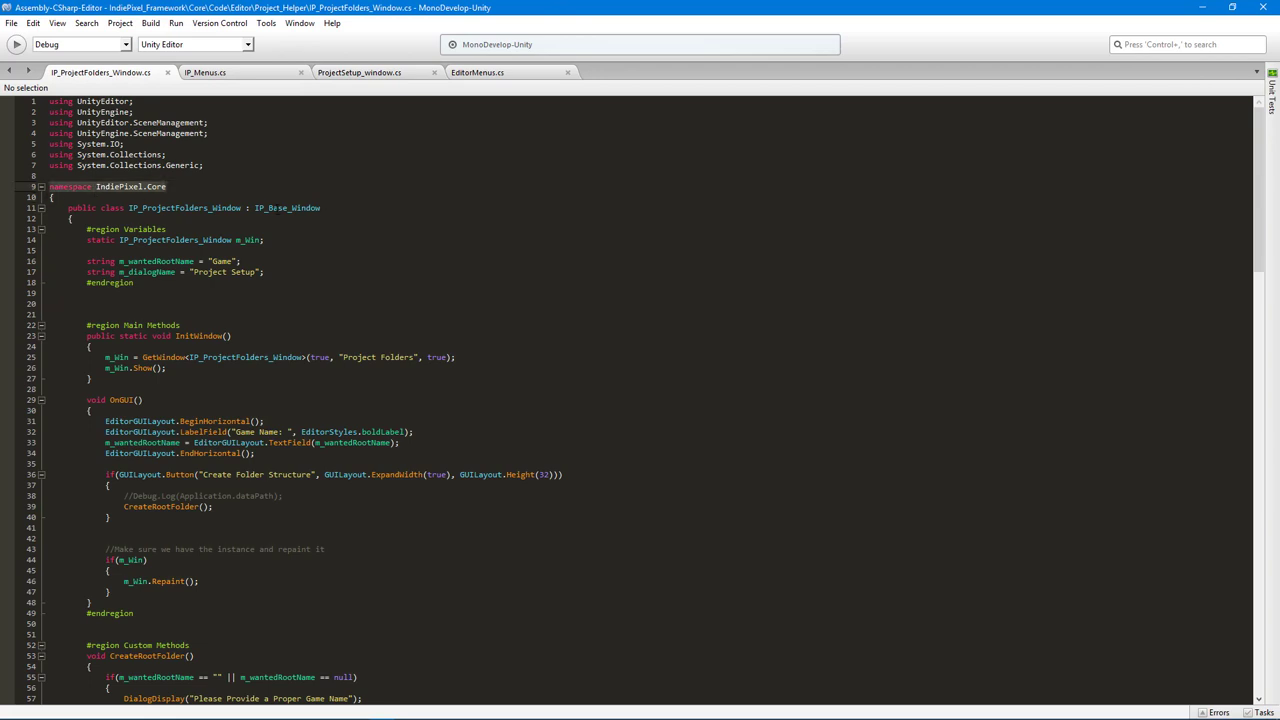
{"action": "left_click", "coordinate": [359, 72]}
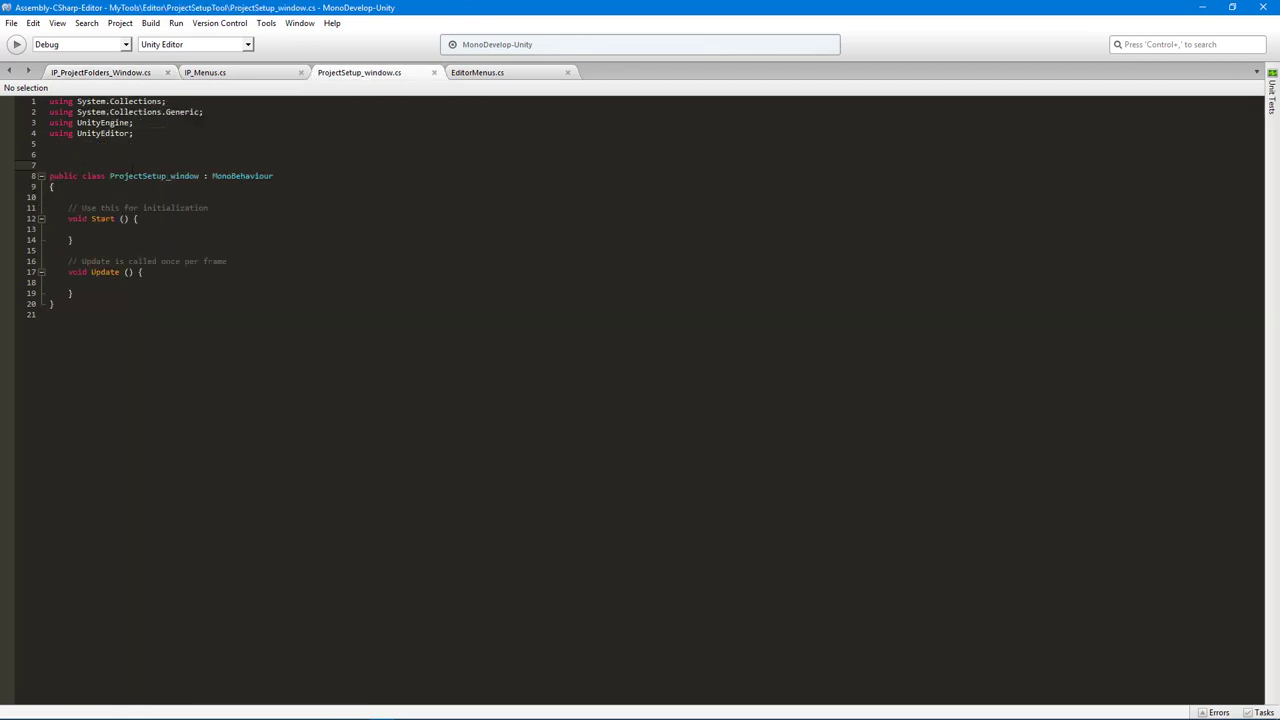
{"action": "type", "text": "namespace"}
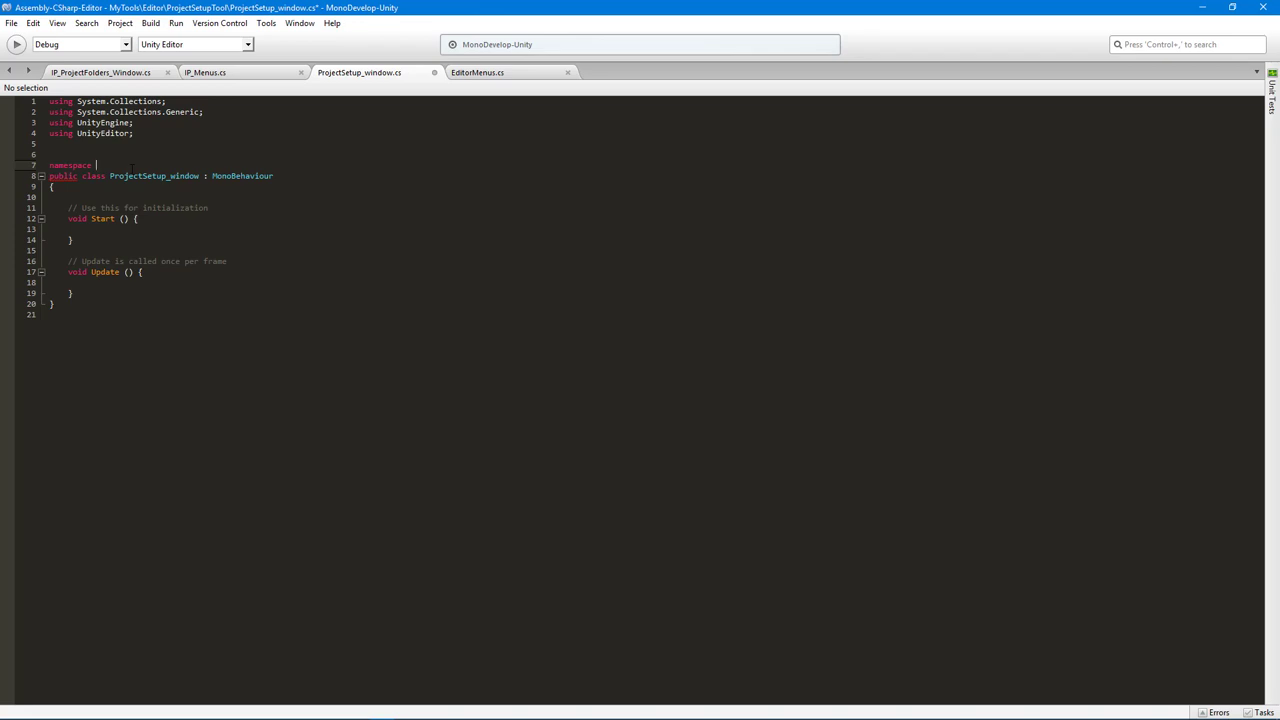
{"action": "type", "text": "My"}
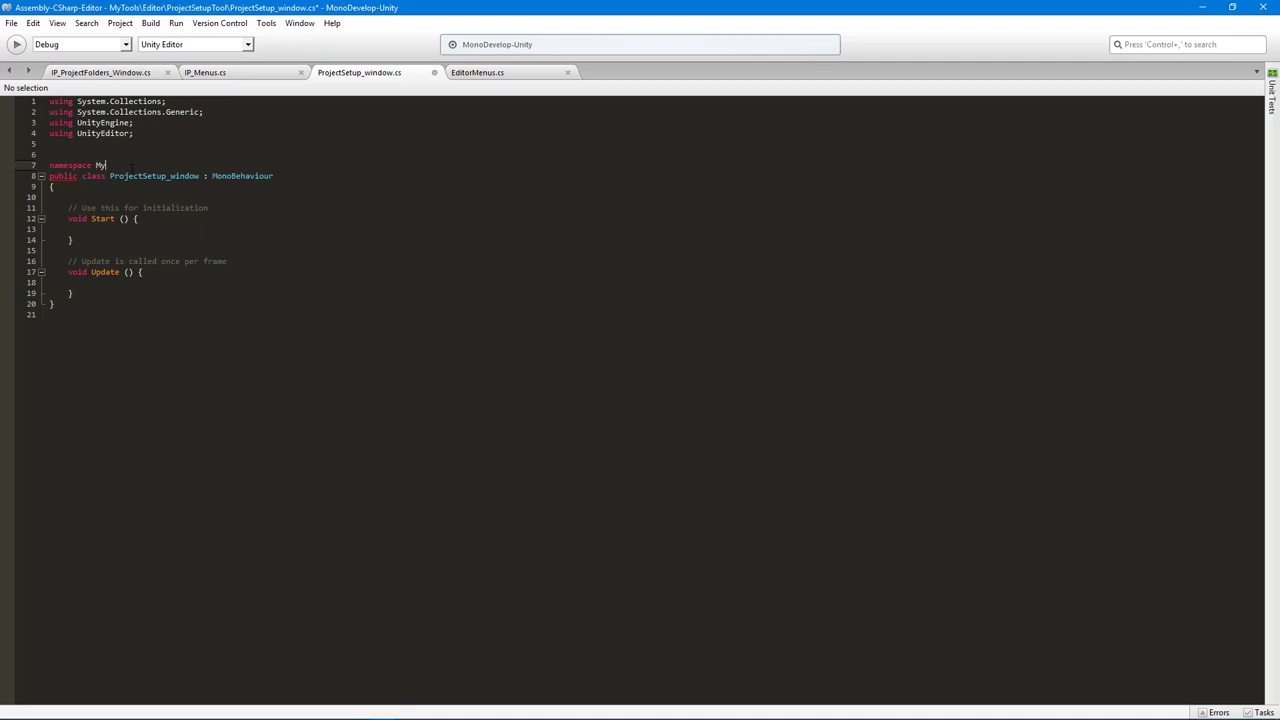
{"action": "type", "text": "Tools"}
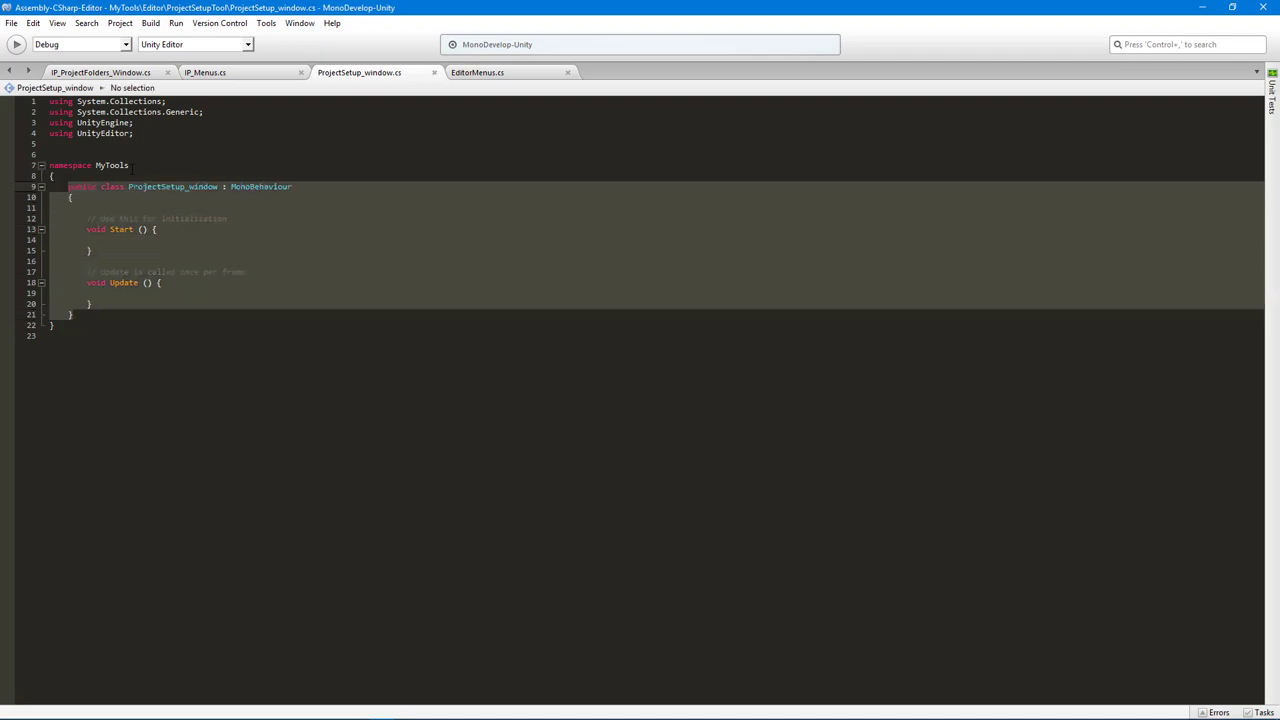
Step: Wrap the EditorMenus class in the same MyTools namespace
{"action": "left_click", "coordinate": [477, 72]}
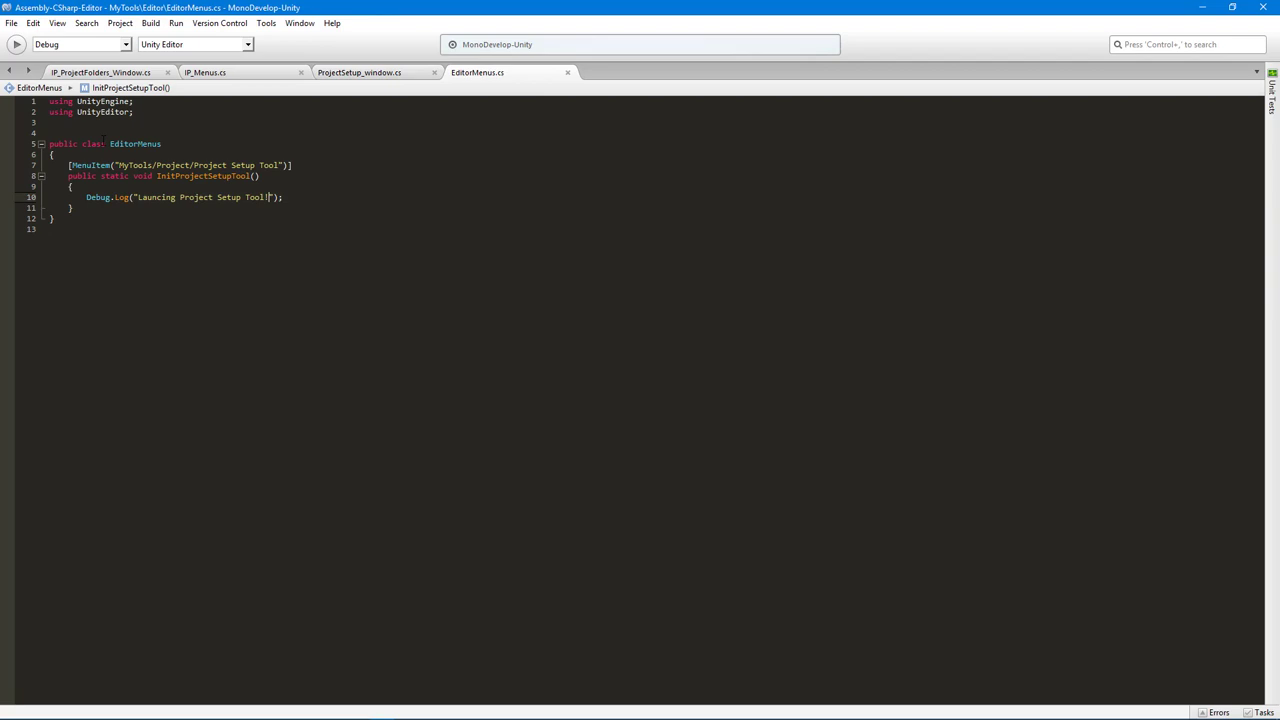
{"action": "type", "text": "na"}
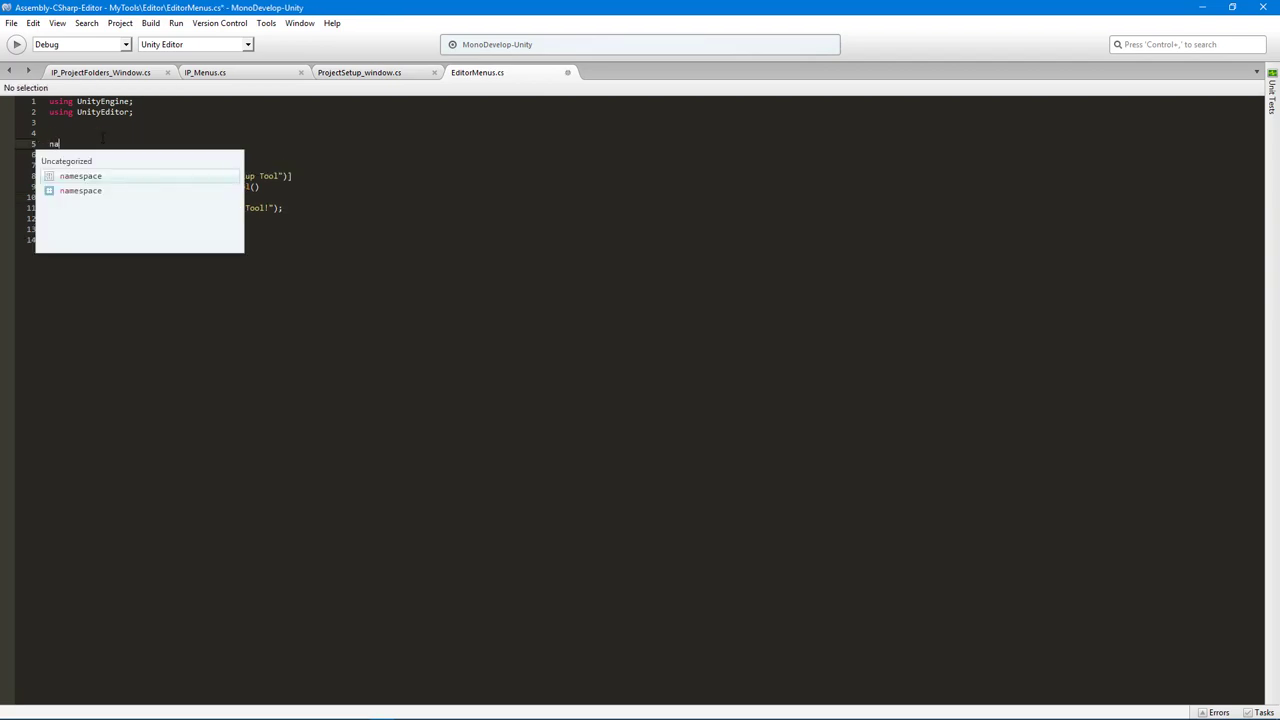
{"action": "type", "text": "namespace MyTools"}
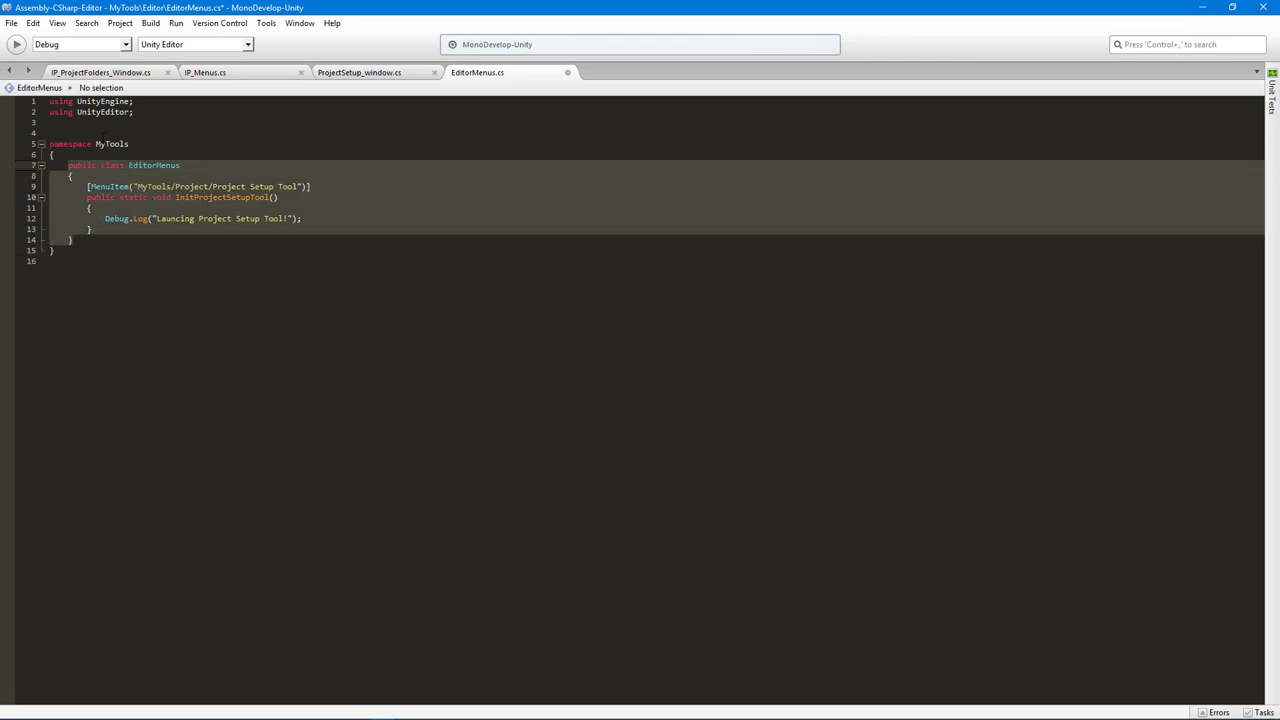
{"action": "left_click", "coordinate": [358, 72]}
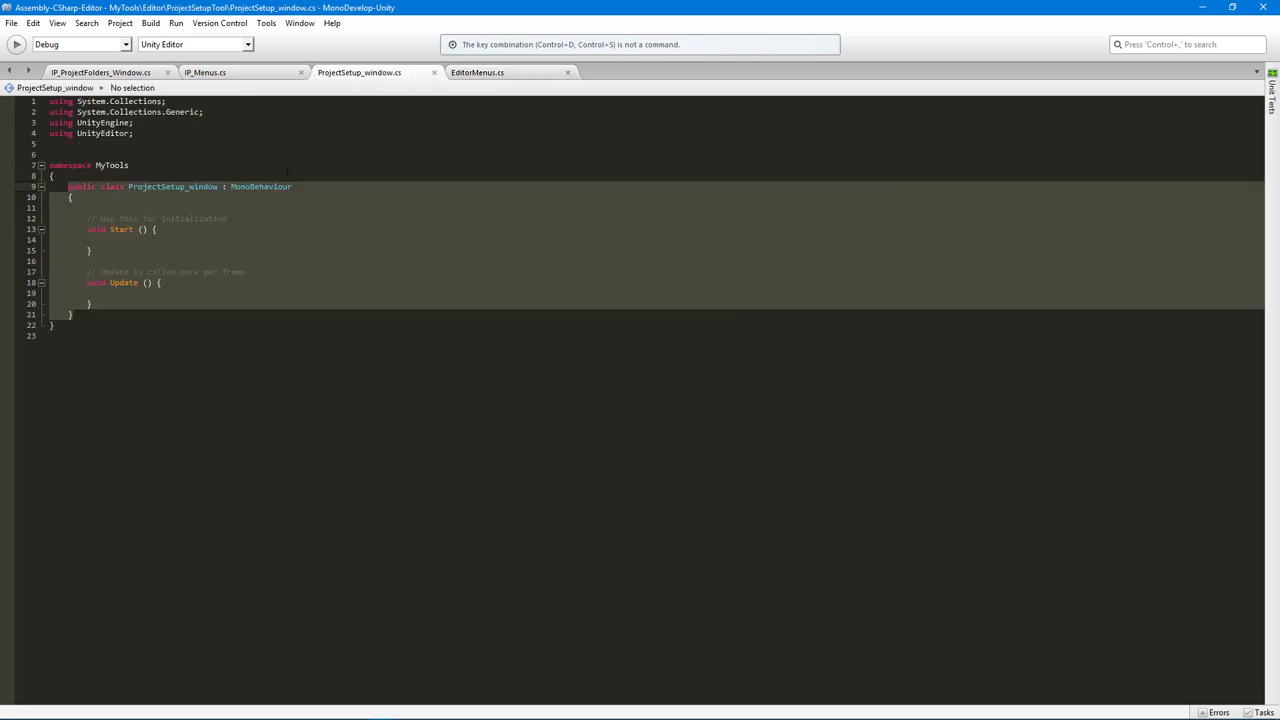
Step: Remove Start and Update, derive from EditorWindow, and add an empty '#region Variables'
{"action": "left_click", "coordinate": [157, 282]}
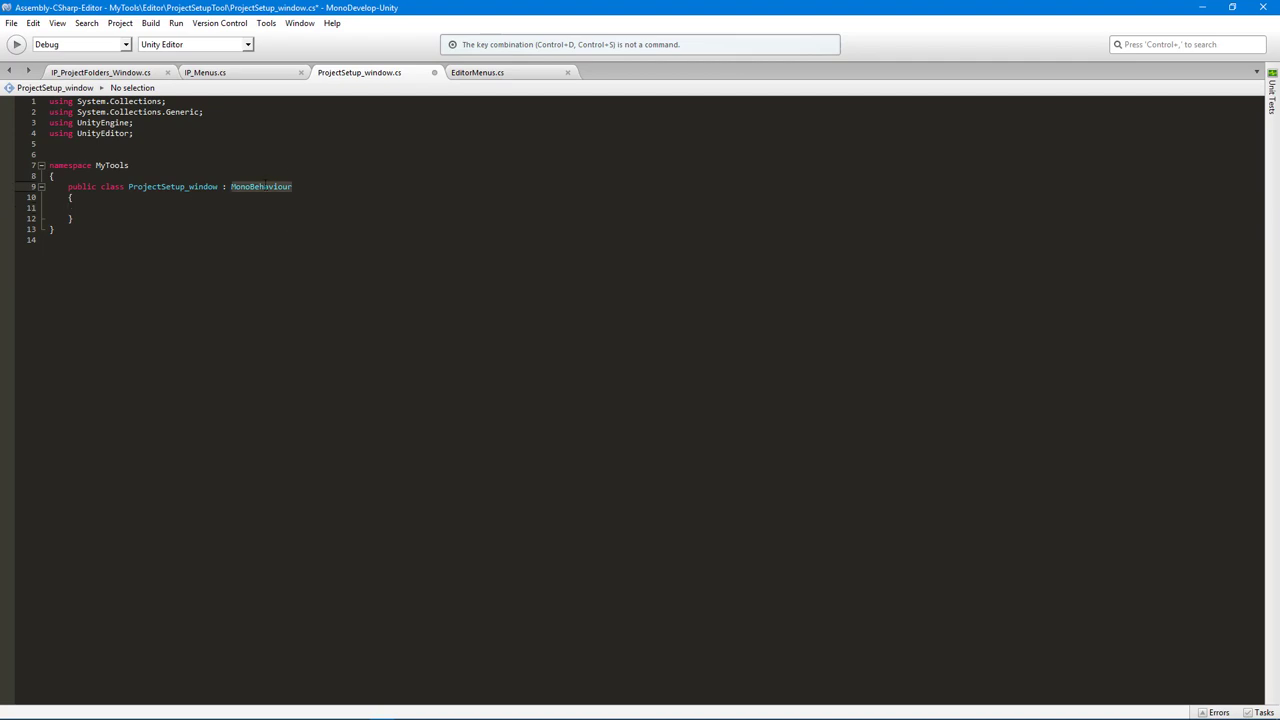
{"action": "type", "text": "EditorWindow"}
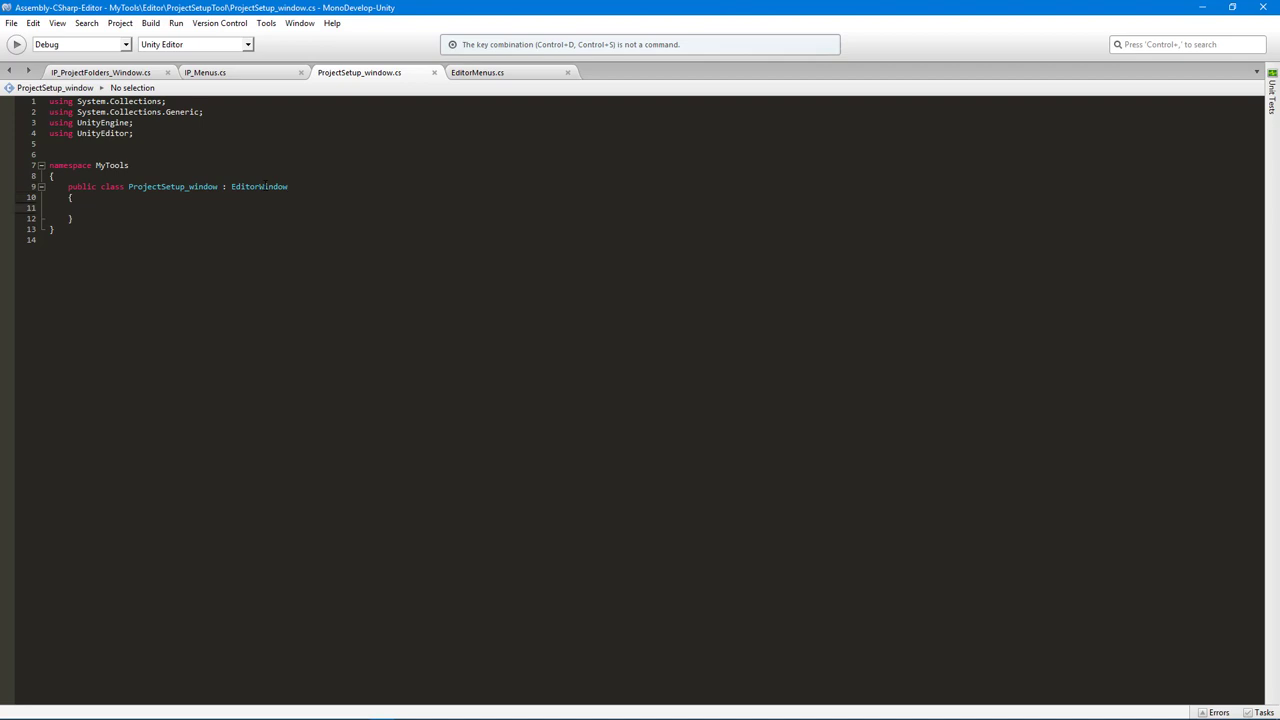
{"action": "type", "text": "#region"}
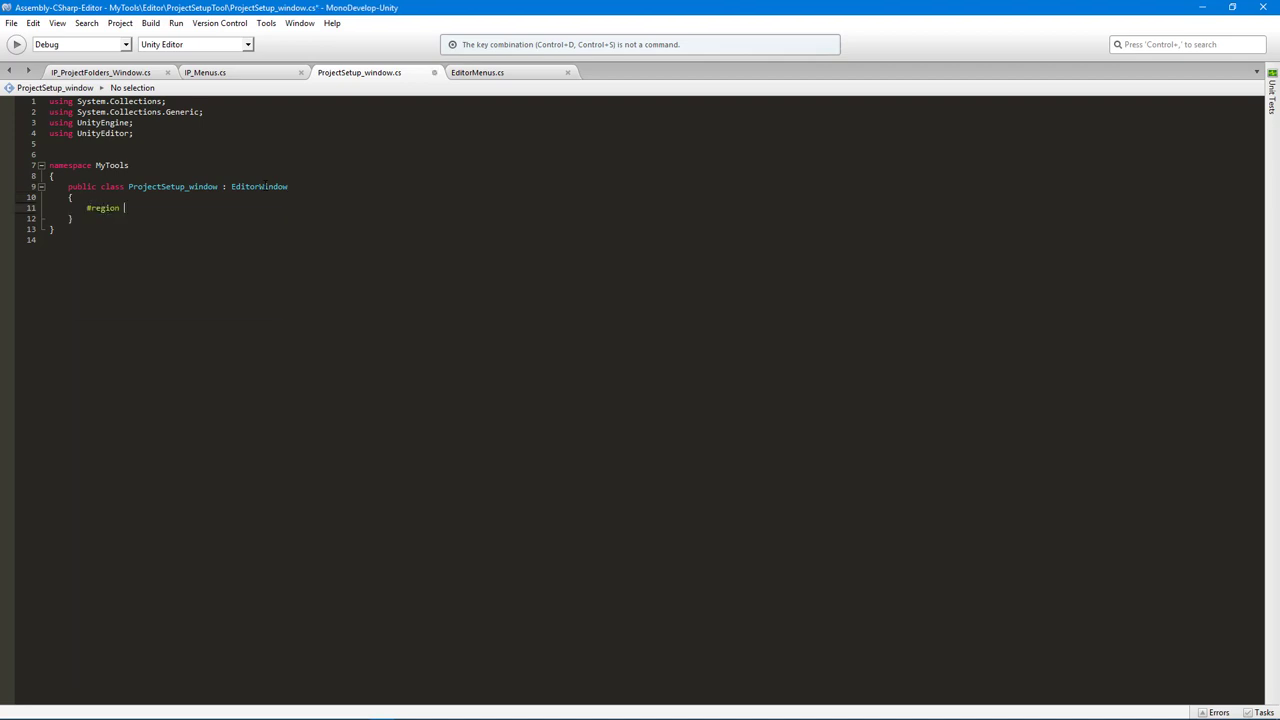
{"action": "type", "text": "Variables"}
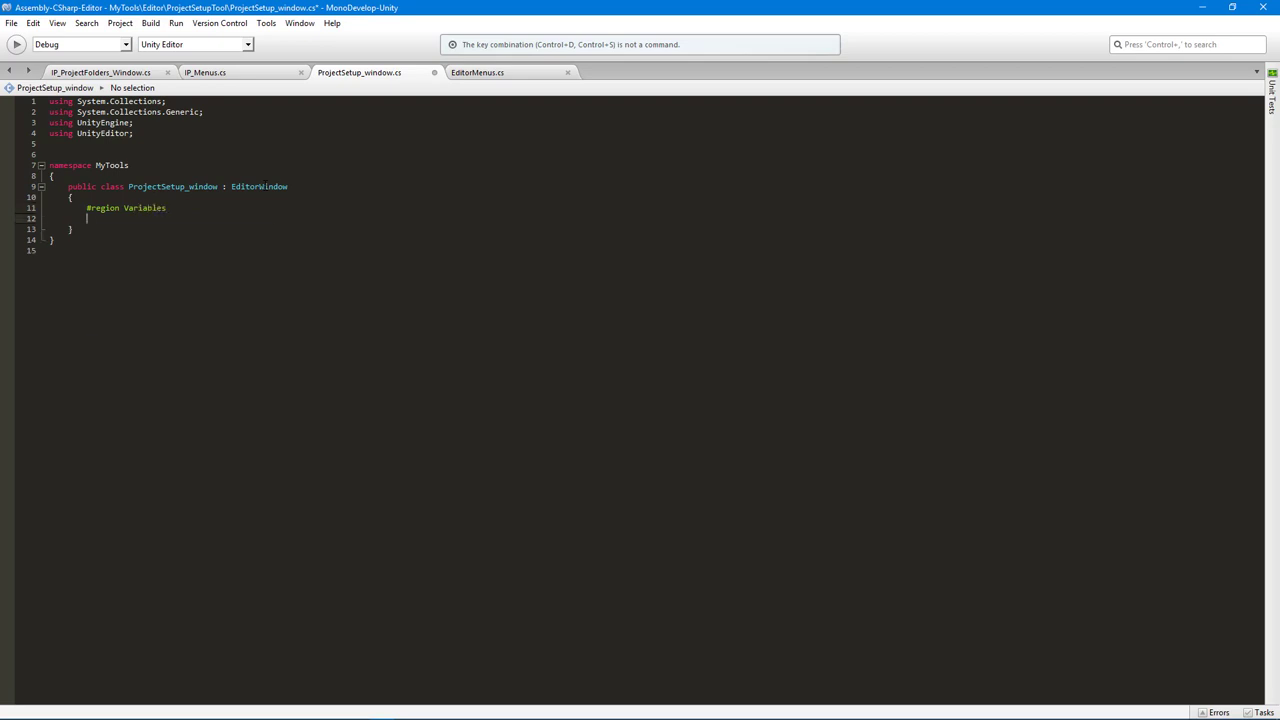
{"action": "type", "text": "#endregion"}
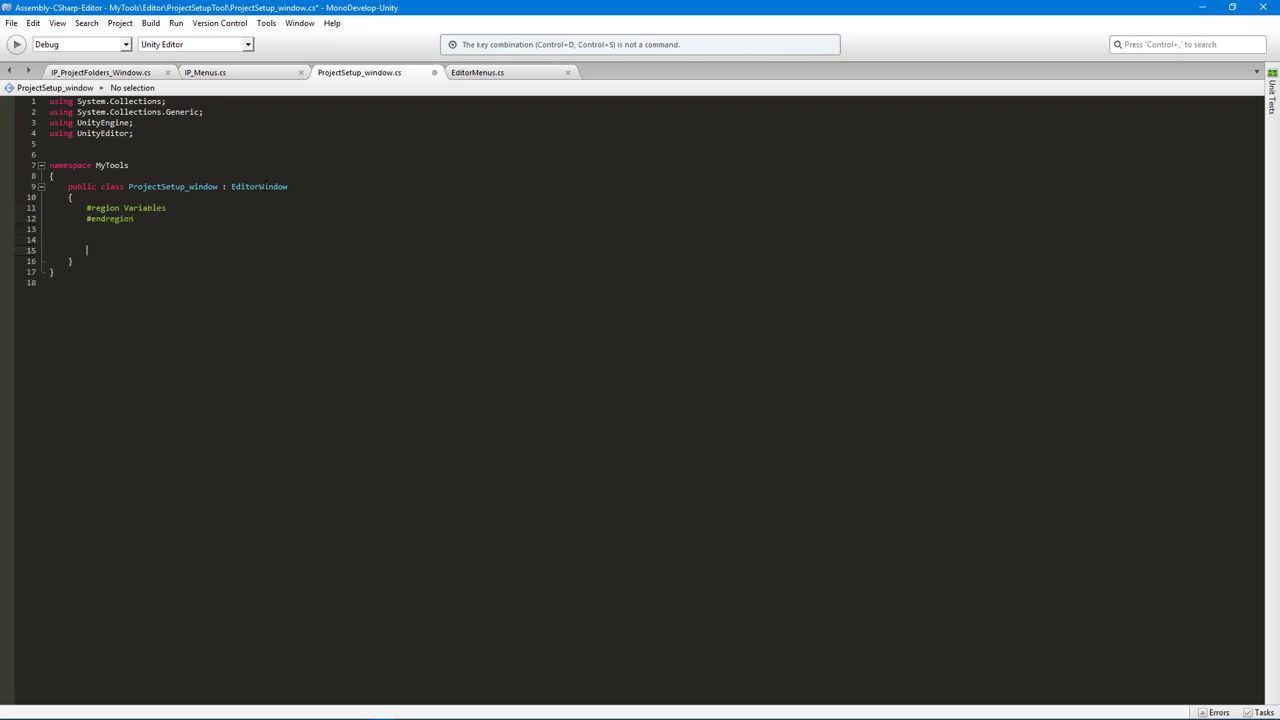
Step: Add a '#region Main Methods' block and declare 'static ProjectSetup_window win;' in Variables
{"action": "type", "text": "#region Main Methods"}
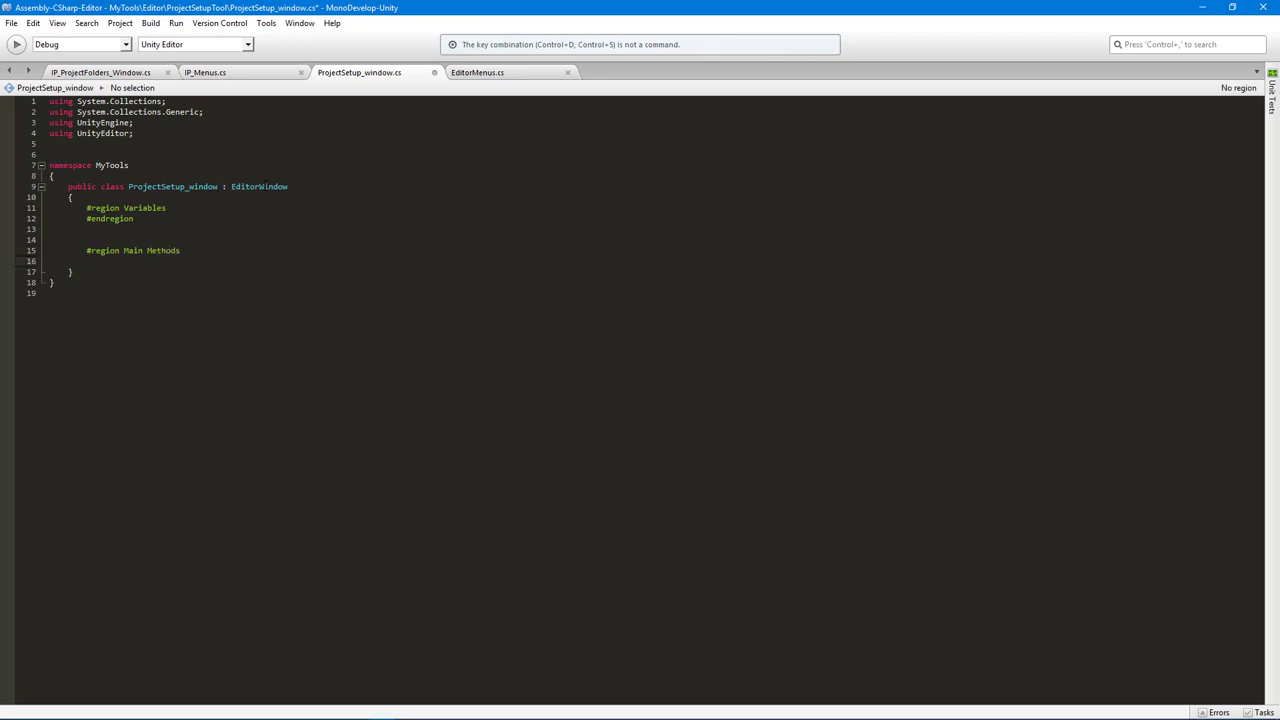
{"action": "type", "text": "#endregion"}
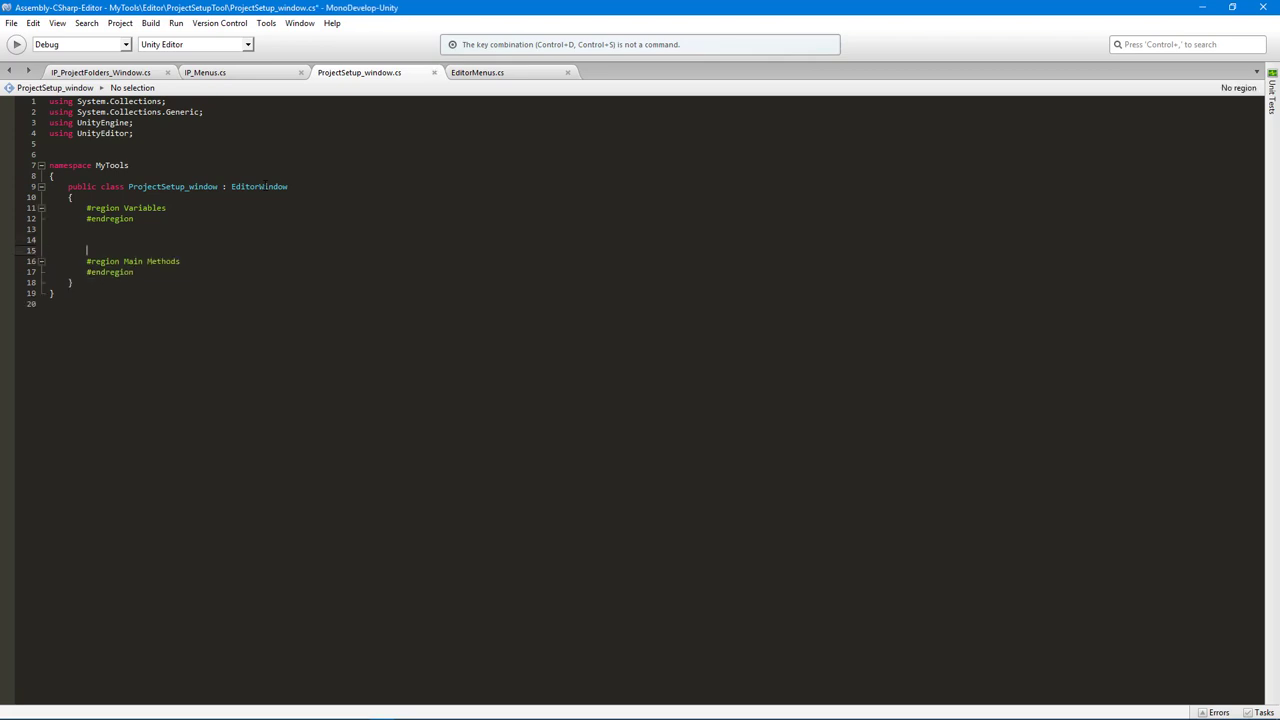
{"action": "key", "text": "Return"}
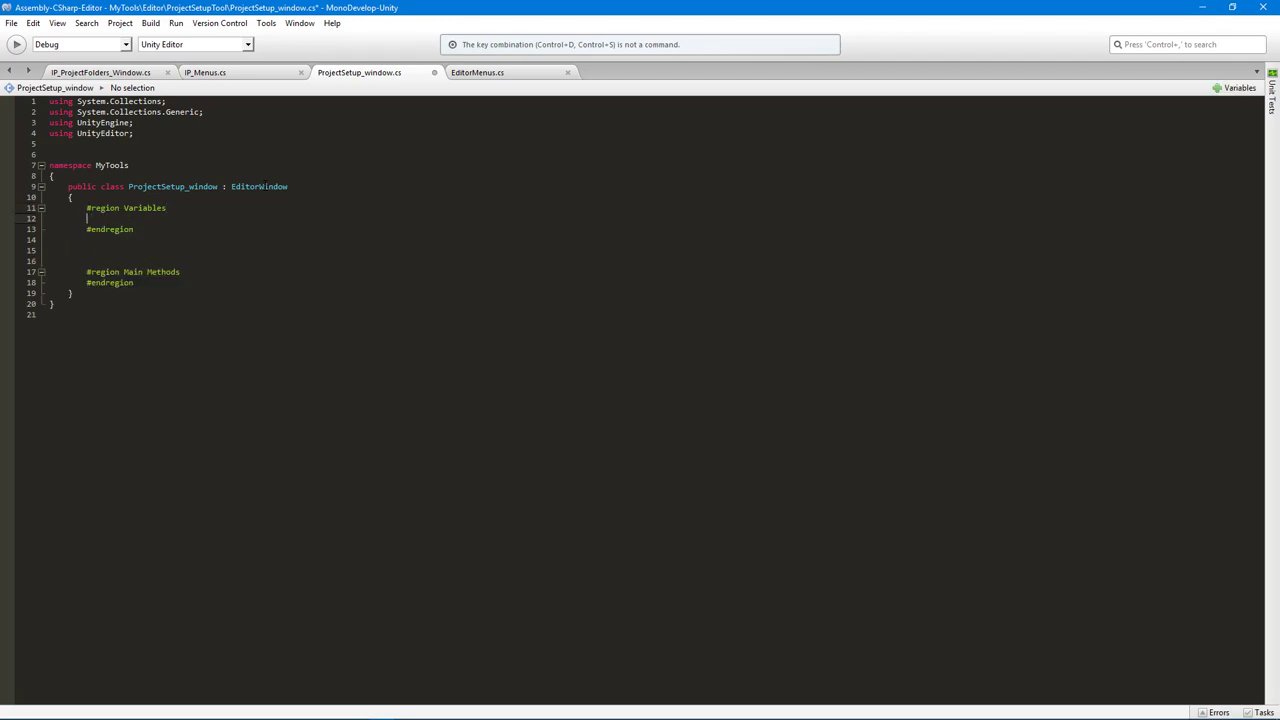
{"action": "type", "text": "static"}
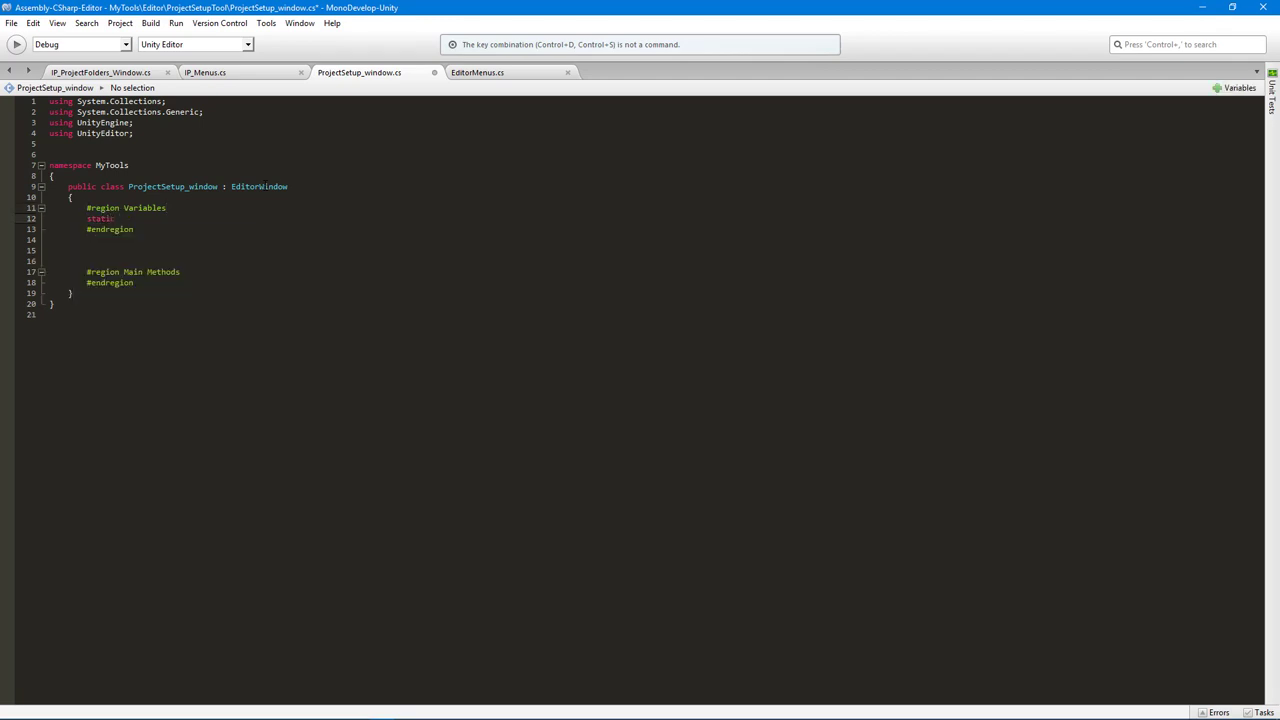
{"action": "type", "text": "Pro"}
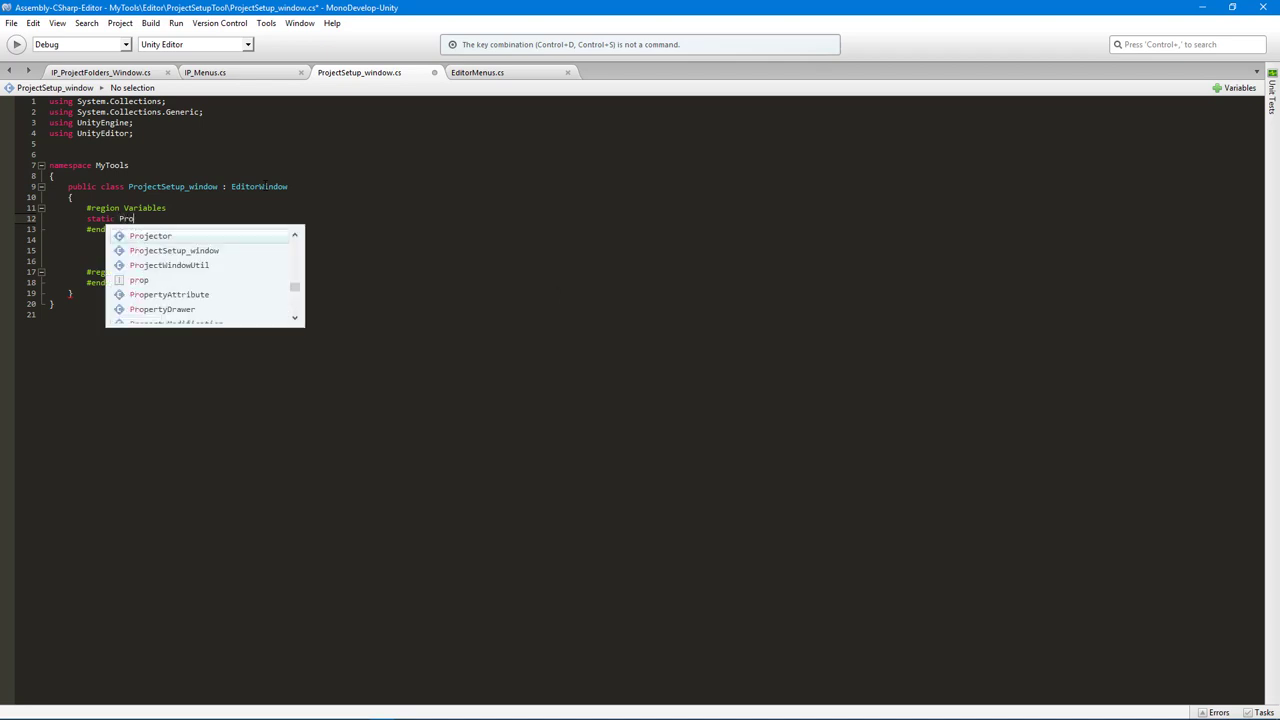
{"action": "left_click", "coordinate": [174, 265]}
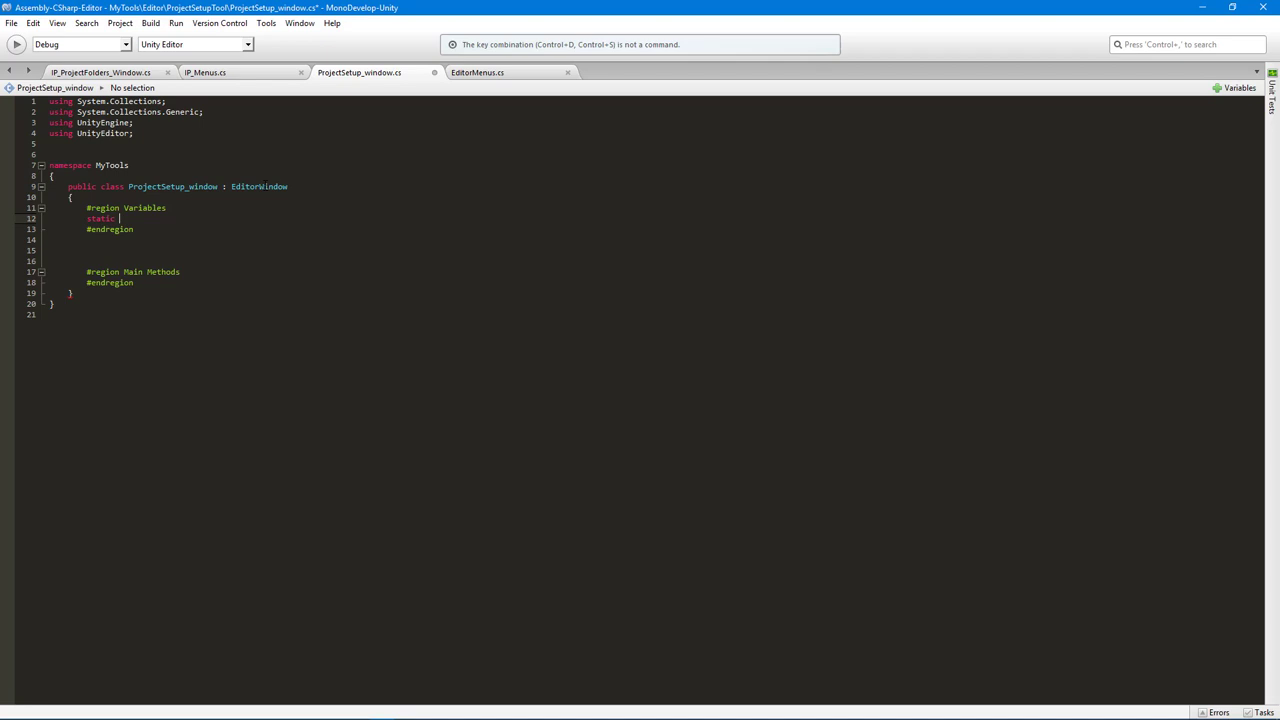
{"action": "type", "text": "ProjectSetup_window"}
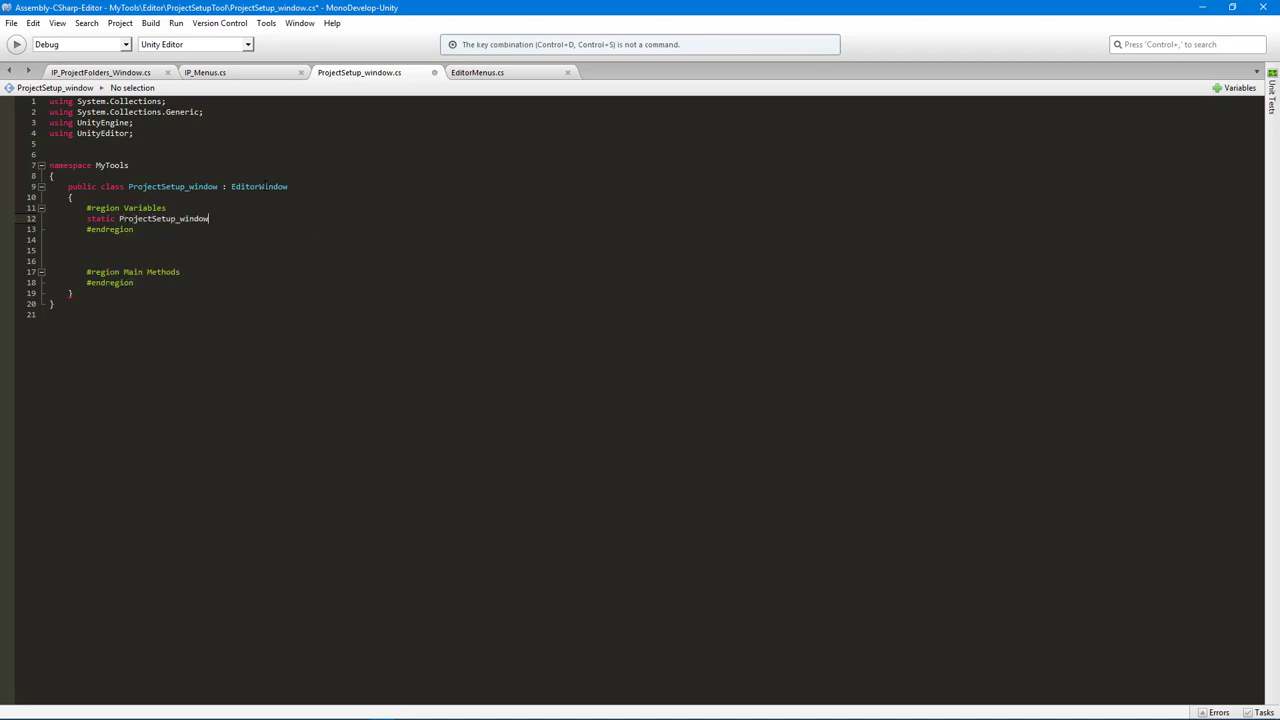
{"action": "type", "text": "w"}
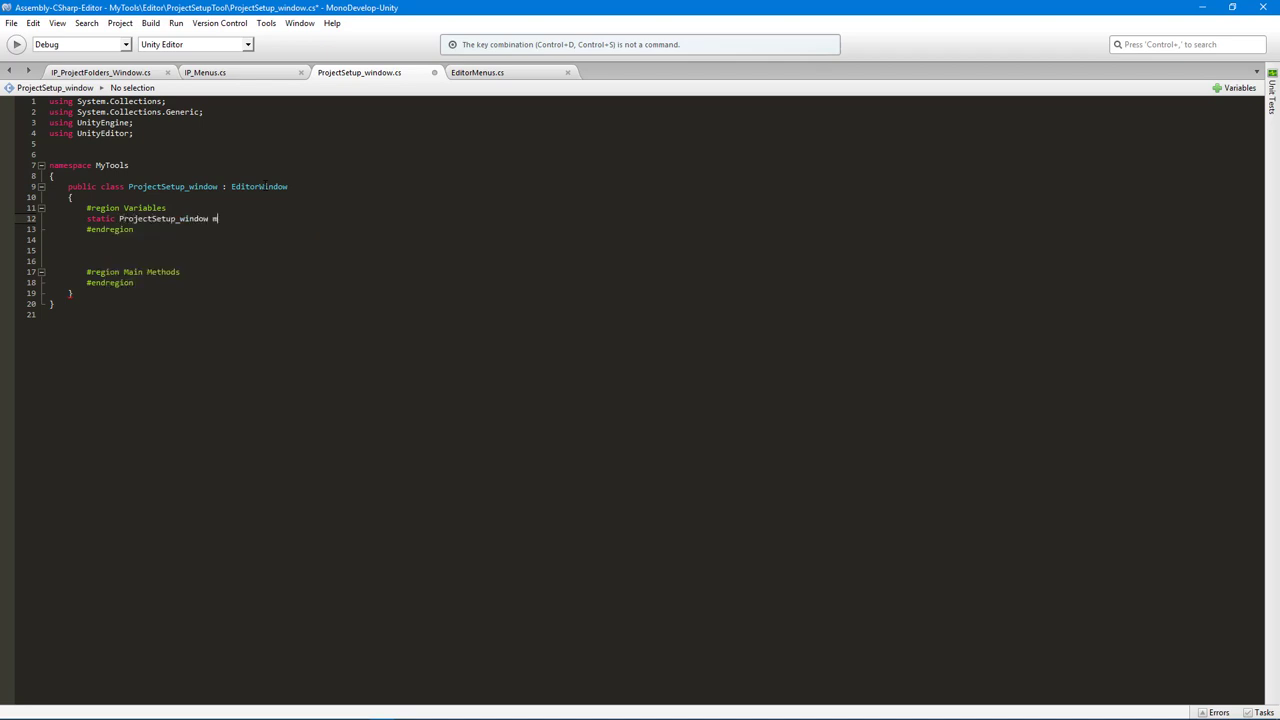
{"action": "type", "text": "in;"}
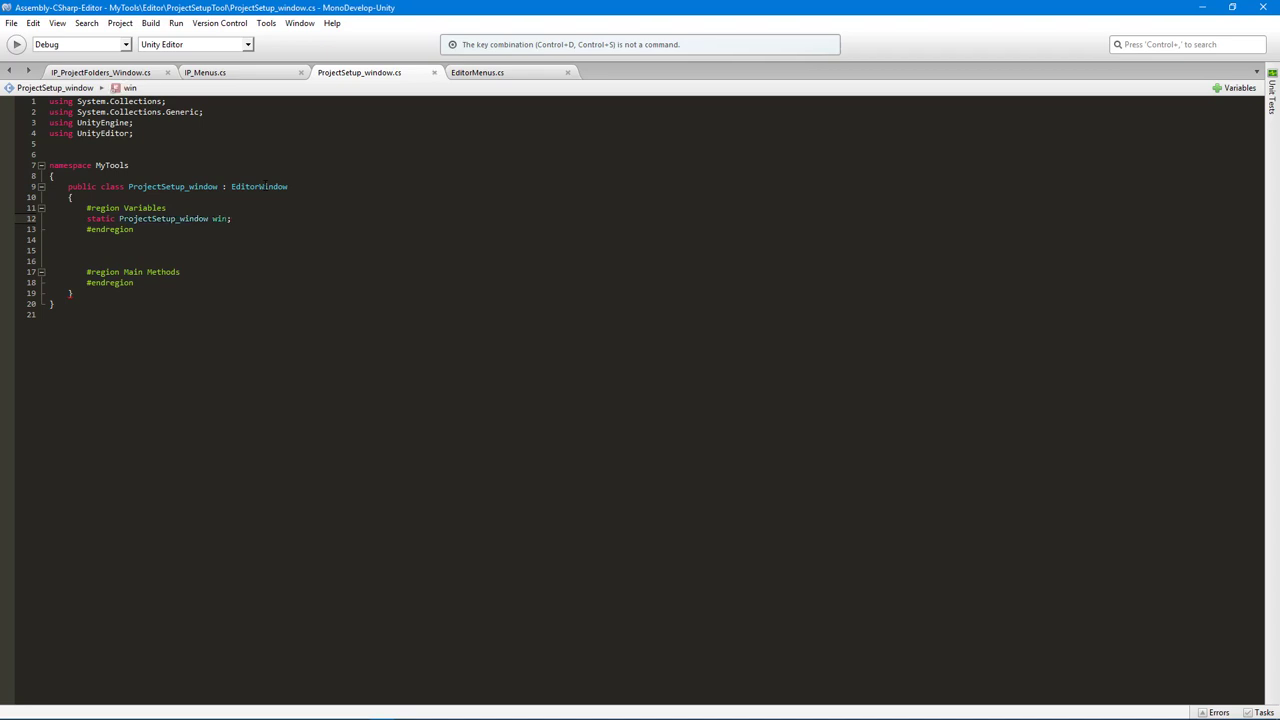
{"action": "left_click", "coordinate": [232, 218]}
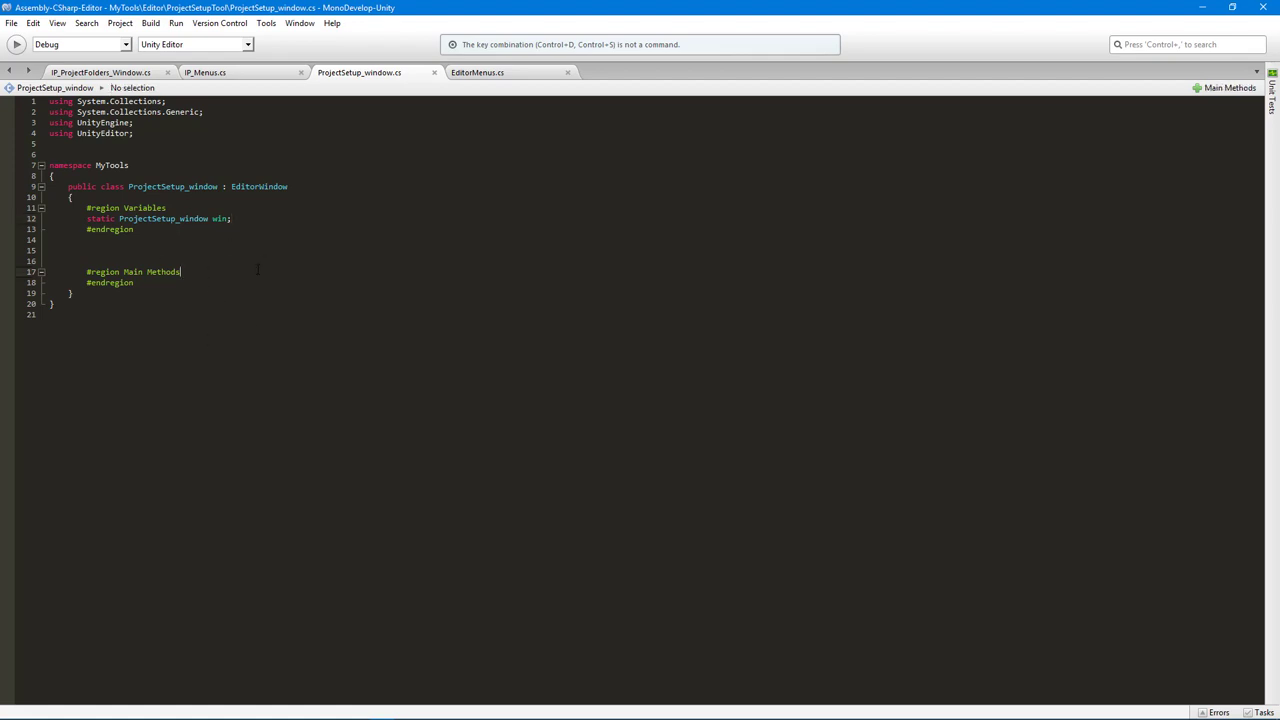
Step: Type 'public static void InitWindow()' under Main Methods with an empty body
{"action": "type", "text": "p"}
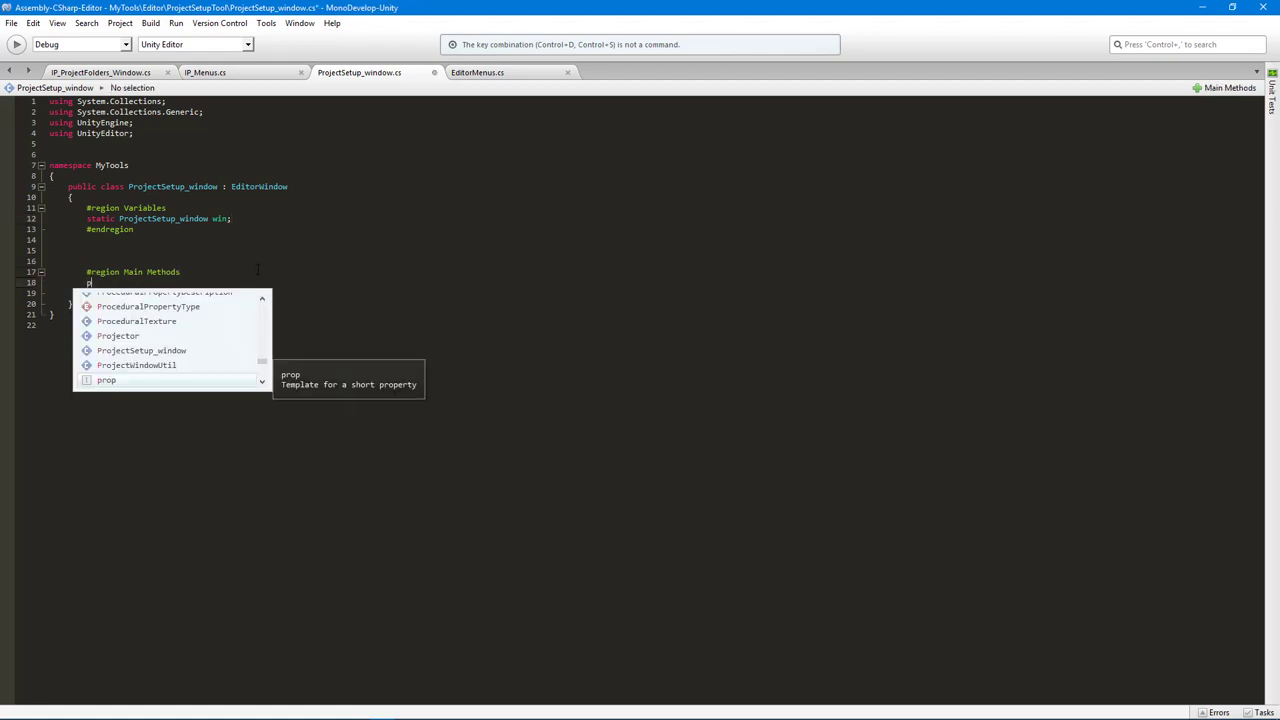
{"action": "type", "text": "public static void"}
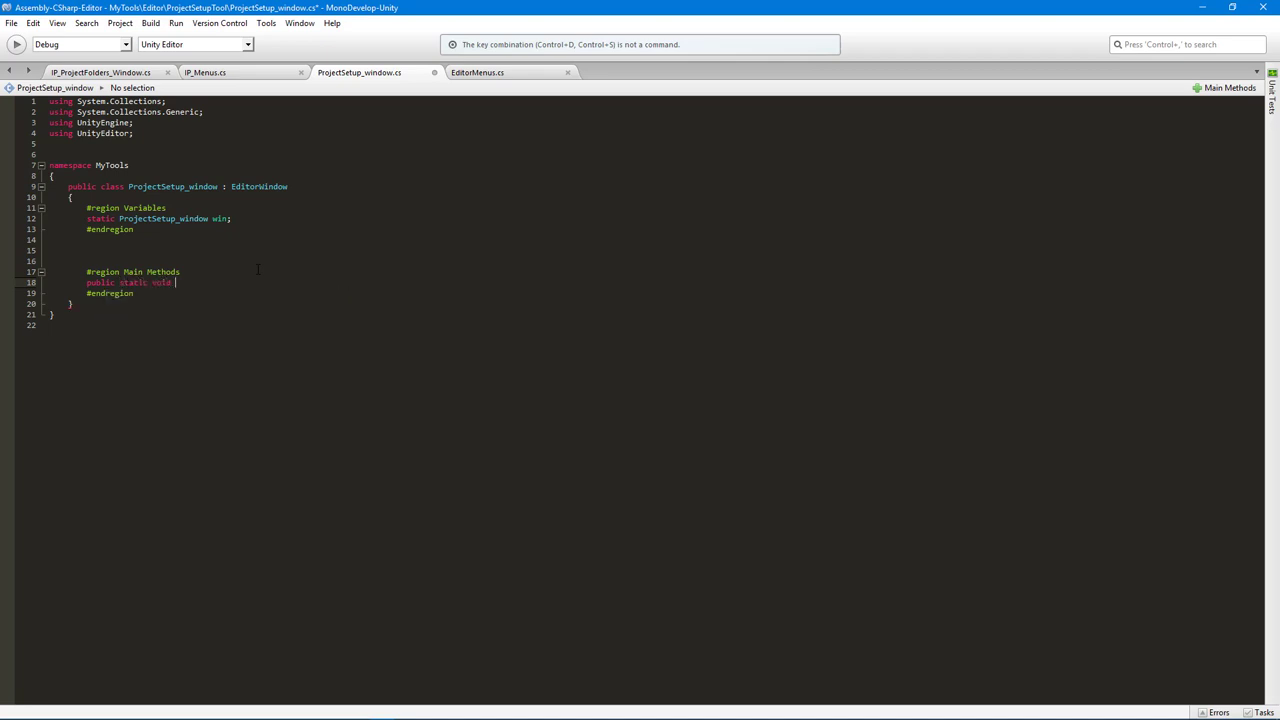
{"action": "type", "text": "InitWind"}
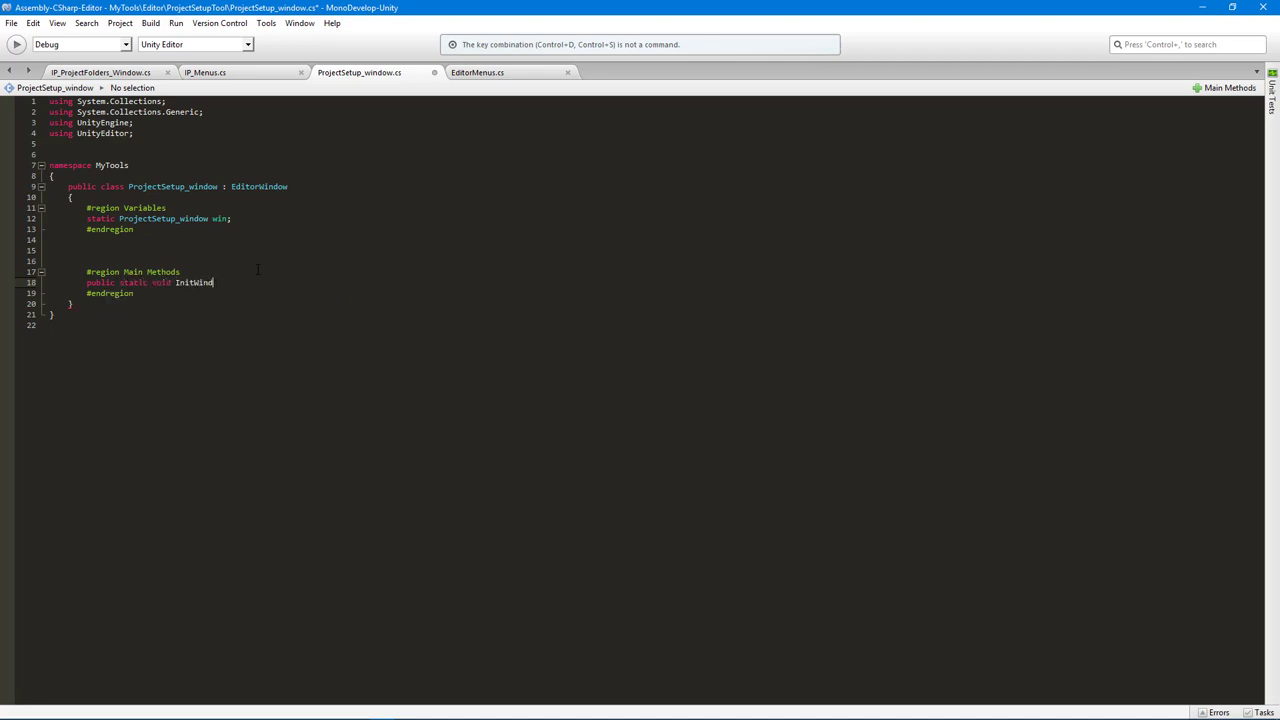
{"action": "type", "text": "()"}
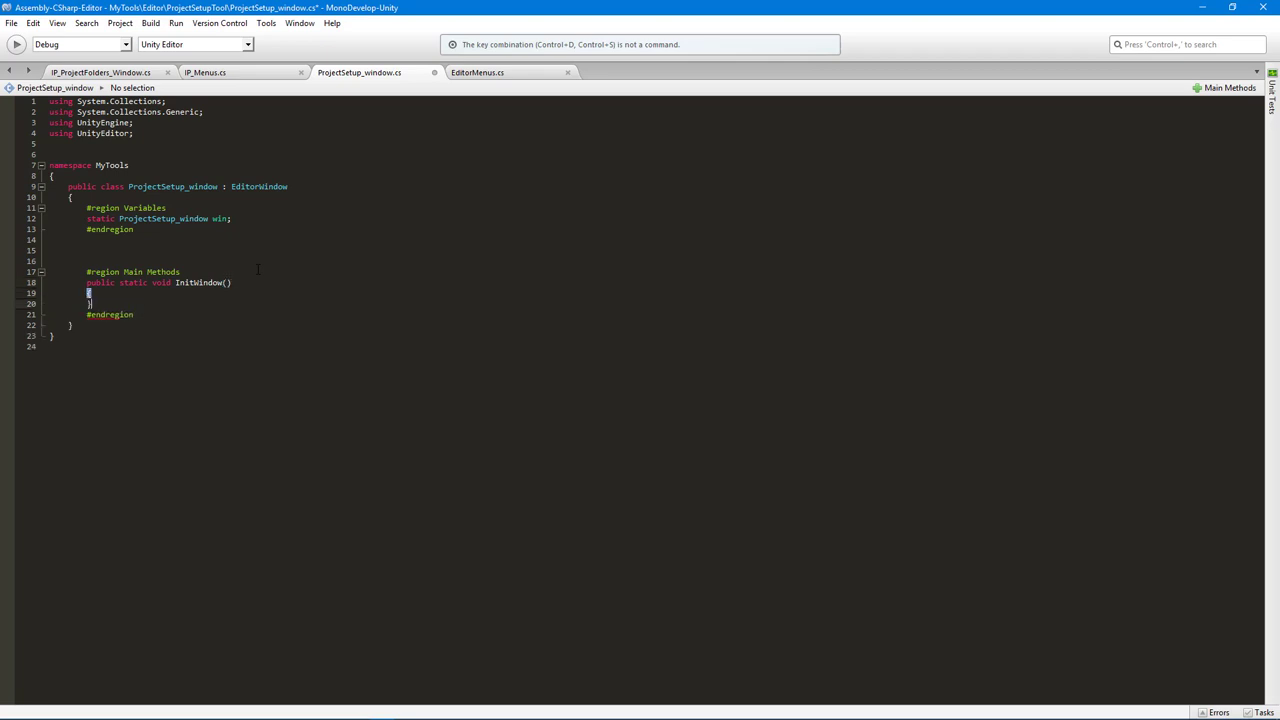
{"action": "key", "text": "Return"}
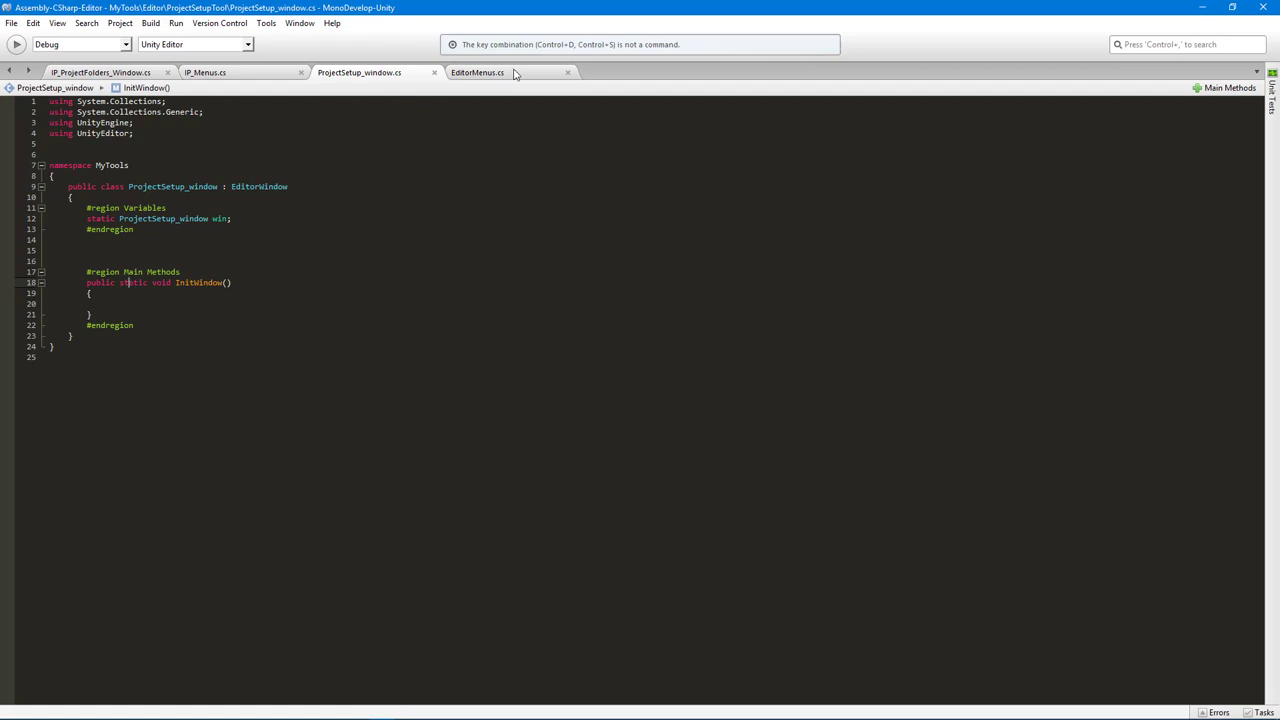
{"action": "left_click", "coordinate": [477, 72]}
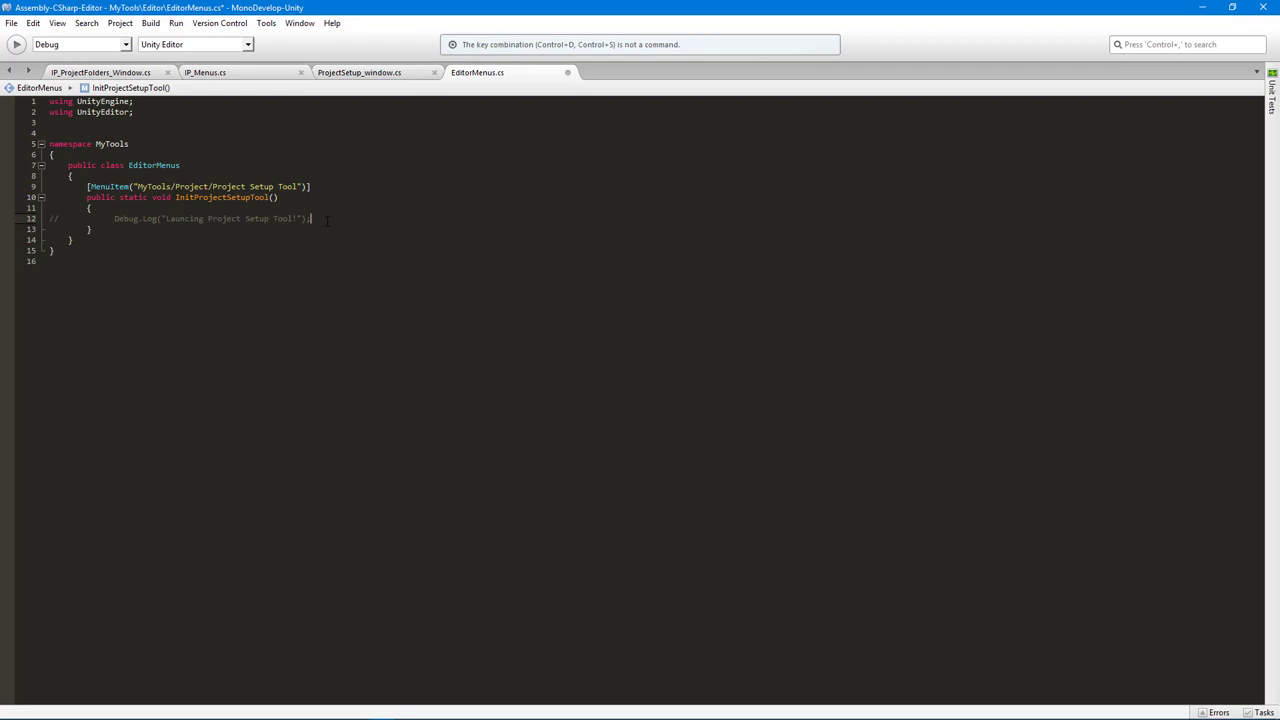
Step: Call 'ProjectSetup_window.InitWindow();' below the commented-out log line in EditorMenus
{"action": "key", "text": "Return"}
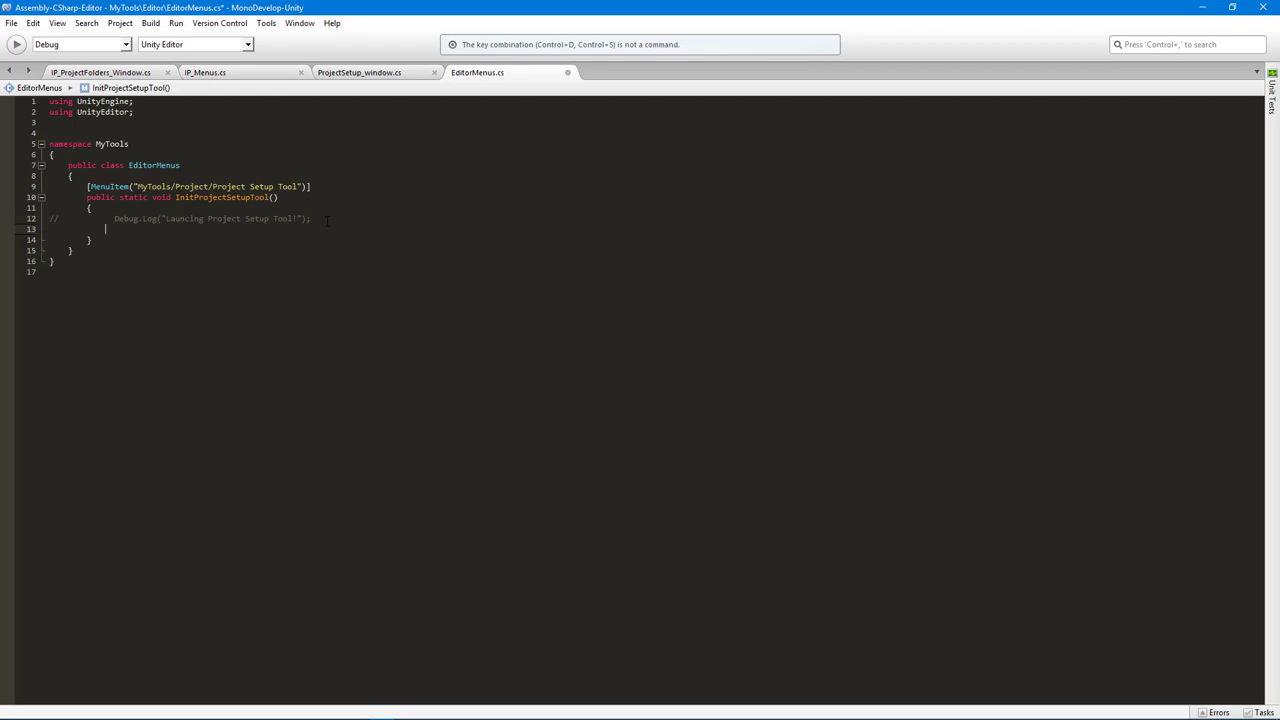
{"action": "type", "text": "ProjectSetup_window."}
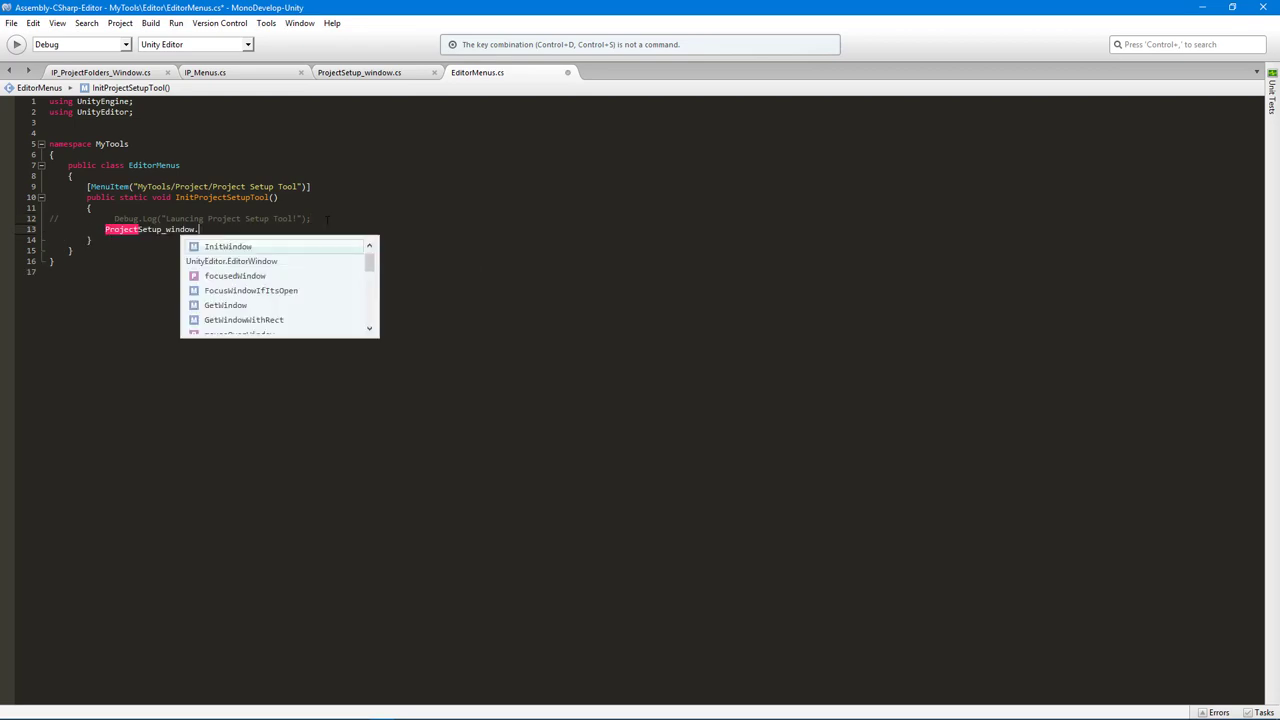
{"action": "left_click", "coordinate": [228, 246]}
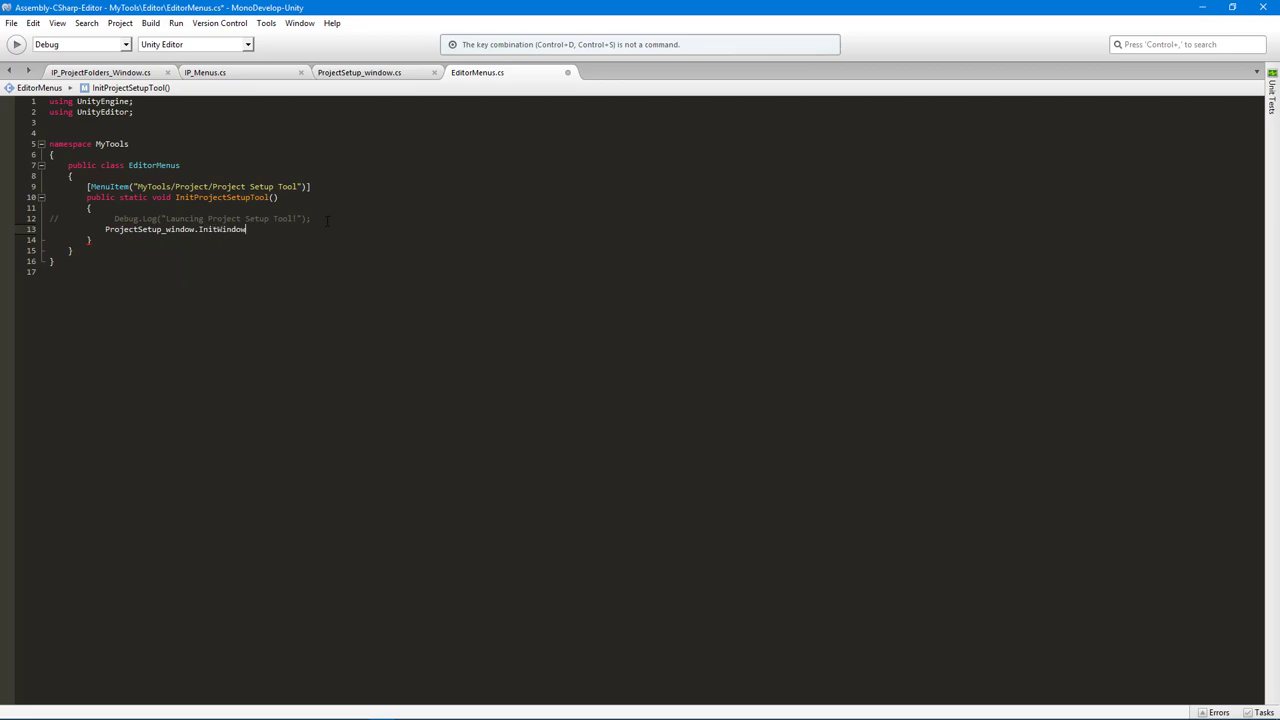
{"action": "type", "text": "();"}
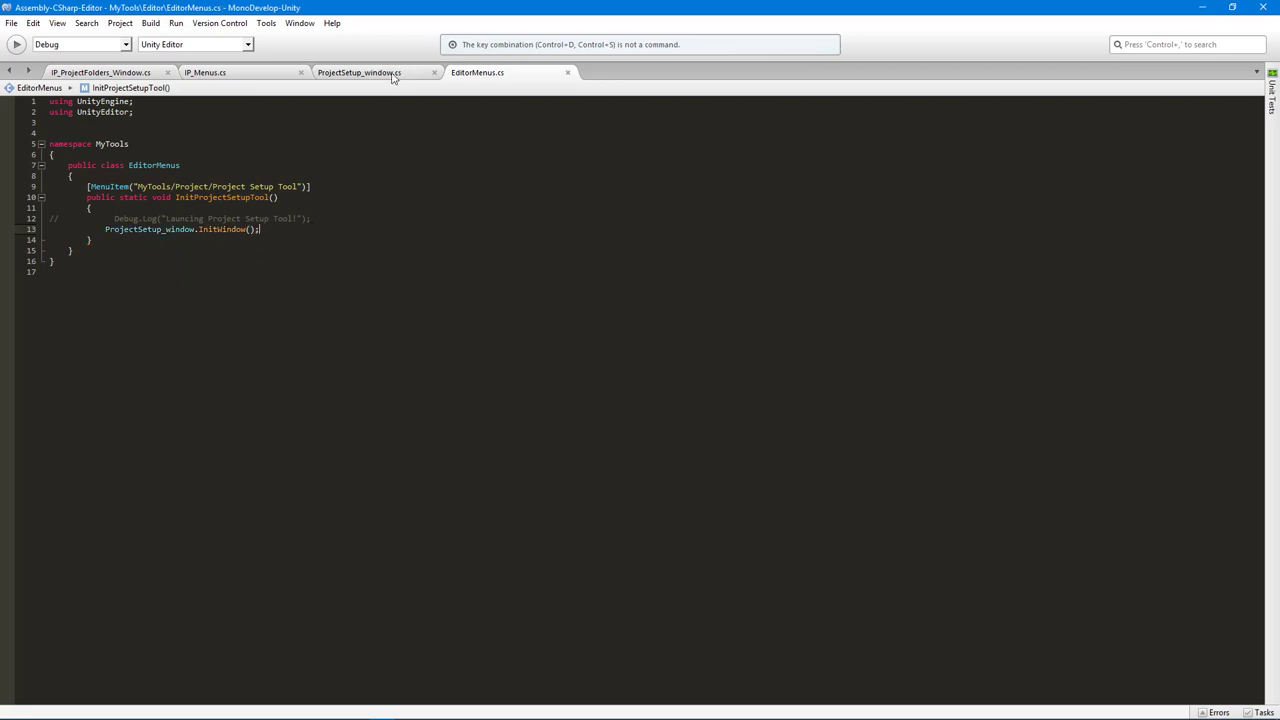
{"action": "left_click", "coordinate": [358, 72]}
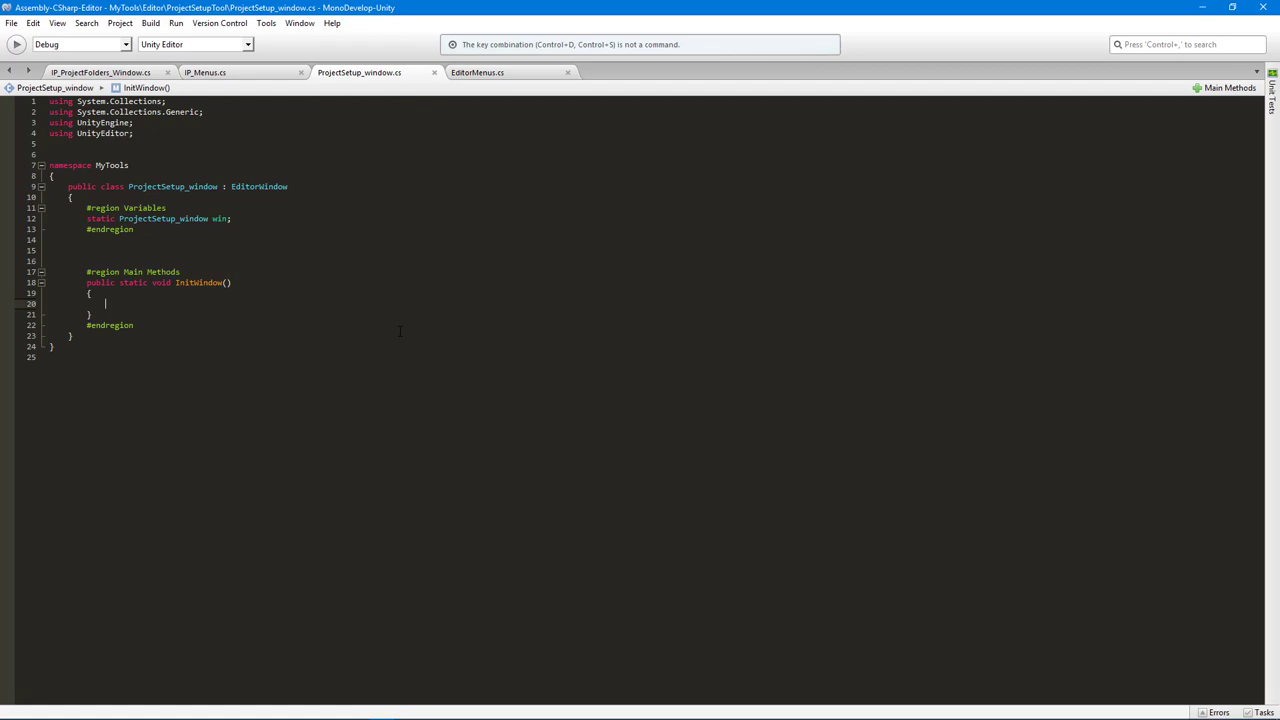
Step: Assign win = EditorWindow.GetWindow<ProjectSetup_window>("Project Setup"); inside InitWindow
{"action": "type", "text": "win = EditorWindow.GetWindow<>"}
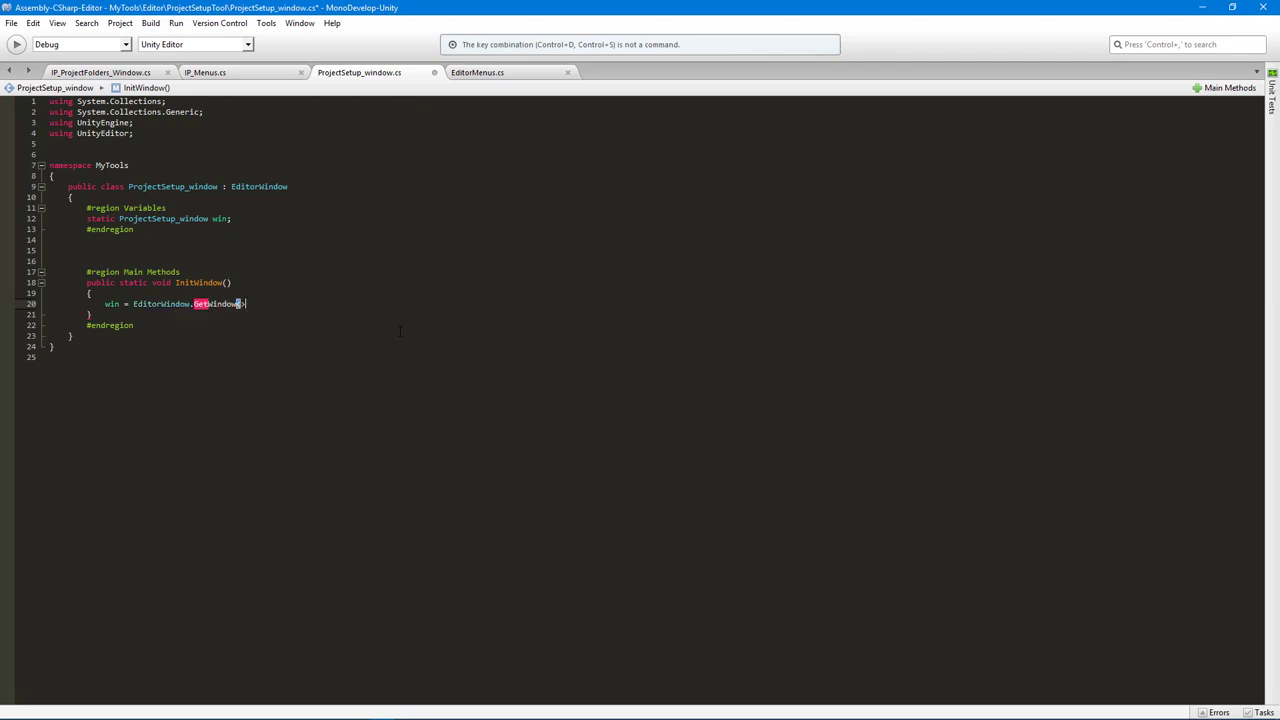
{"action": "type", "text": "ProjectSetup_window"}
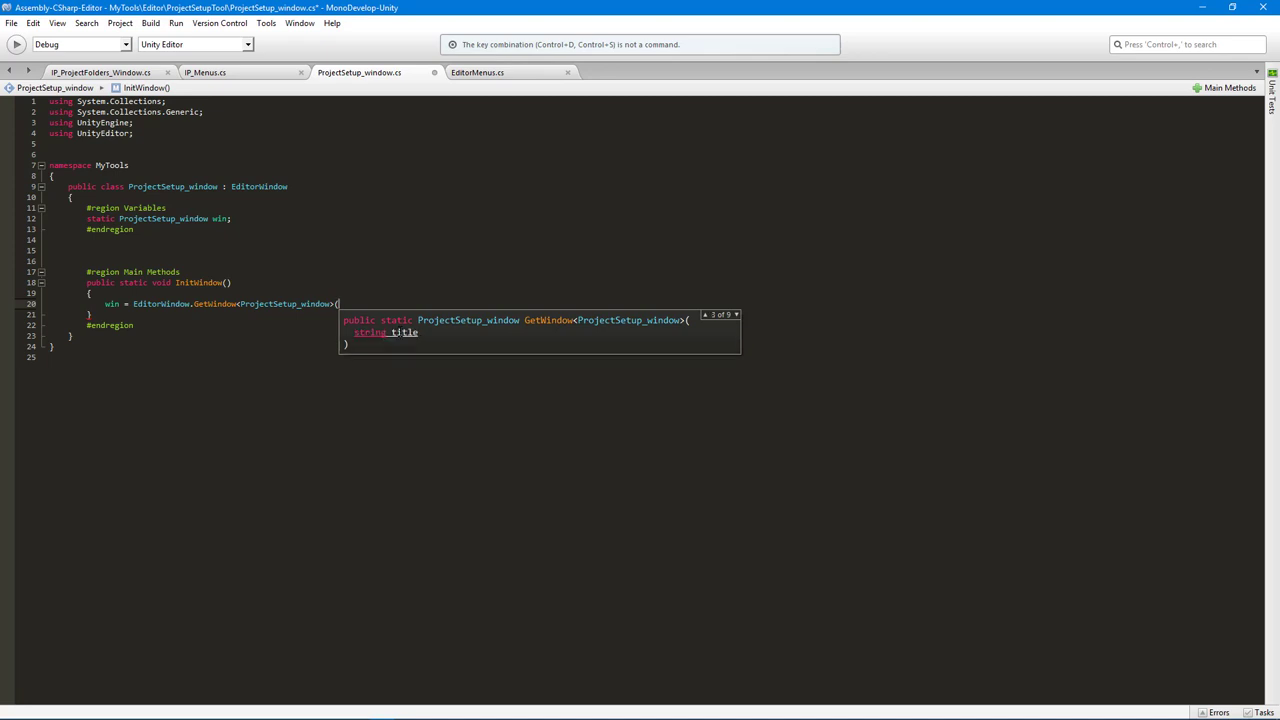
{"action": "type", "text": "\"\""}
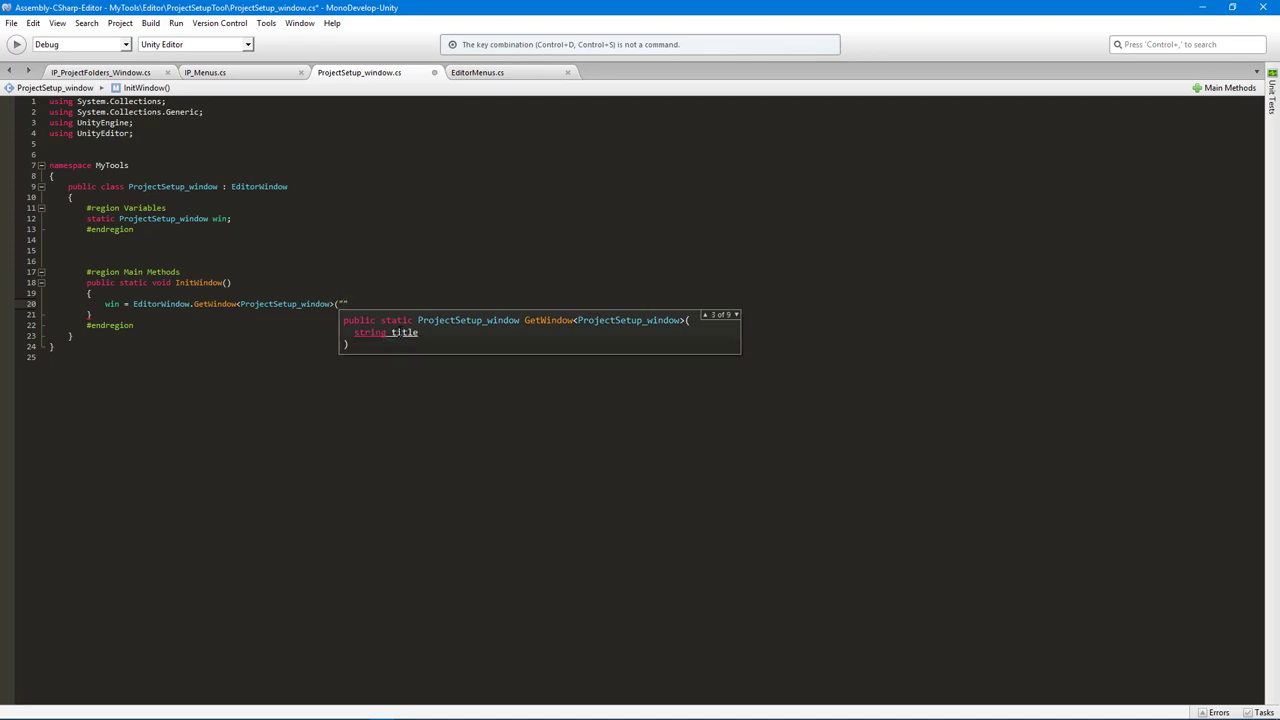
{"action": "type", "text": "Project"}
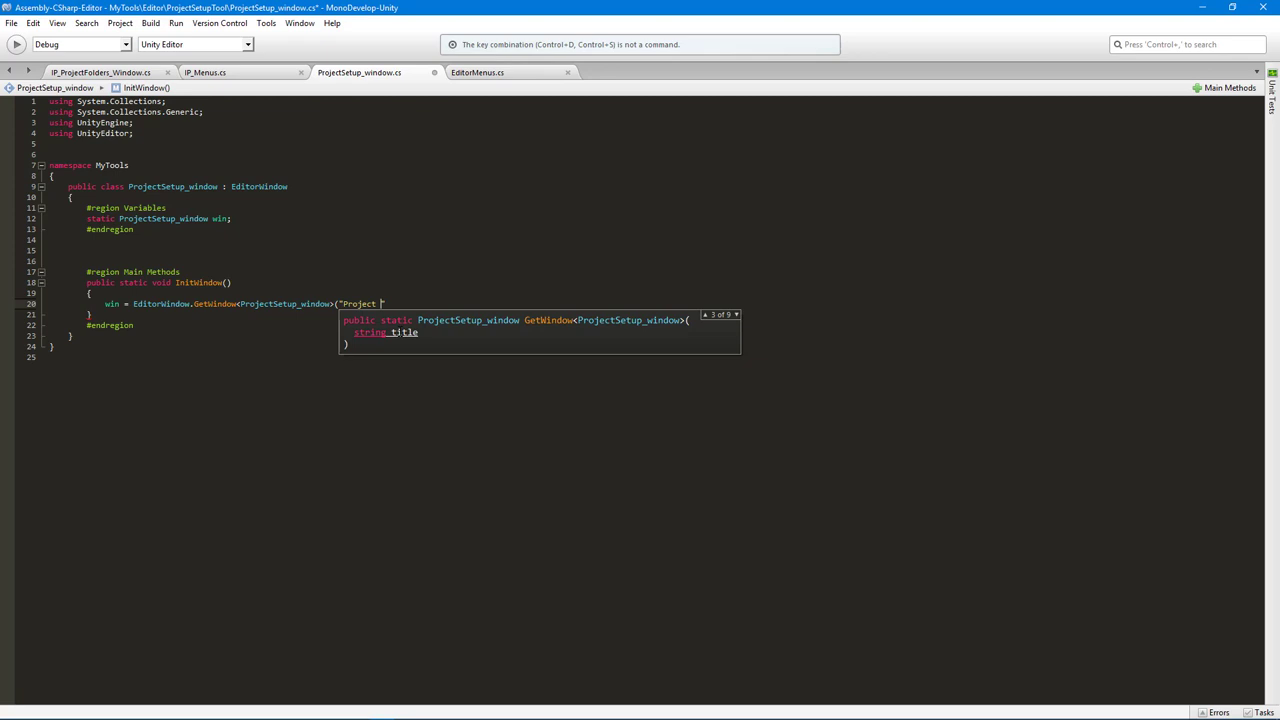
{"action": "type", "text": "Setup\")"}
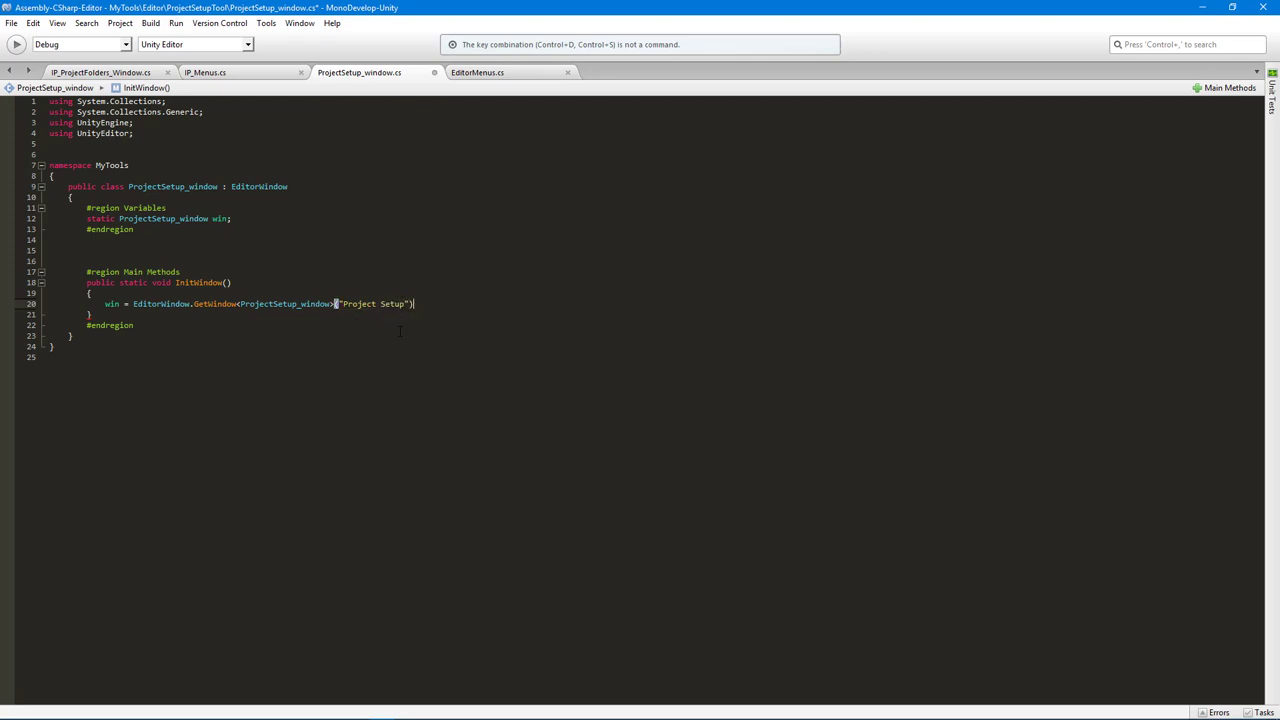
{"action": "type", "text": ";"}
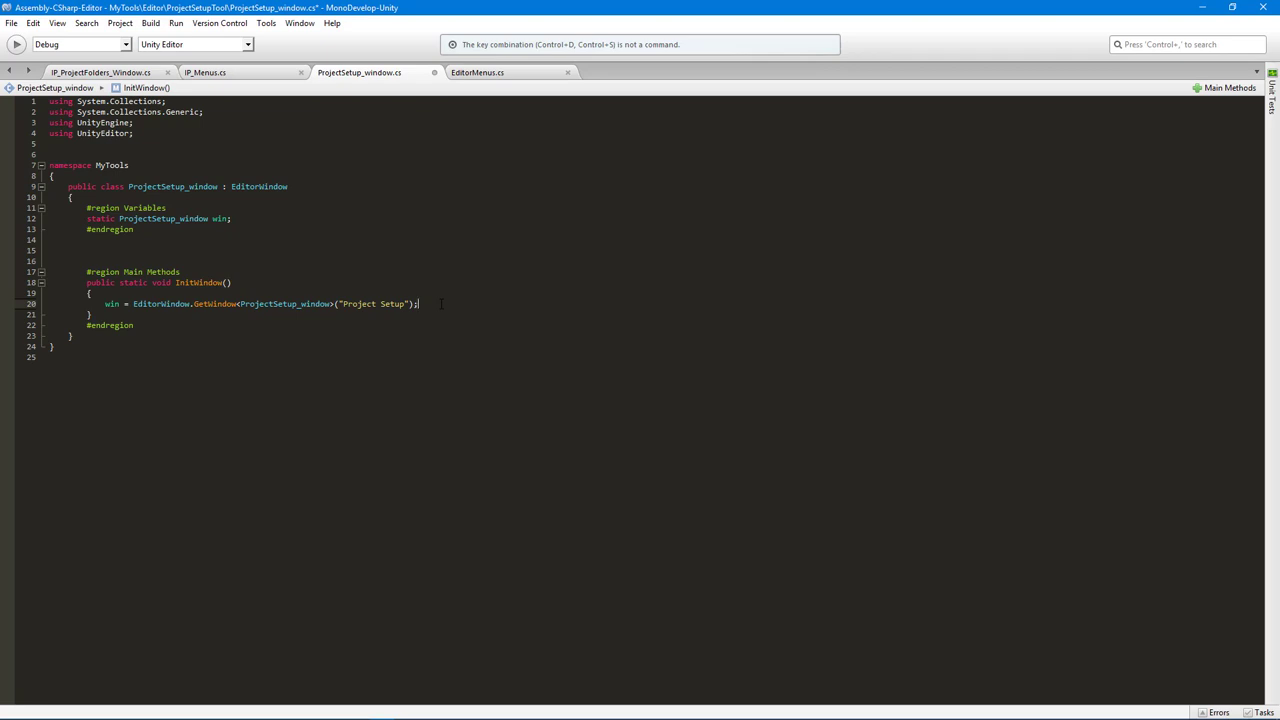
Step: Add 'win.Show();' on the next line of InitWindow
{"action": "key", "text": "Return"}
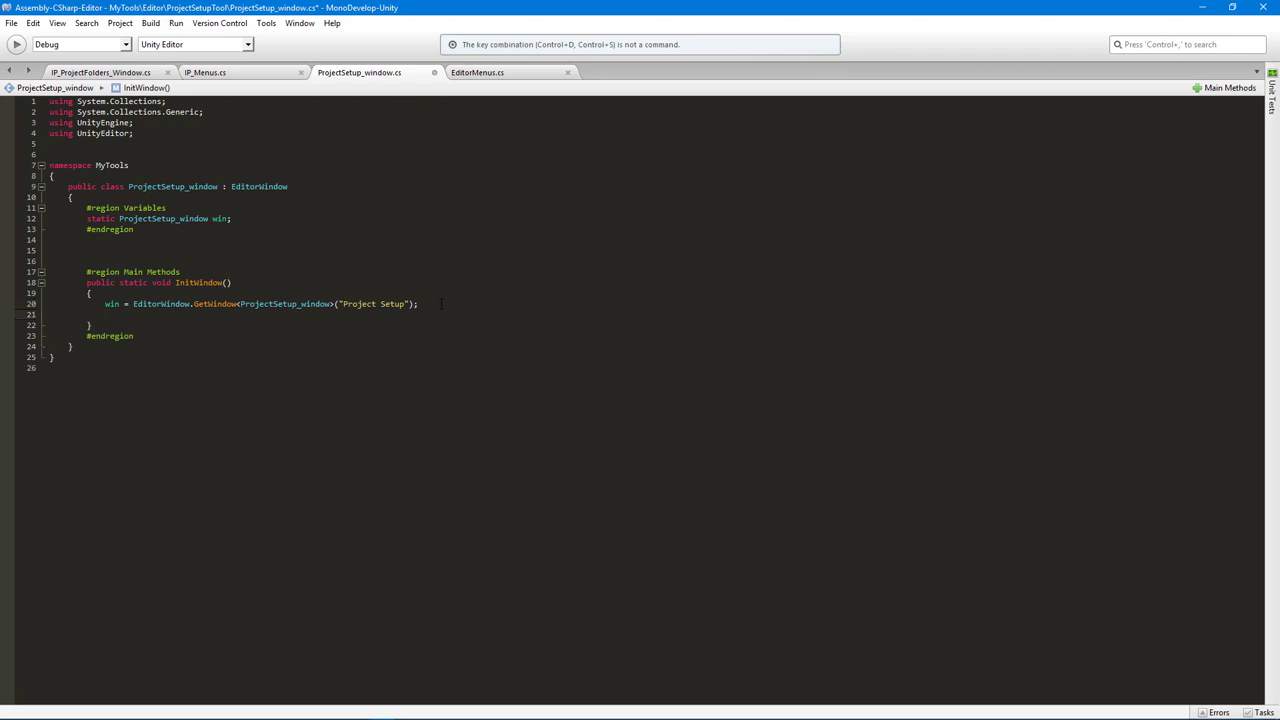
{"action": "type", "text": "win.Show();"}
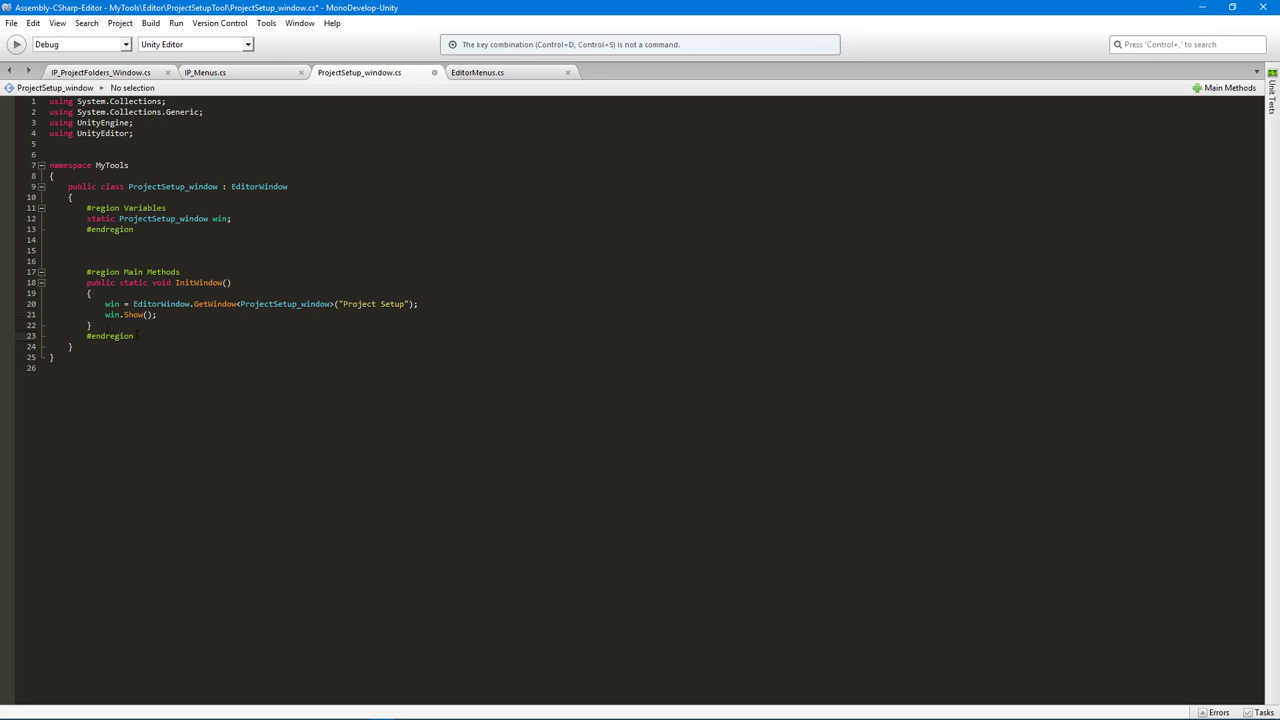
{"action": "type", "text": "void On"}
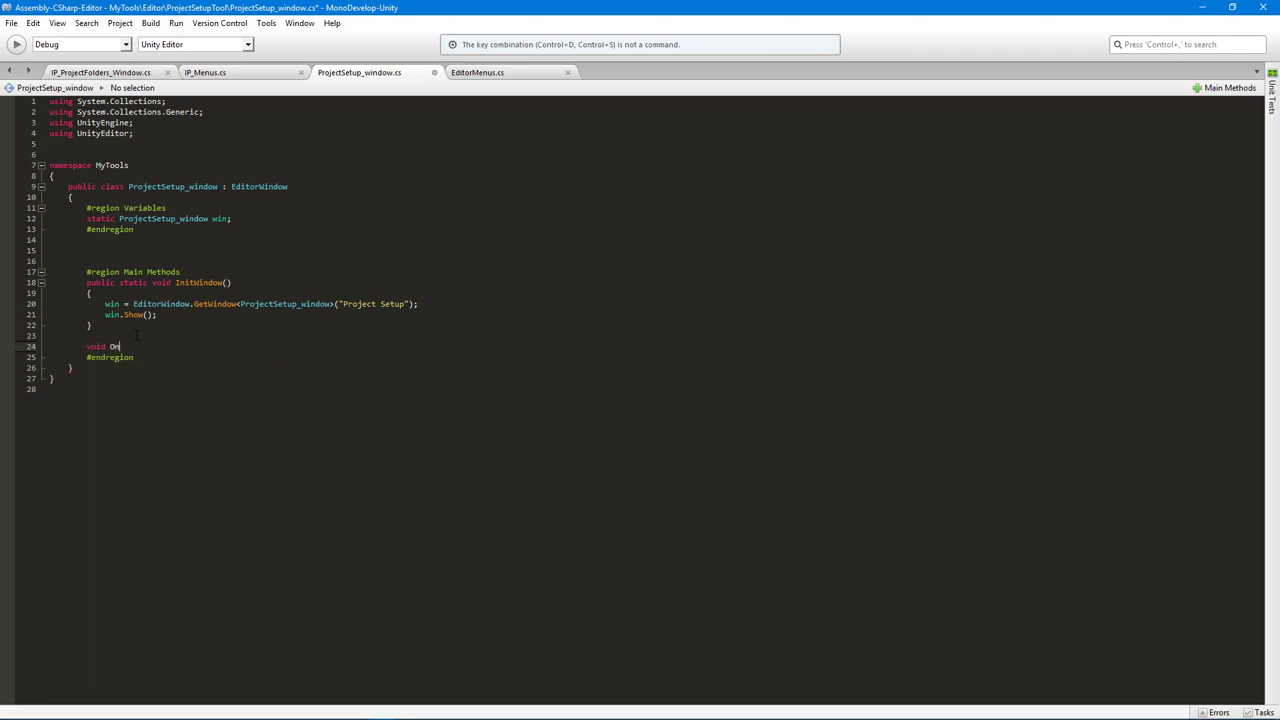
Step: Write void OnGUI() calling EditorGUILayout.LabelField("Project Setup")
{"action": "type", "text": "GUI()"}
{"action": "type", "text": "{"}
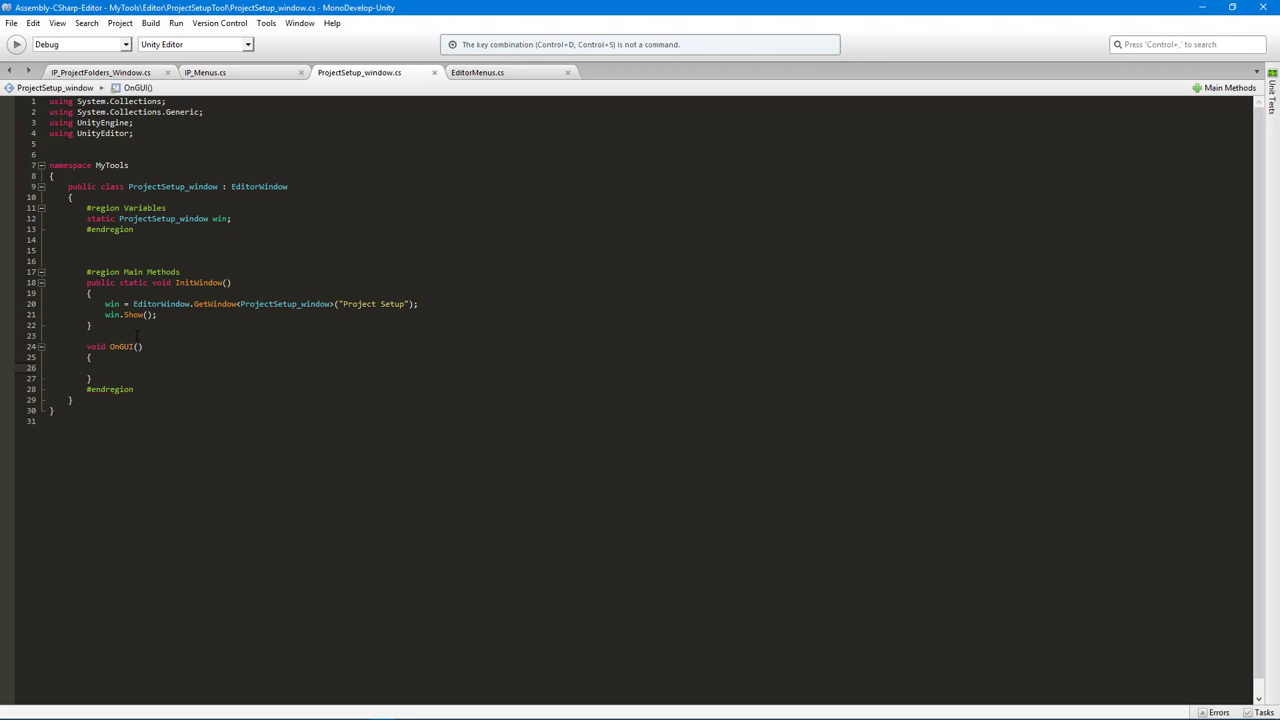
{"action": "type", "text": "E"}
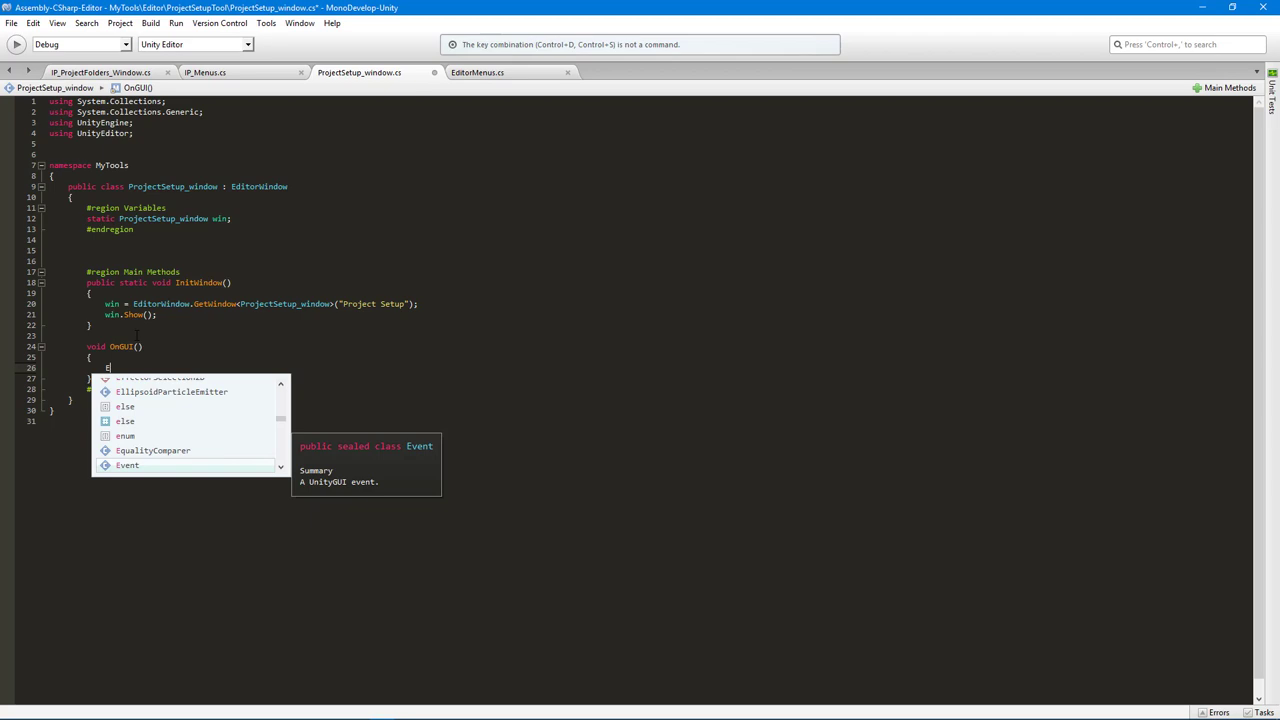
{"action": "type", "text": "ditor"}
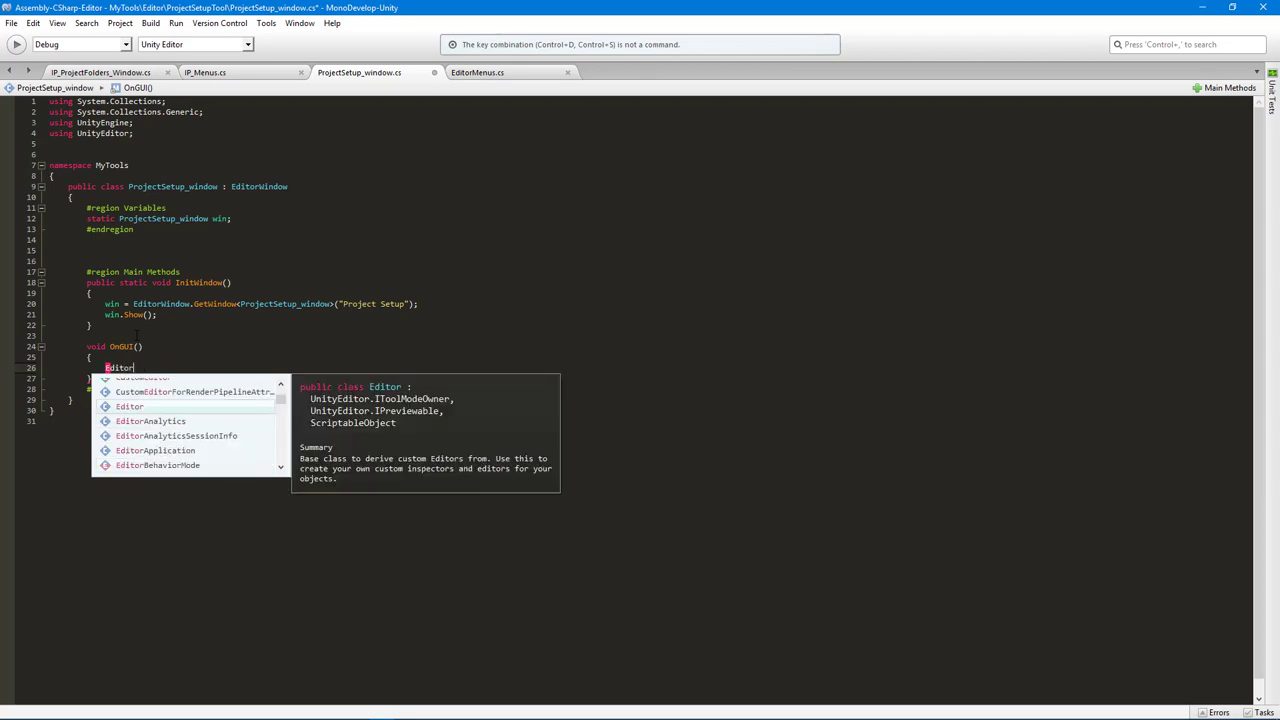
{"action": "type", "text": "GUILayout.LabelField(\""}
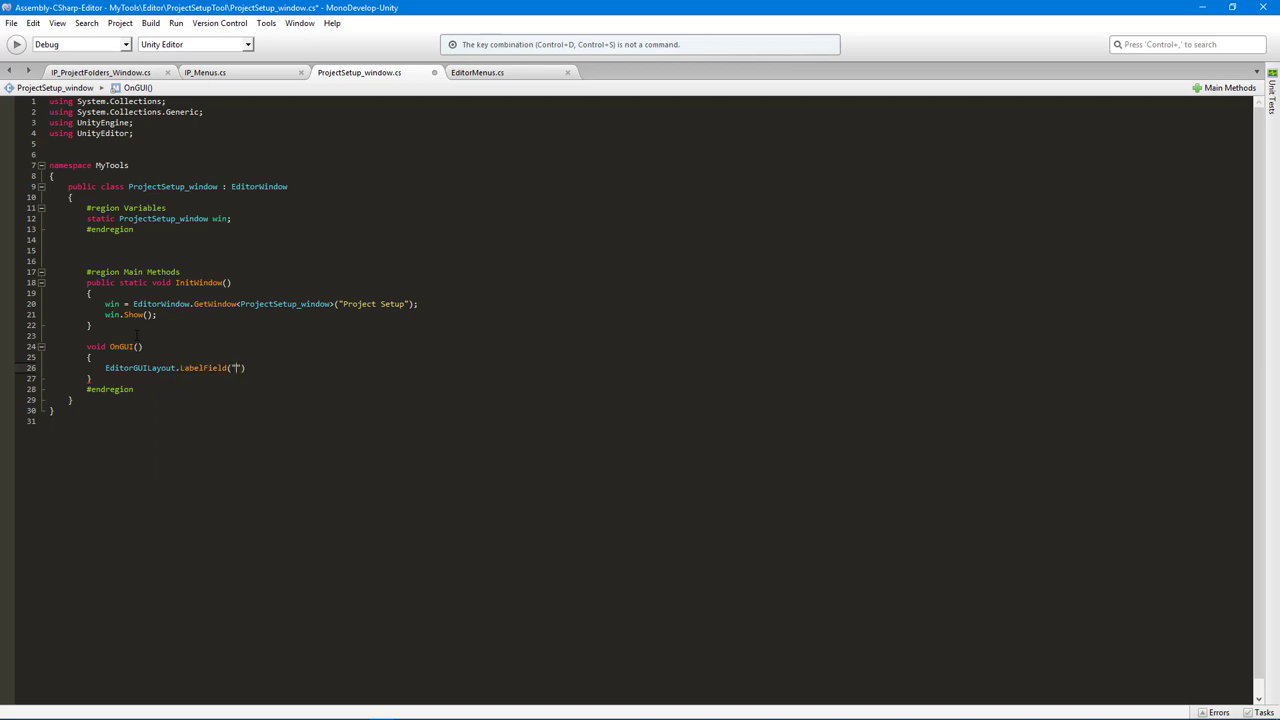
{"action": "type", "text": "Project Setup"}
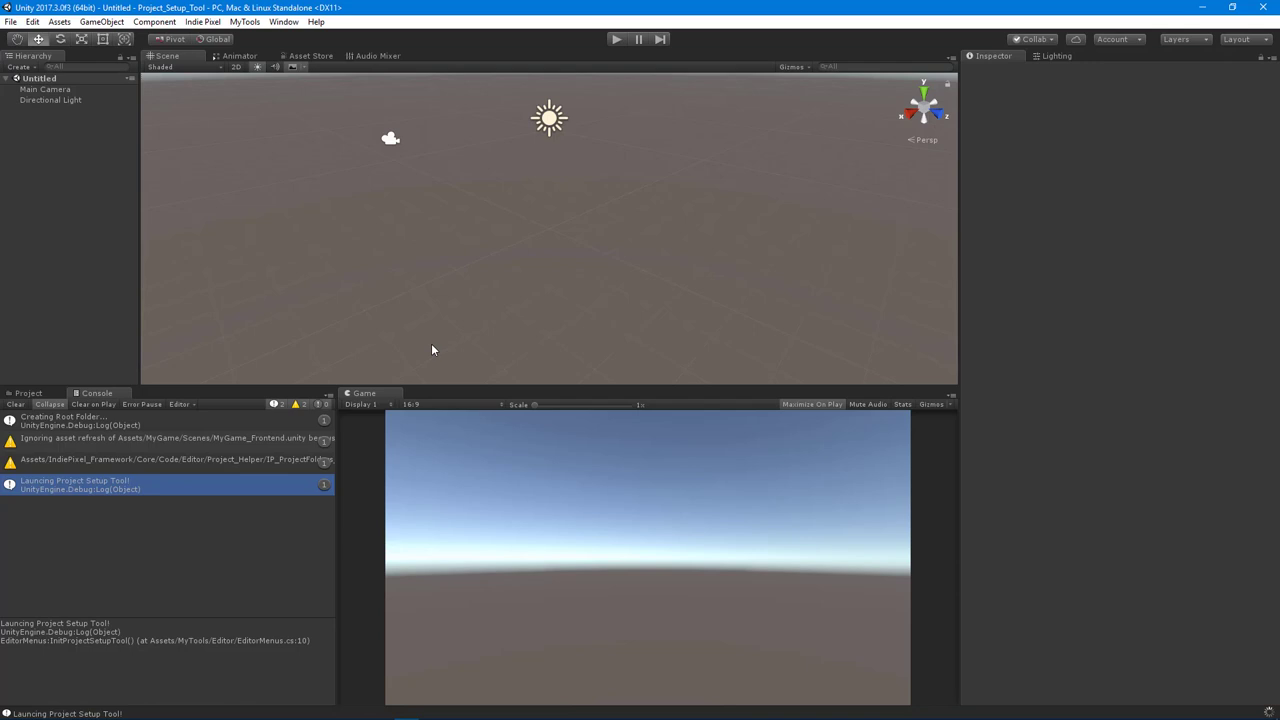
{"action": "mouse_move", "coordinate": [438, 345]}
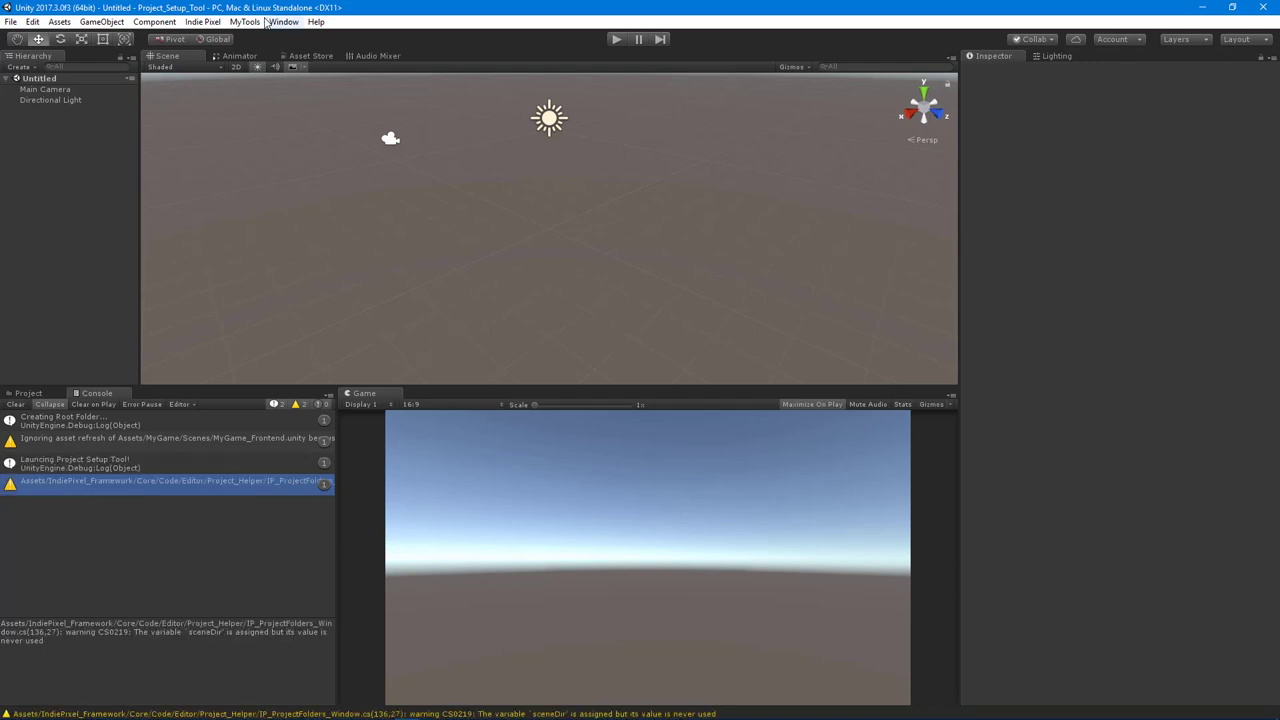
Step: Run MyTools > Project > Project Setup Tool from the Unity menu bar
{"action": "left_click", "coordinate": [245, 21]}
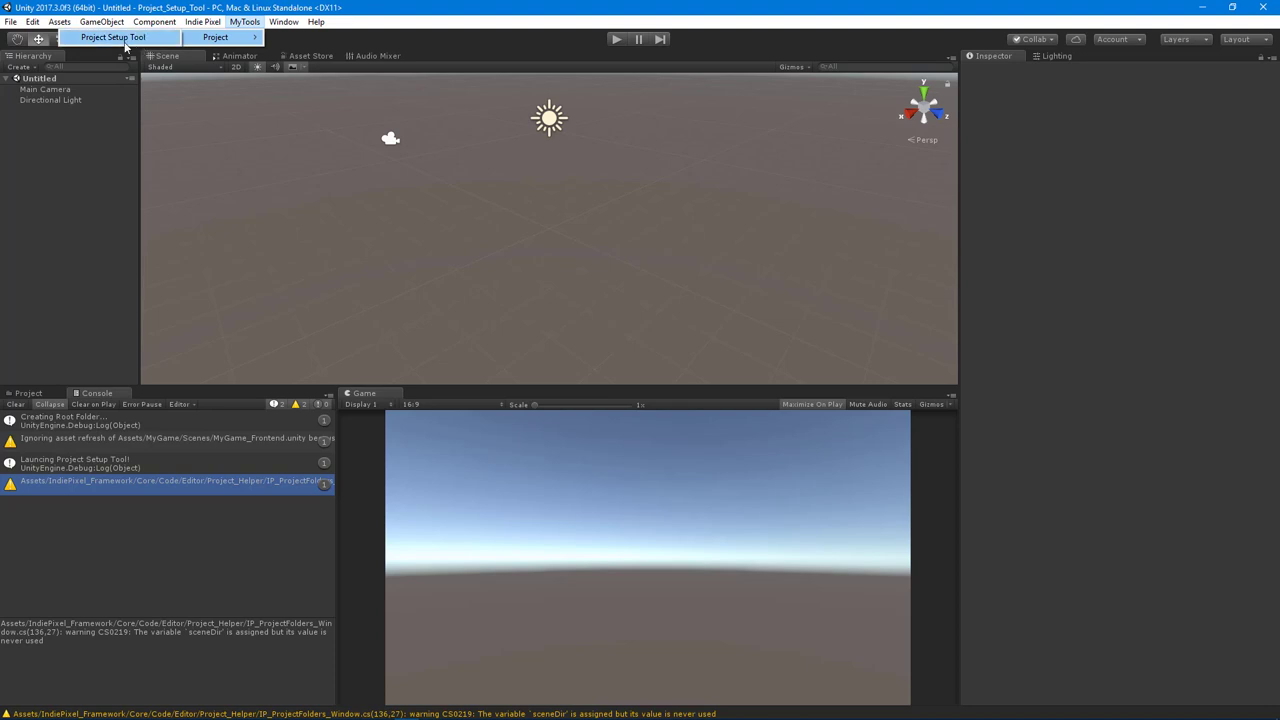
{"action": "left_click", "coordinate": [113, 37]}
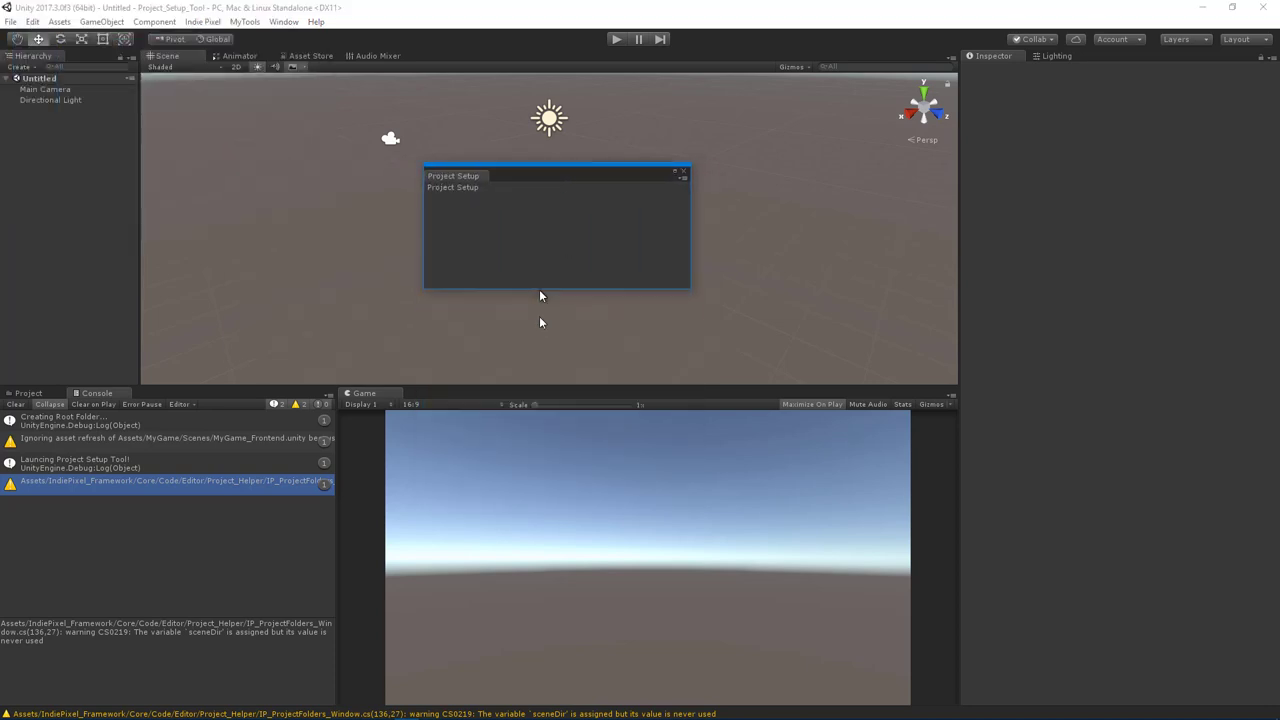
Step: Drag the Project Setup window's bottom-right corner to enlarge it
{"action": "left_click_drag", "start_coordinate": [688, 290], "coordinate": [782, 330]}
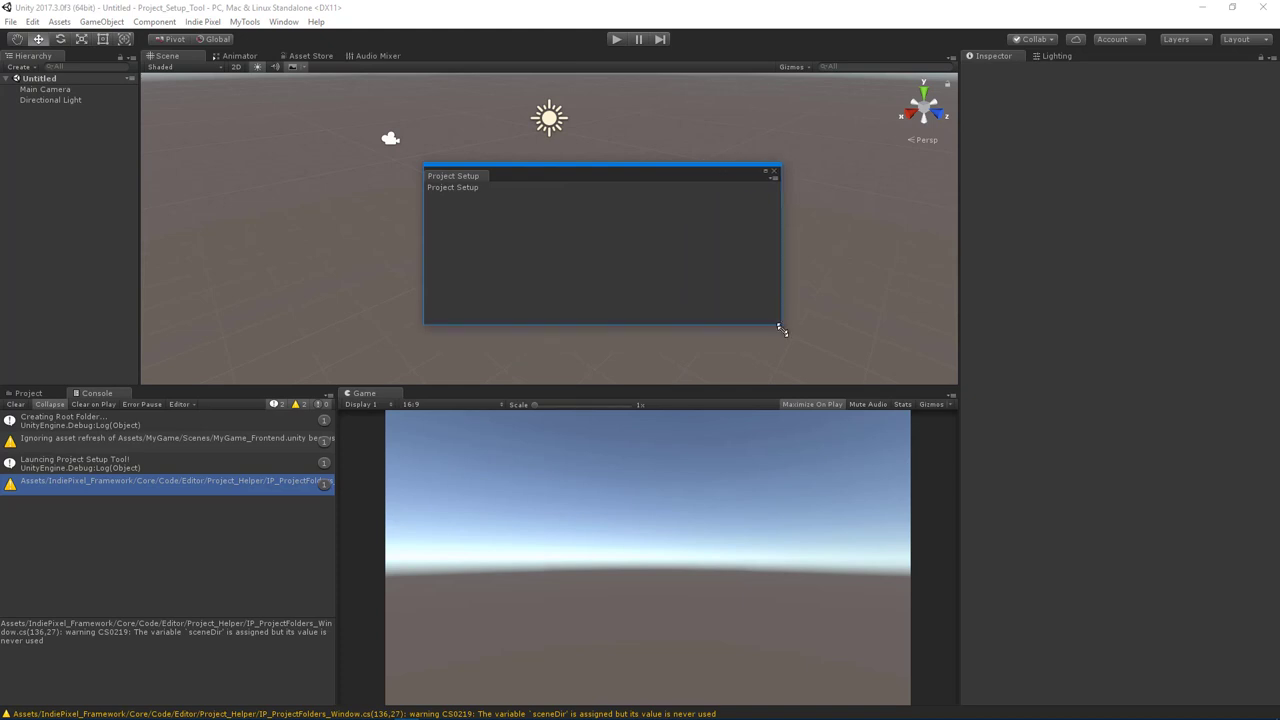
{"action": "left_click_drag", "start_coordinate": [782, 330], "coordinate": [762, 334]}
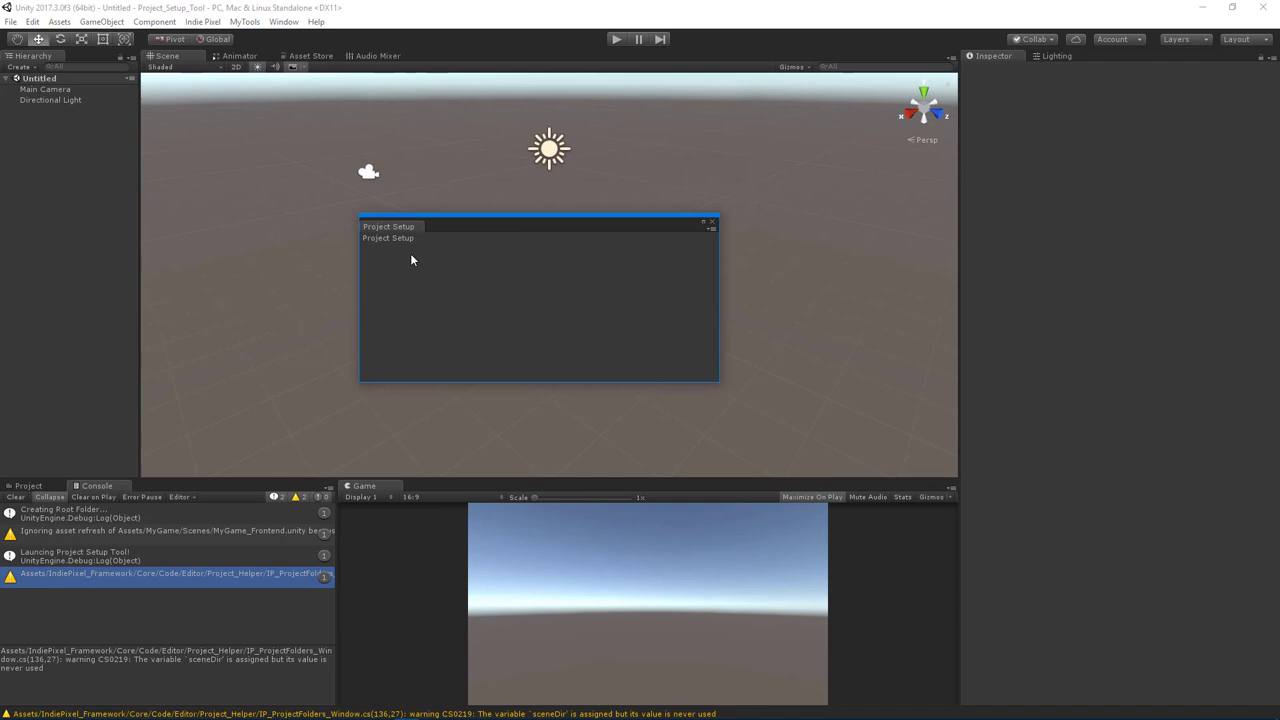
{"action": "mouse_move", "coordinate": [543, 330]}
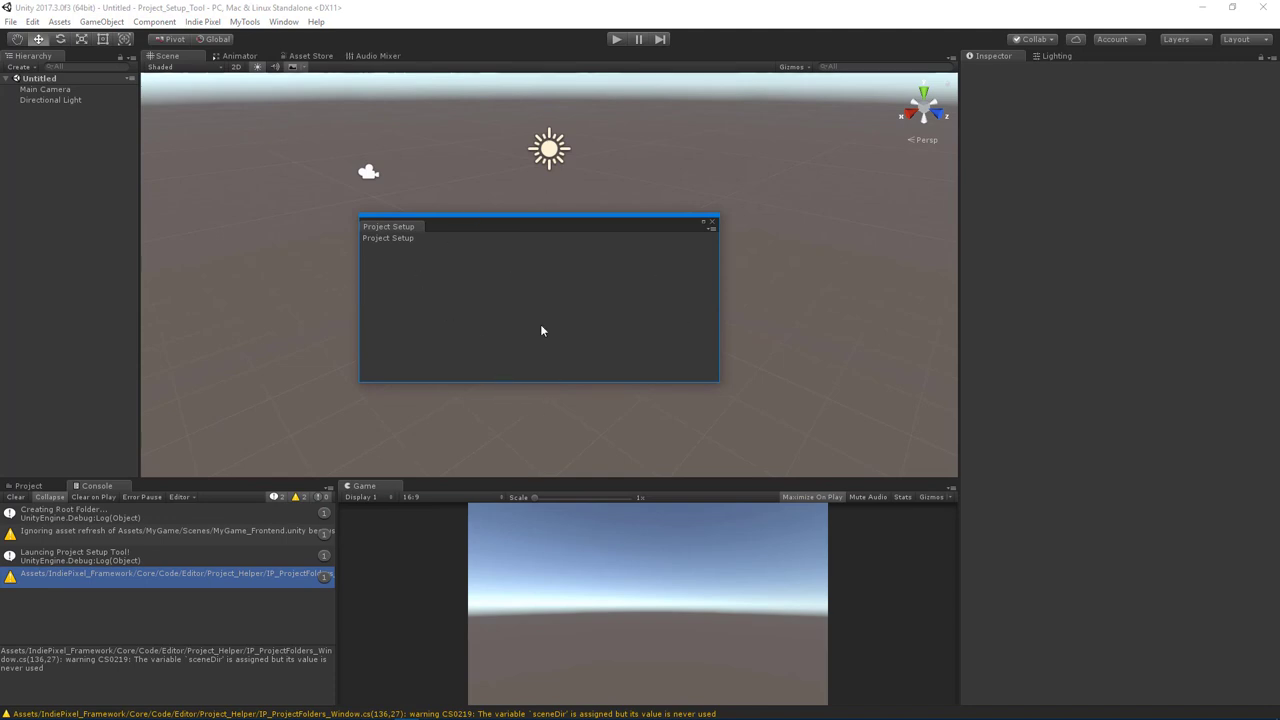
{"action": "mouse_move", "coordinate": [588, 318]}
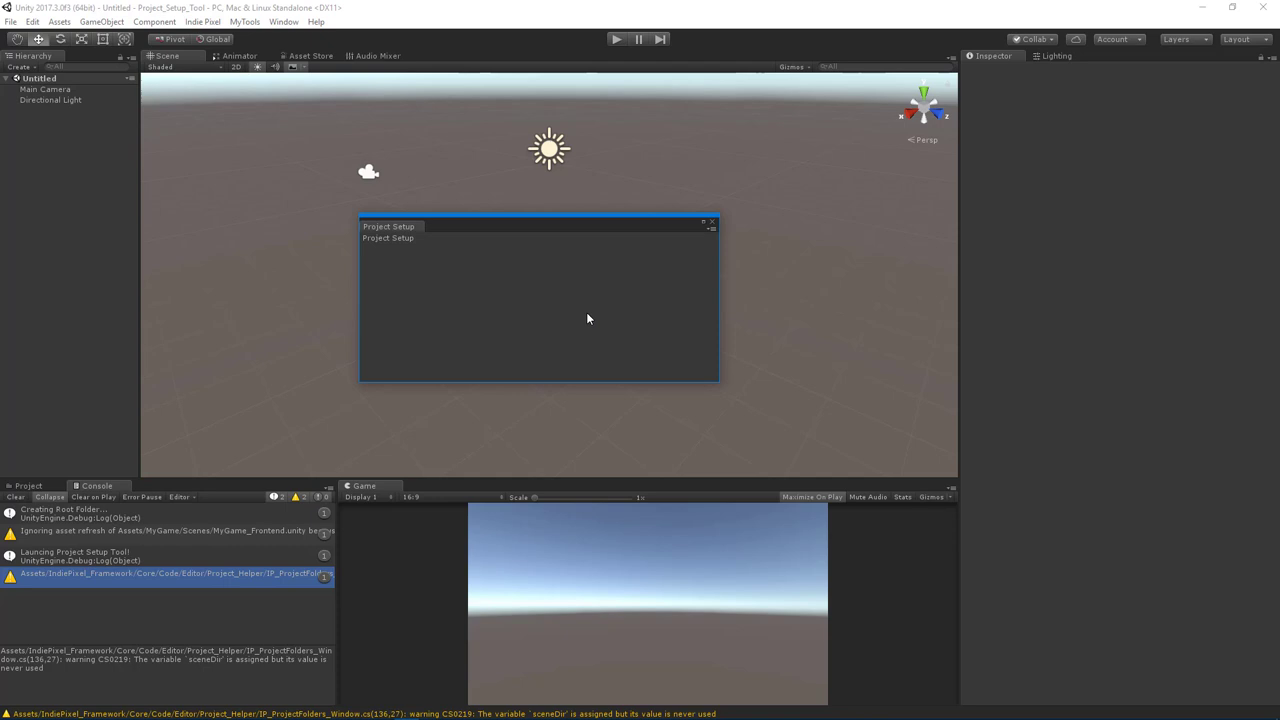
{"action": "mouse_move", "coordinate": [645, 359]}
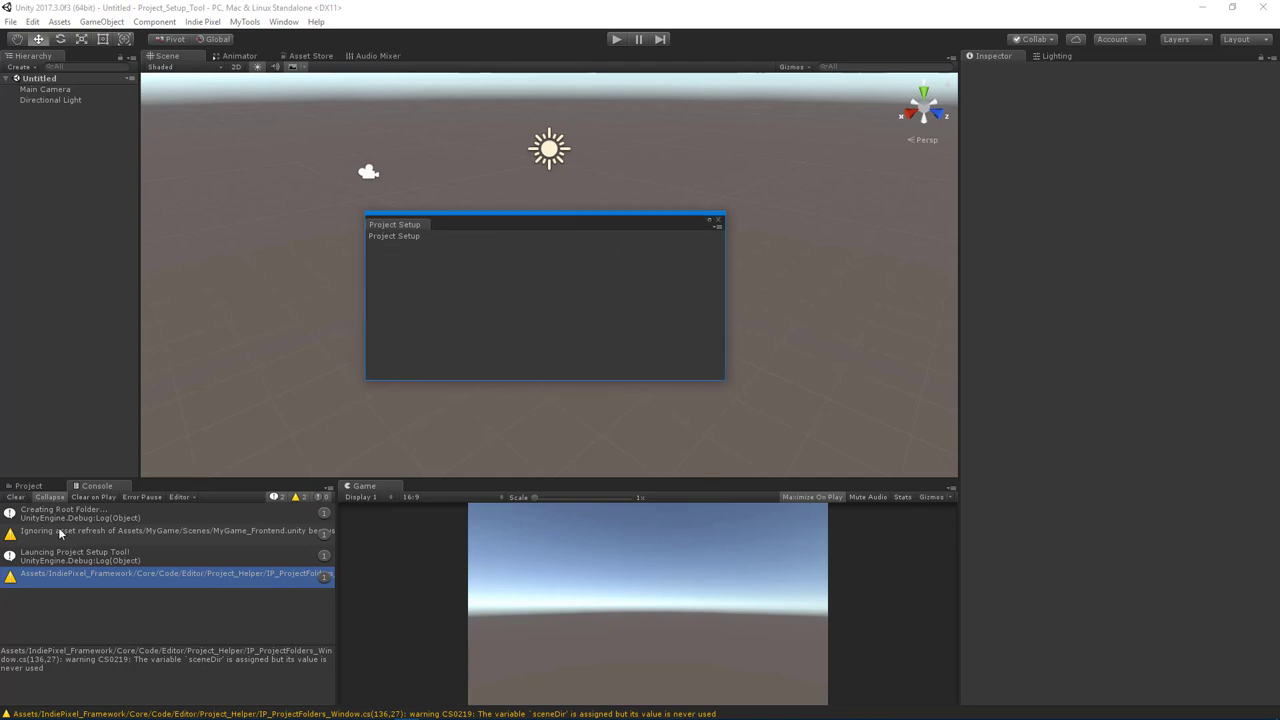
{"action": "mouse_move", "coordinate": [528, 340]}
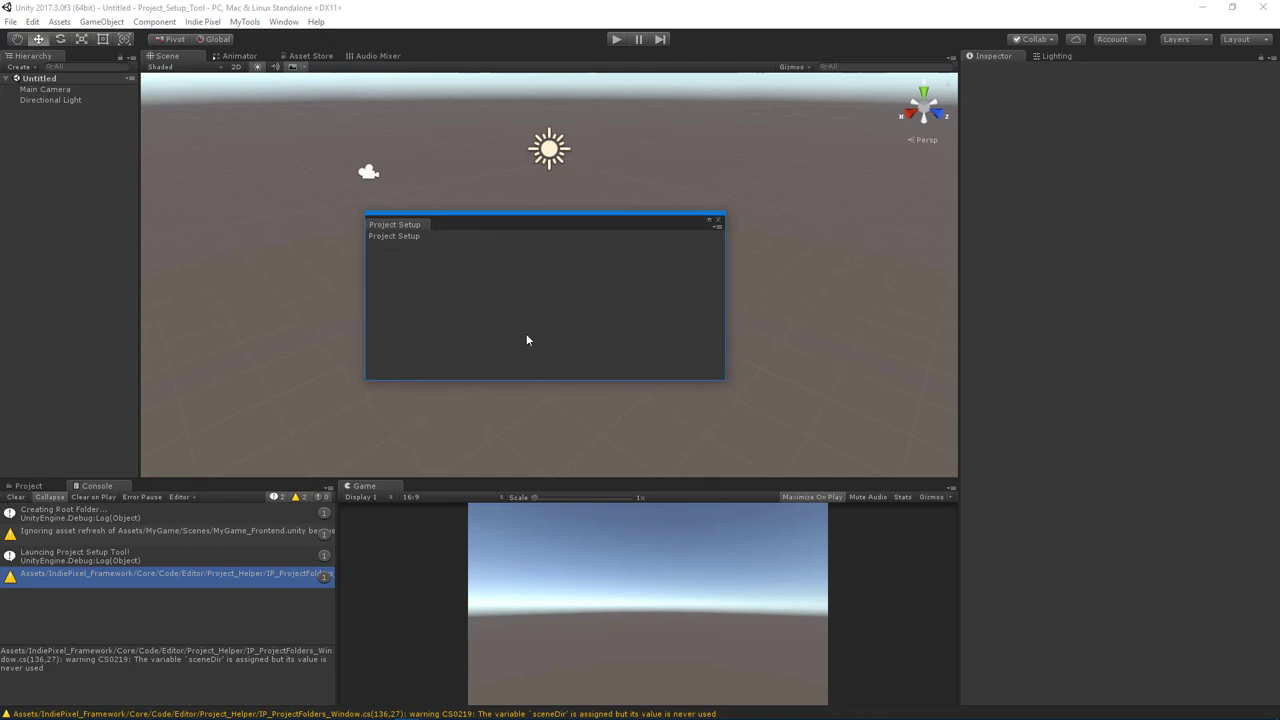